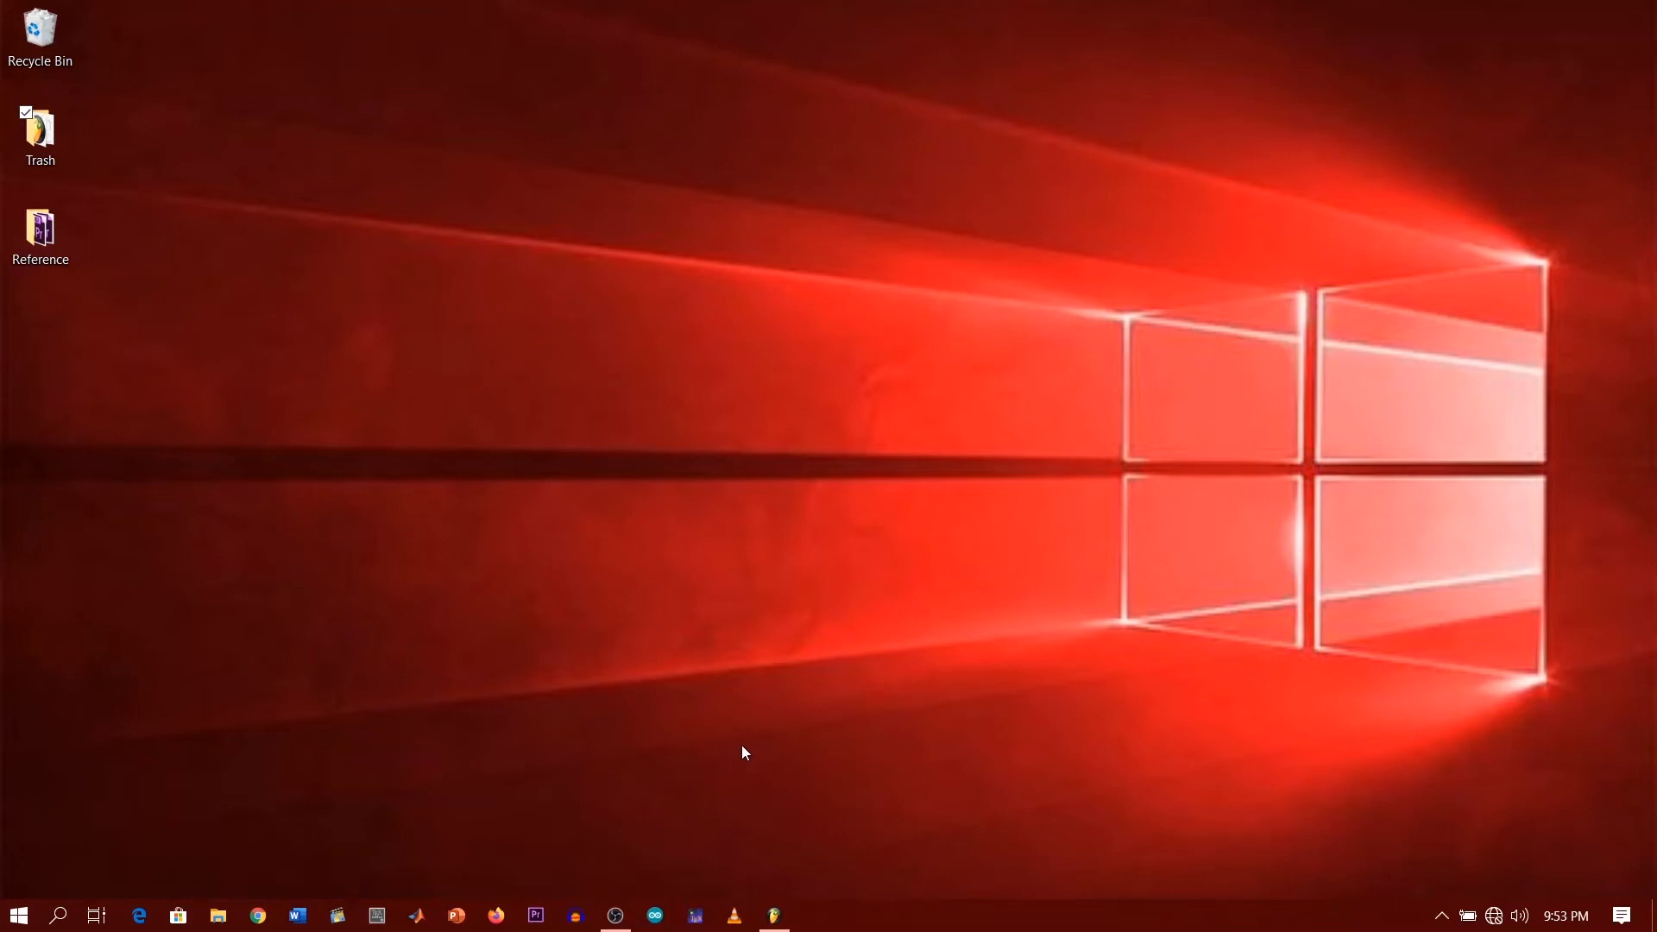
mouse_move(628, 775)
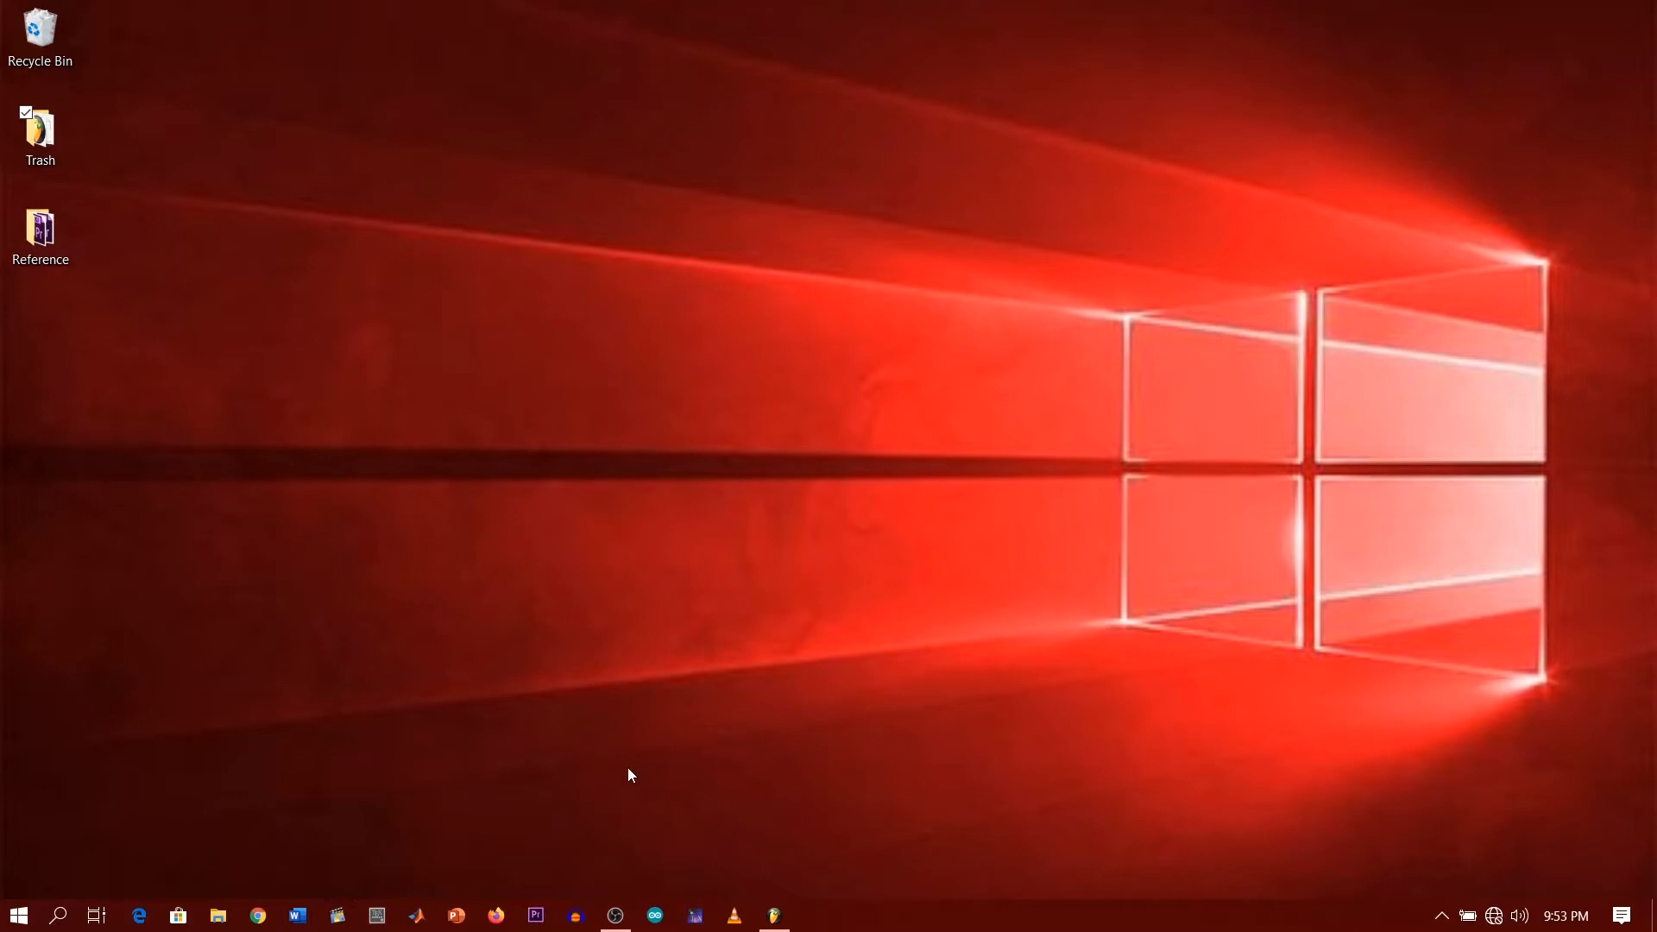
mouse_move(661, 682)
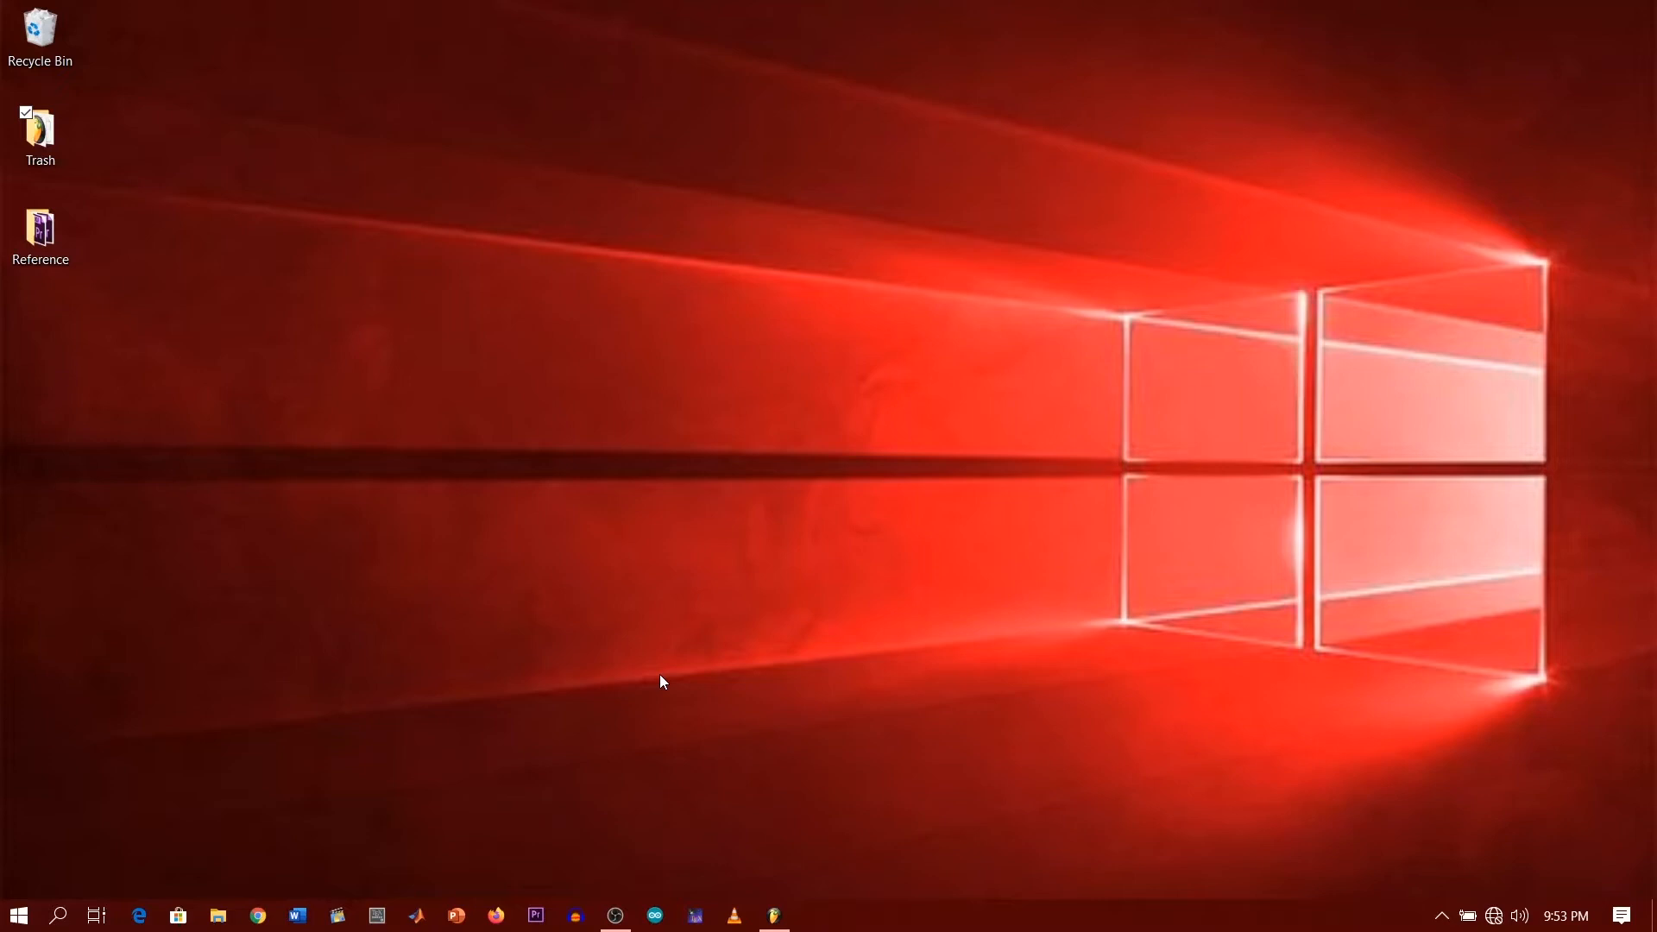
mouse_move(528, 677)
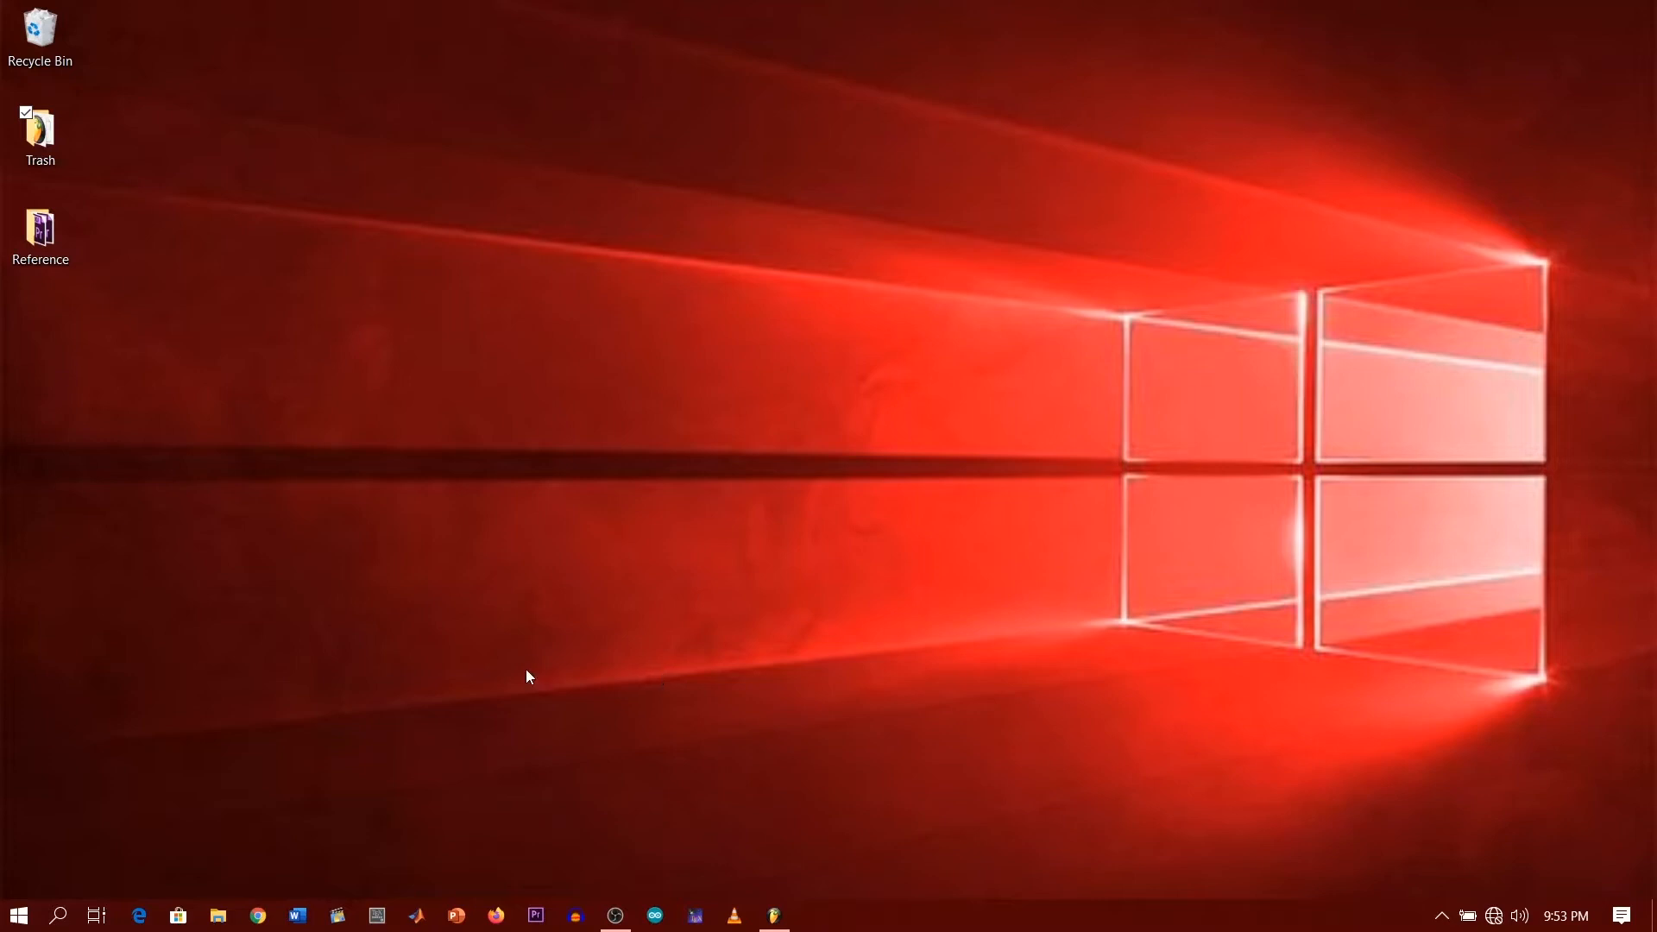
mouse_move(253, 870)
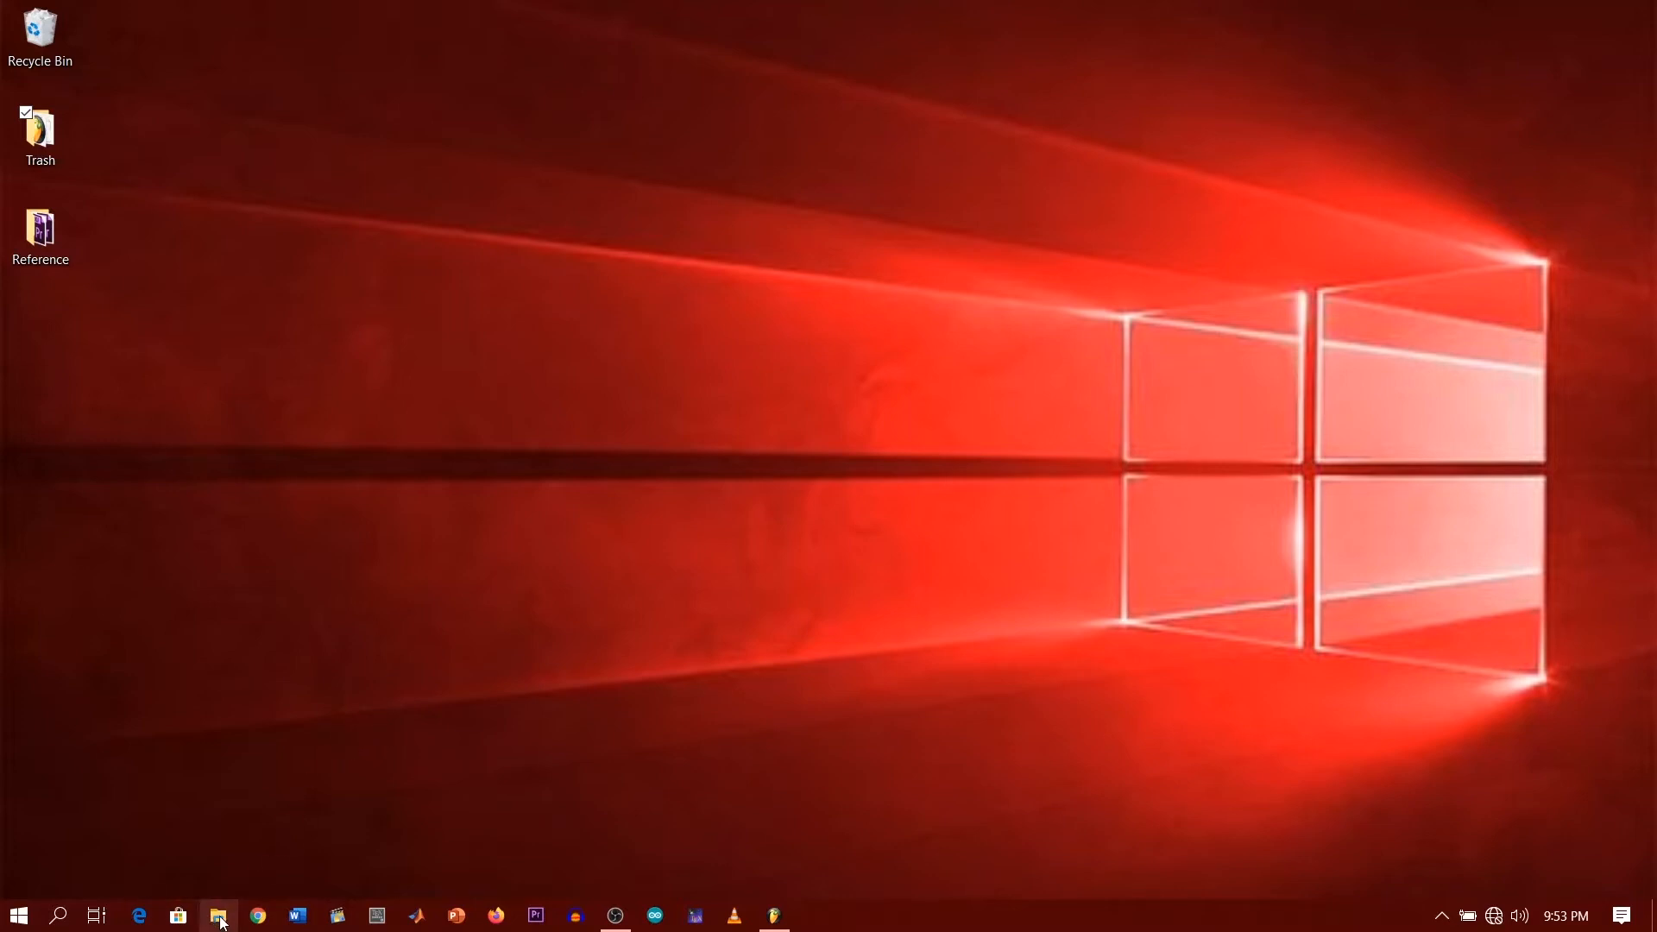
Show This PC in File Explorer listing Local Disk (C:) 200 GB and New Volume (D:) 173 GB.
left_click(219, 914)
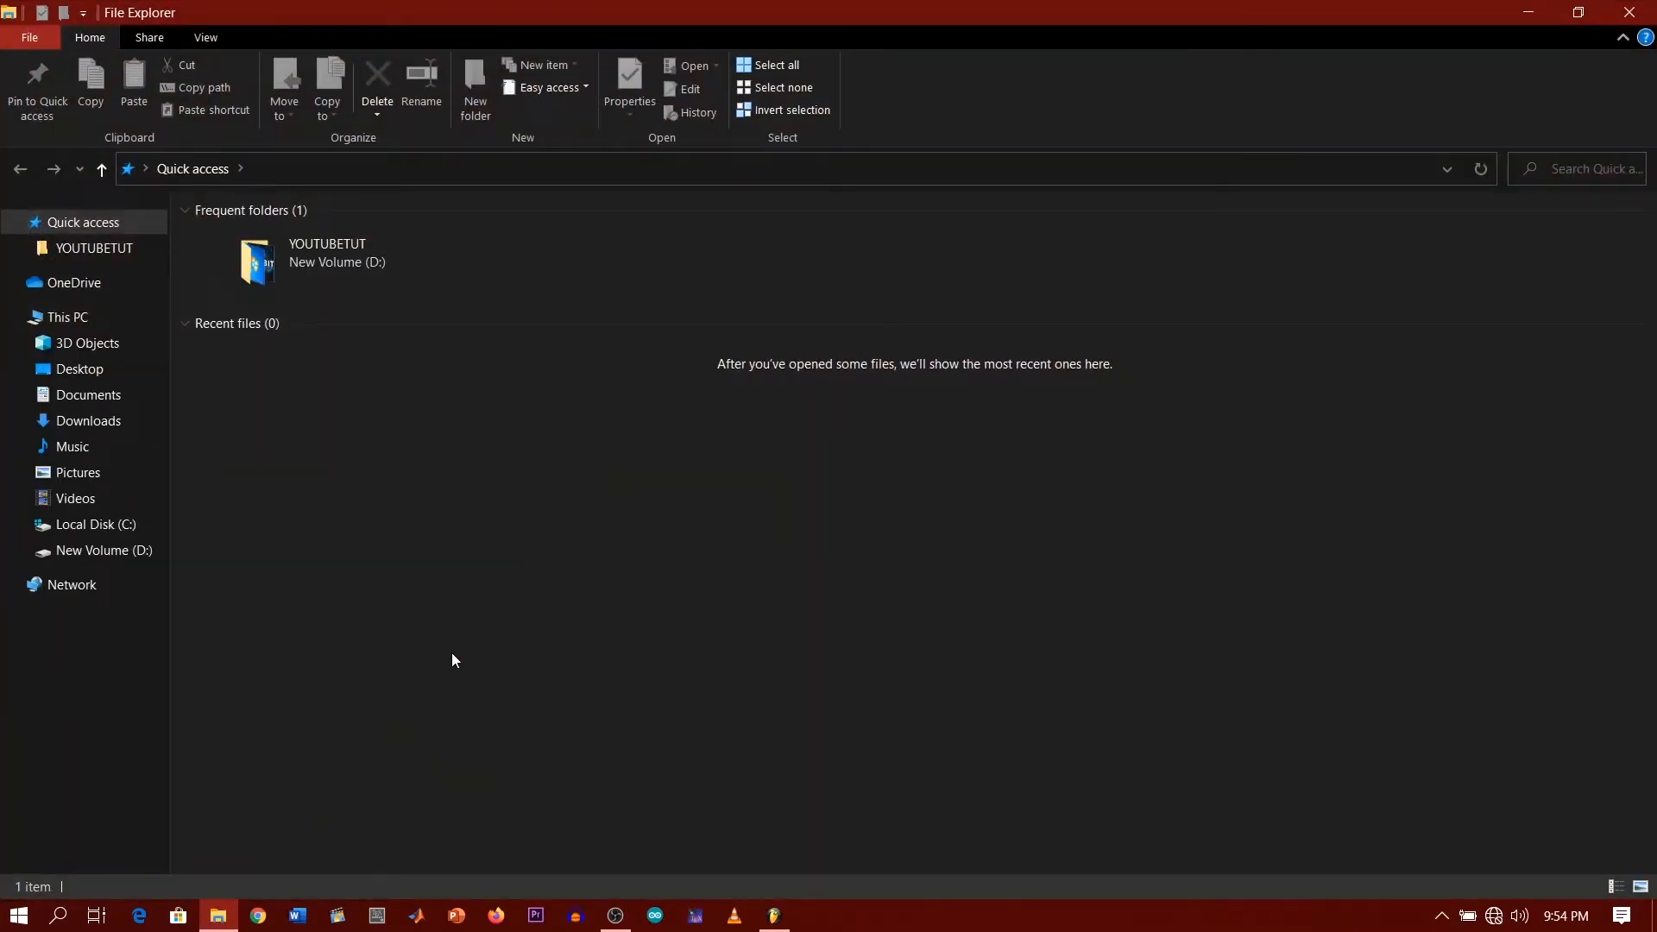
left_click(68, 317)
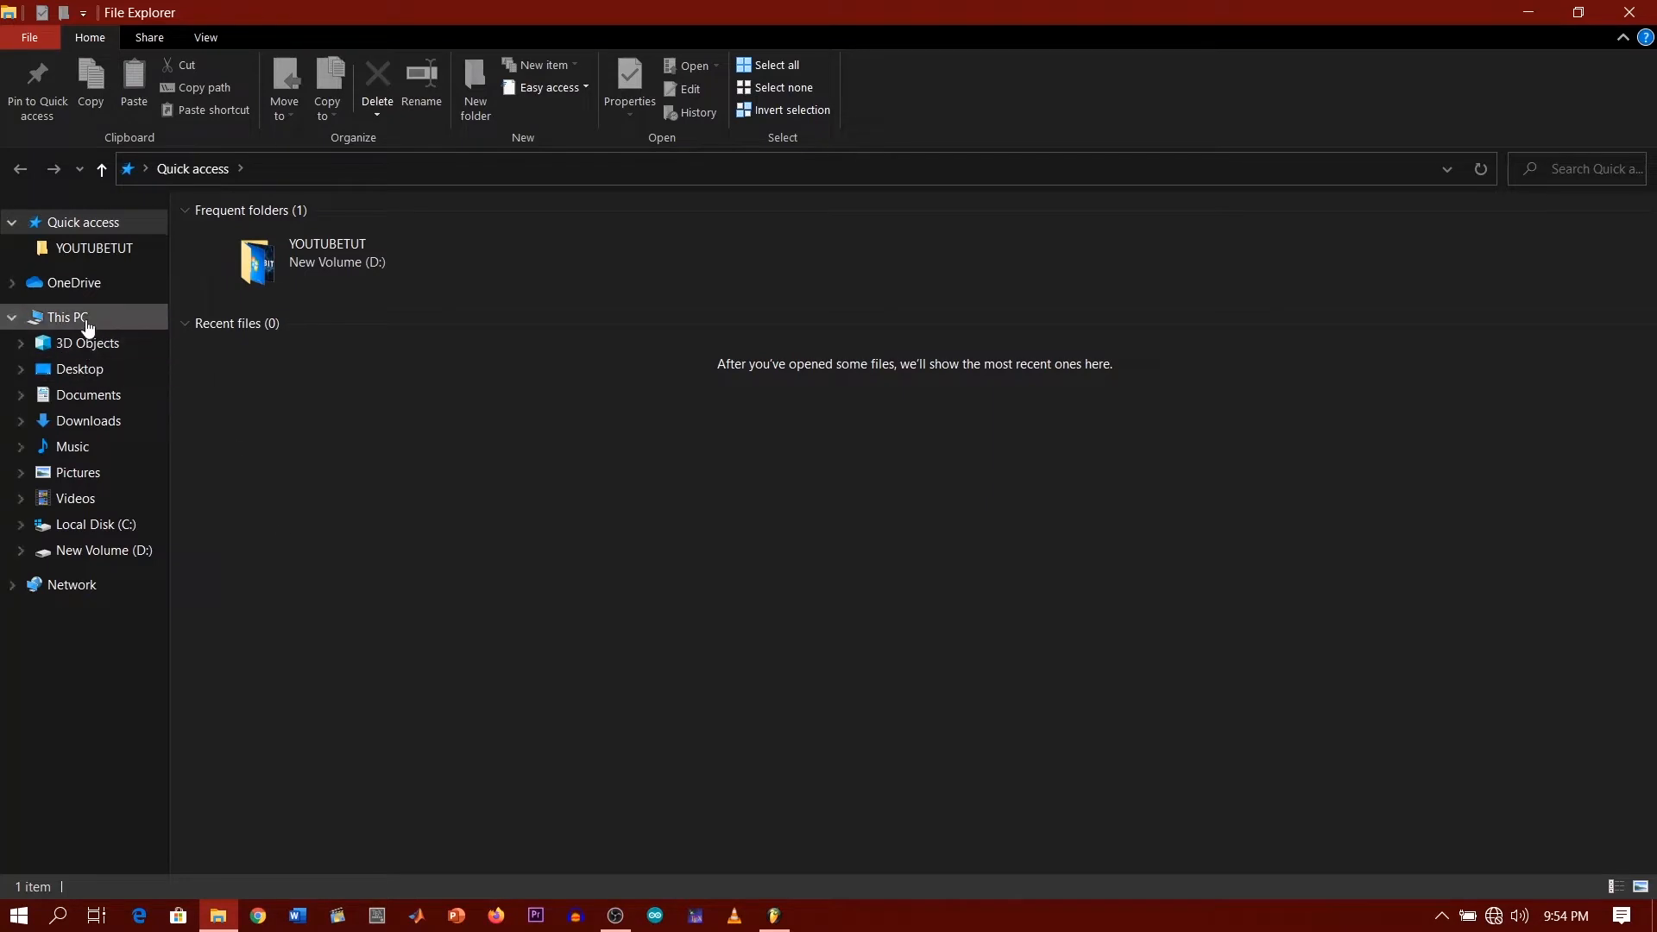
left_click(68, 318)
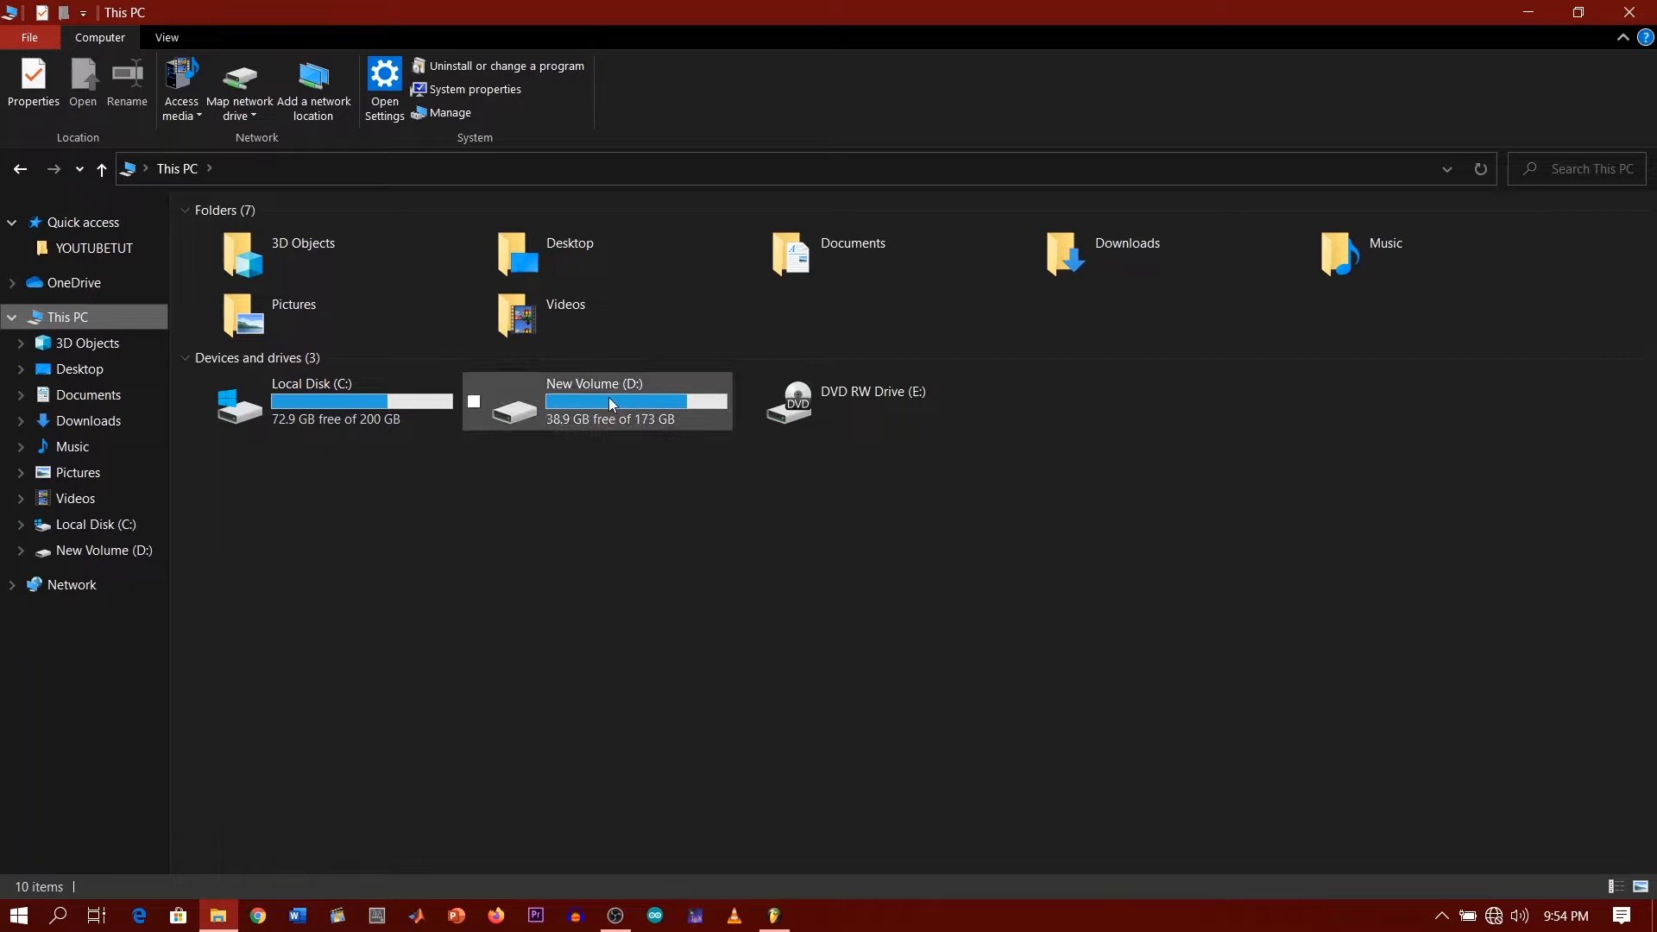
mouse_move(614, 416)
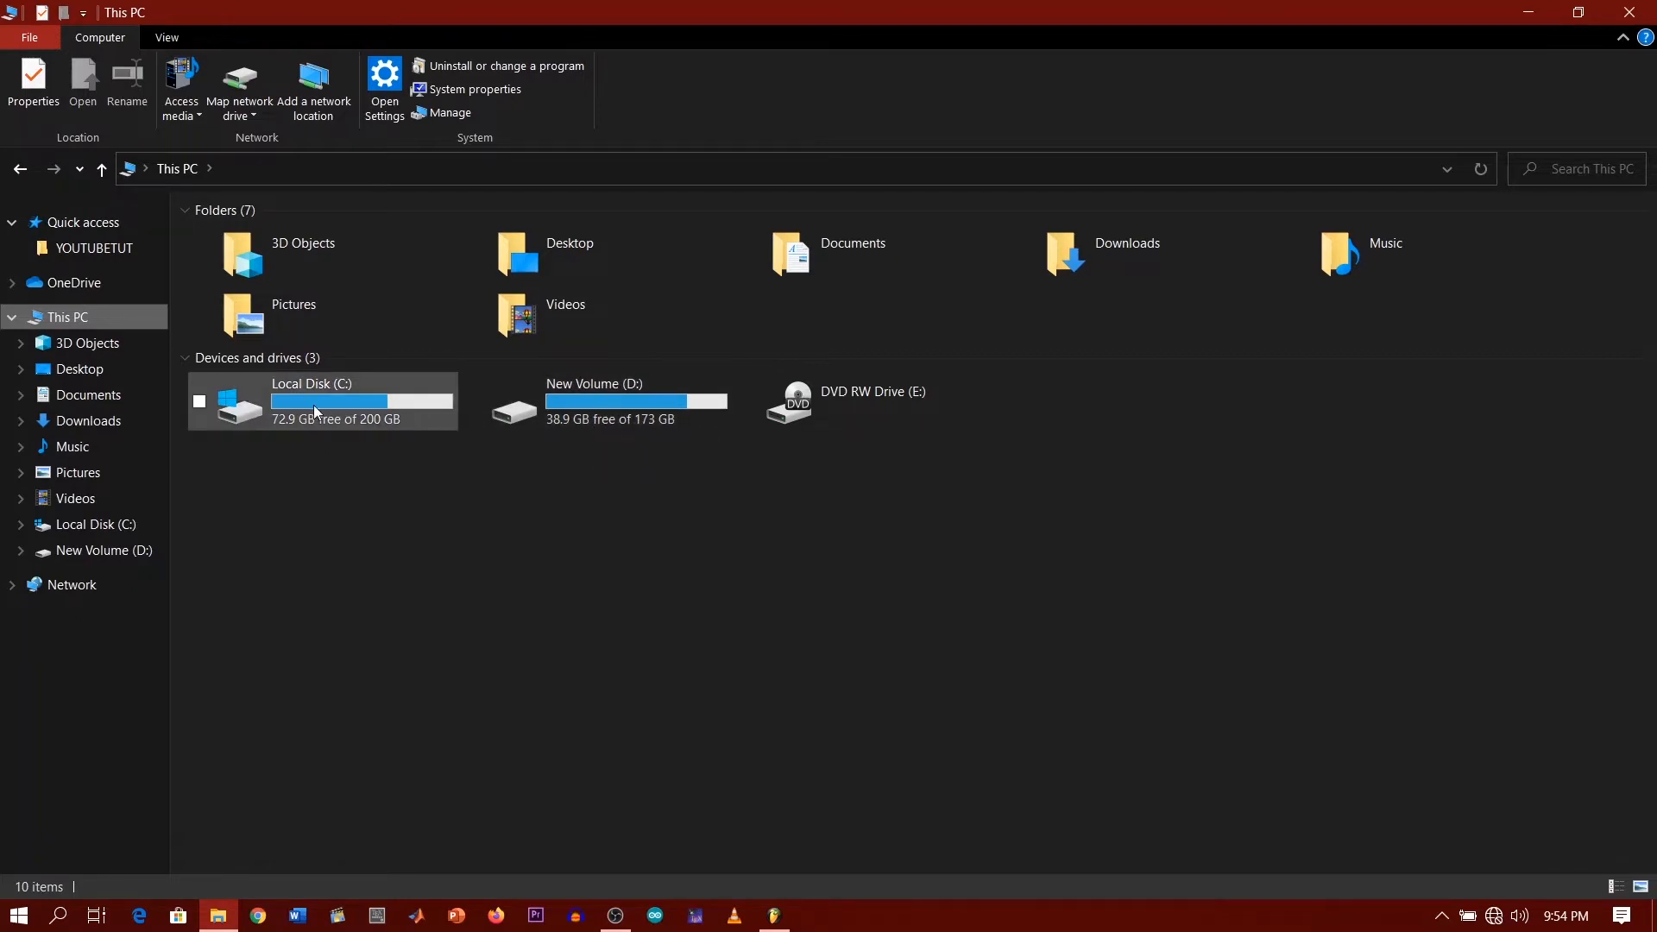
mouse_move(607, 407)
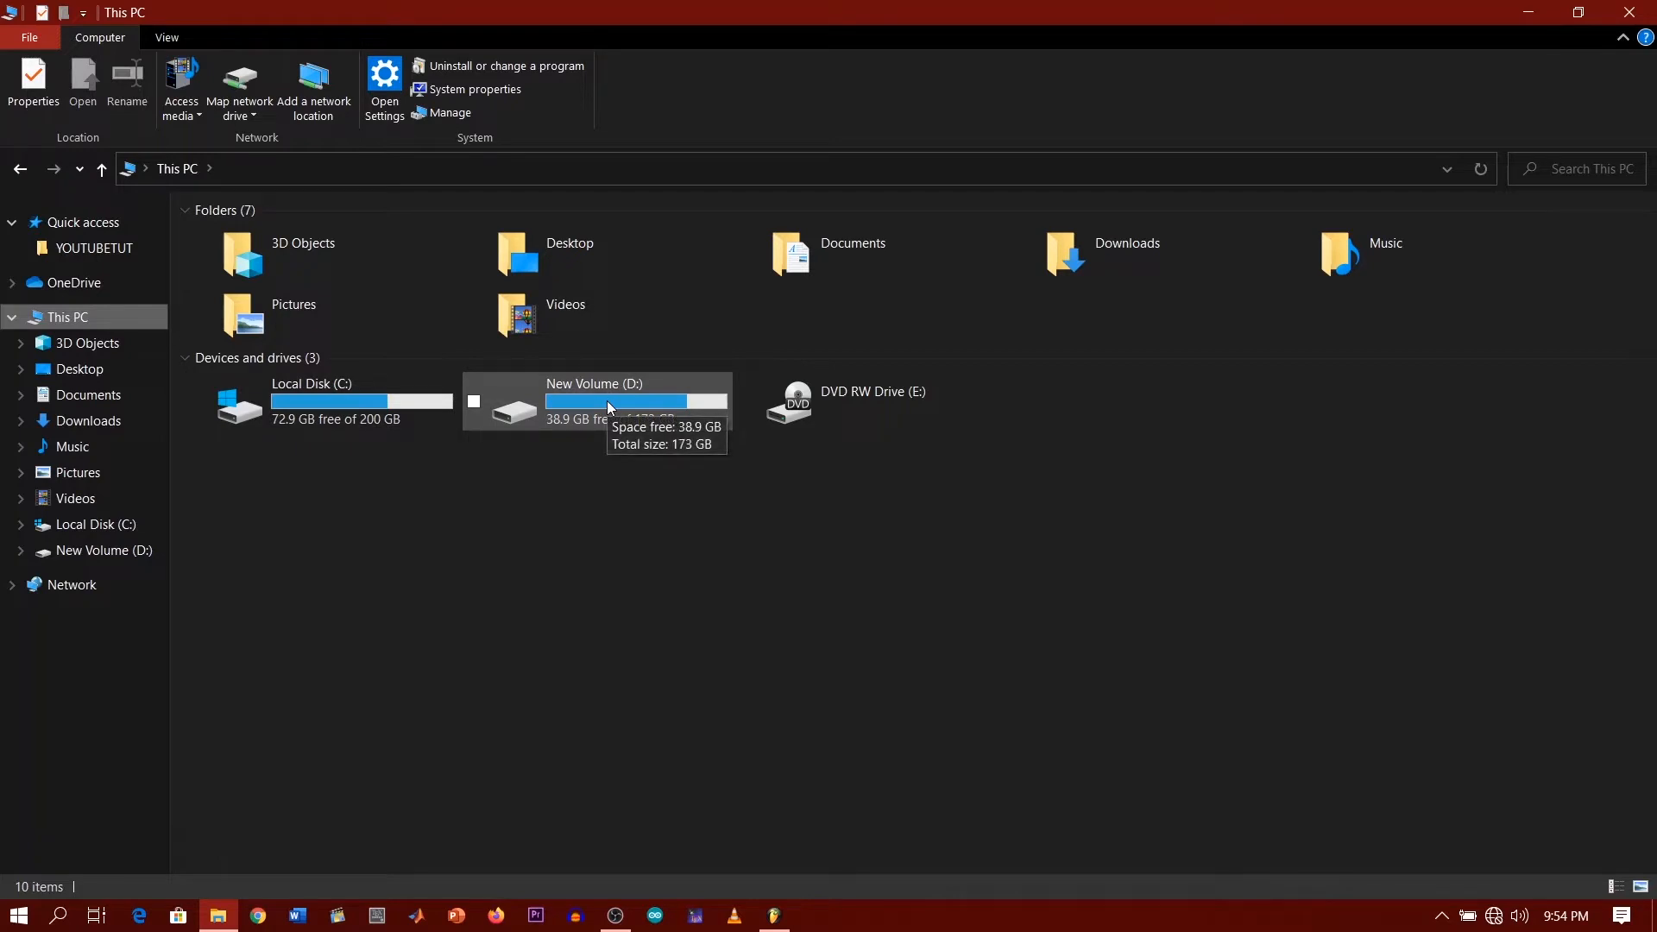
mouse_move(446, 492)
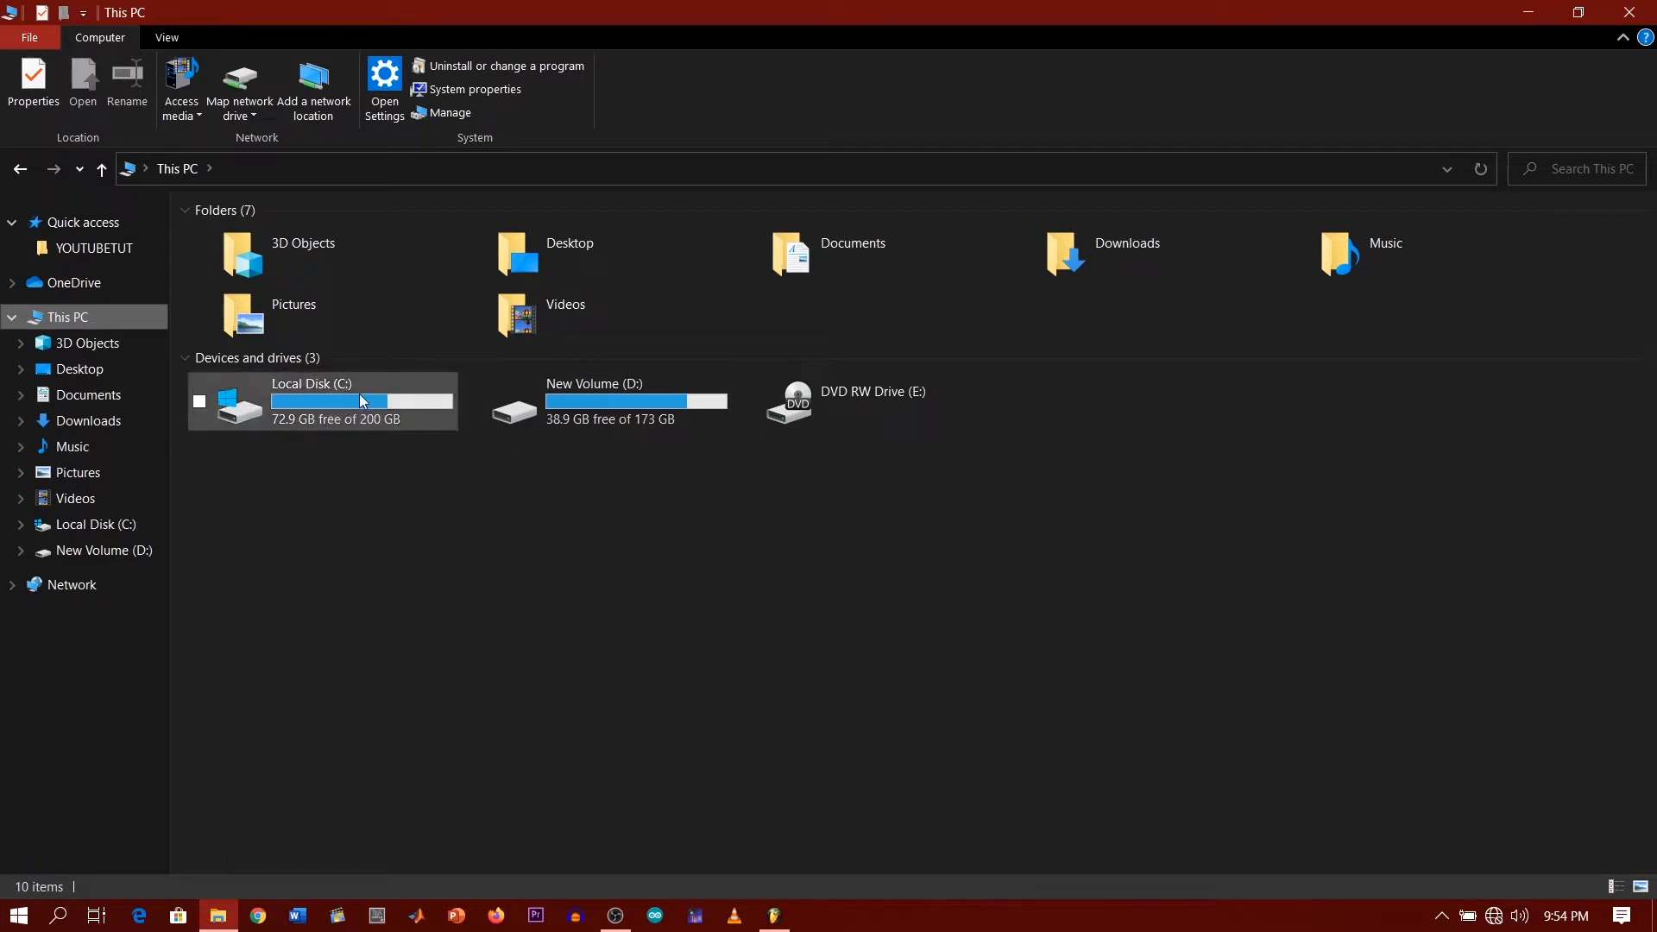
mouse_move(340, 410)
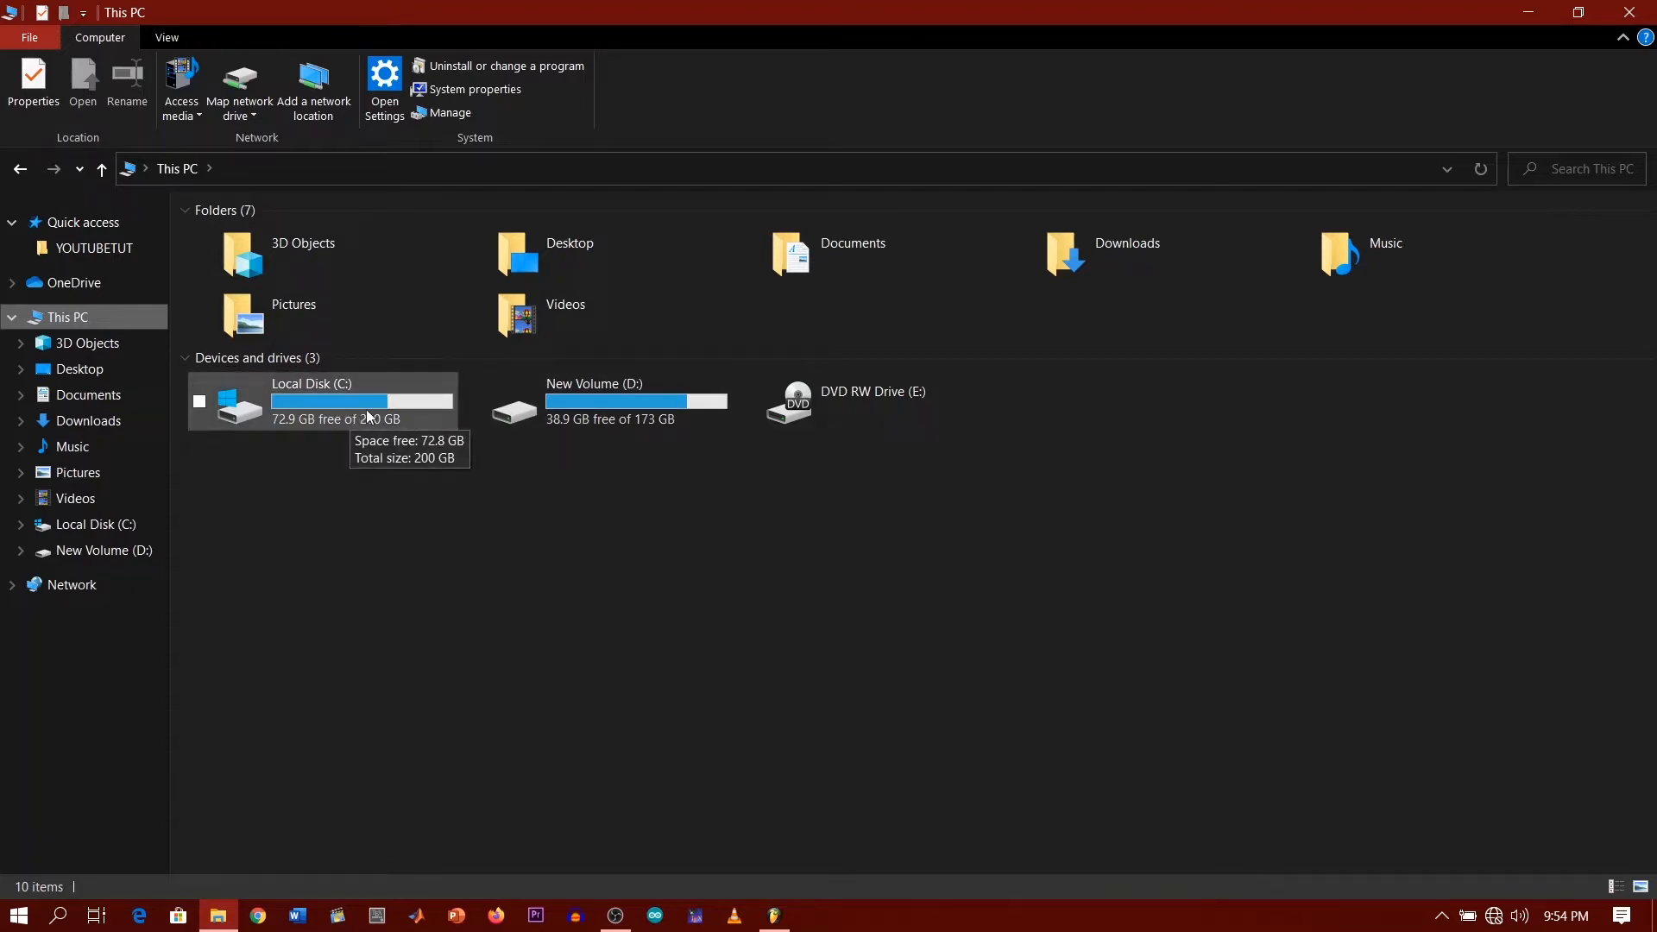
mouse_move(323, 435)
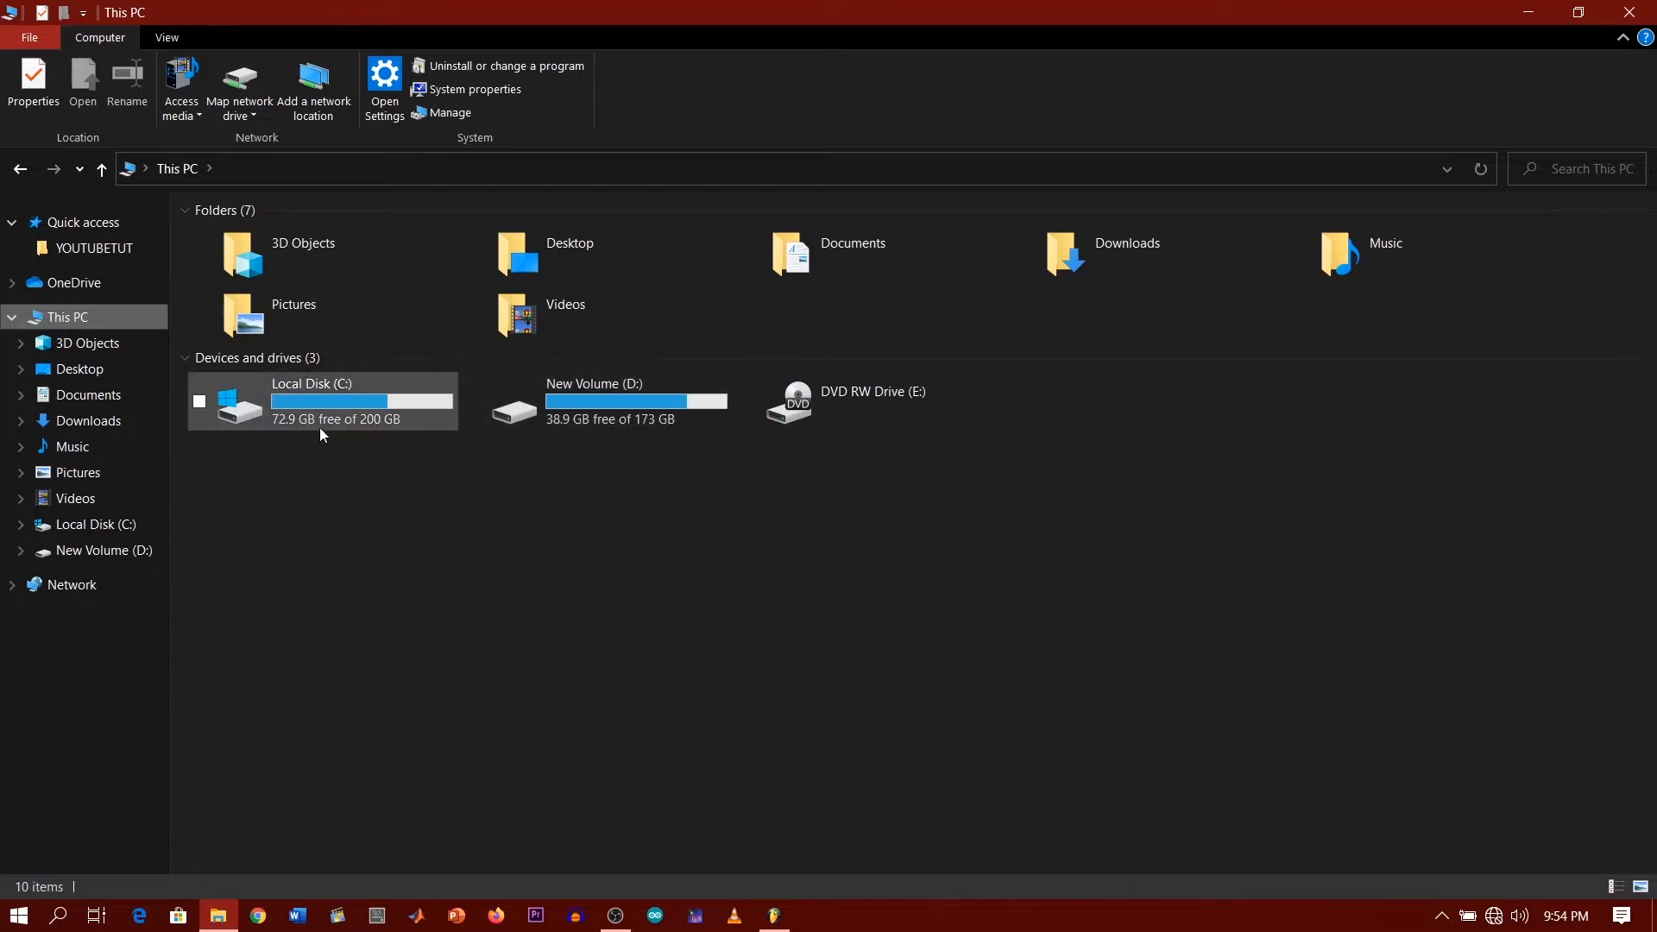
mouse_move(336, 413)
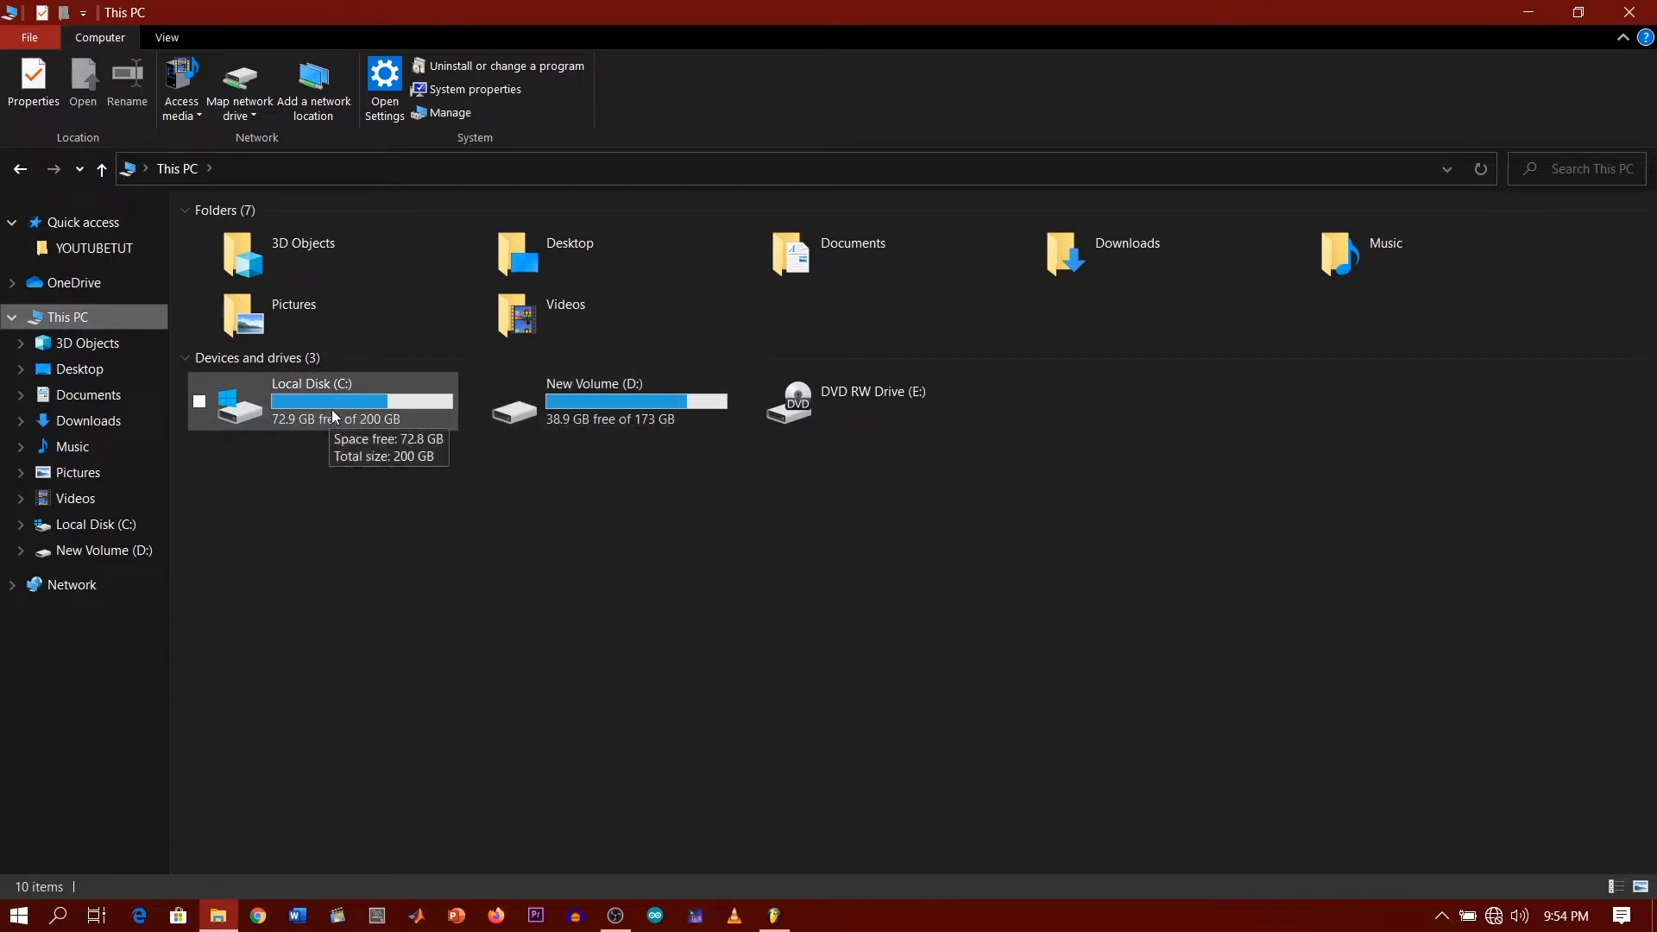
mouse_move(639, 407)
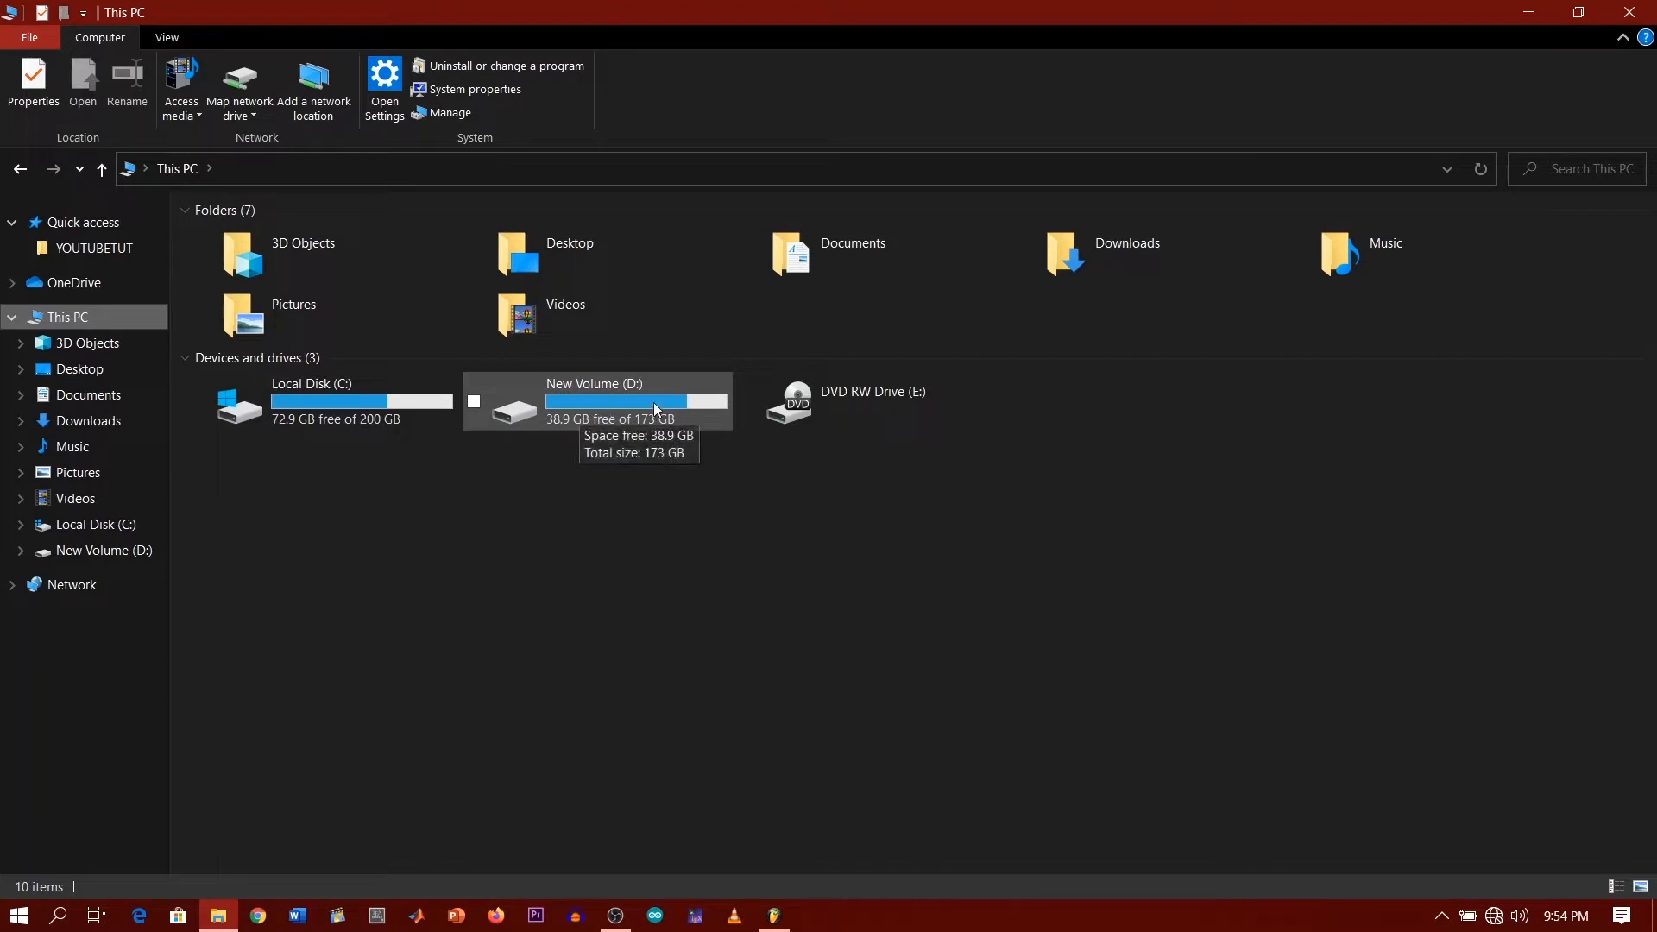
mouse_move(600, 407)
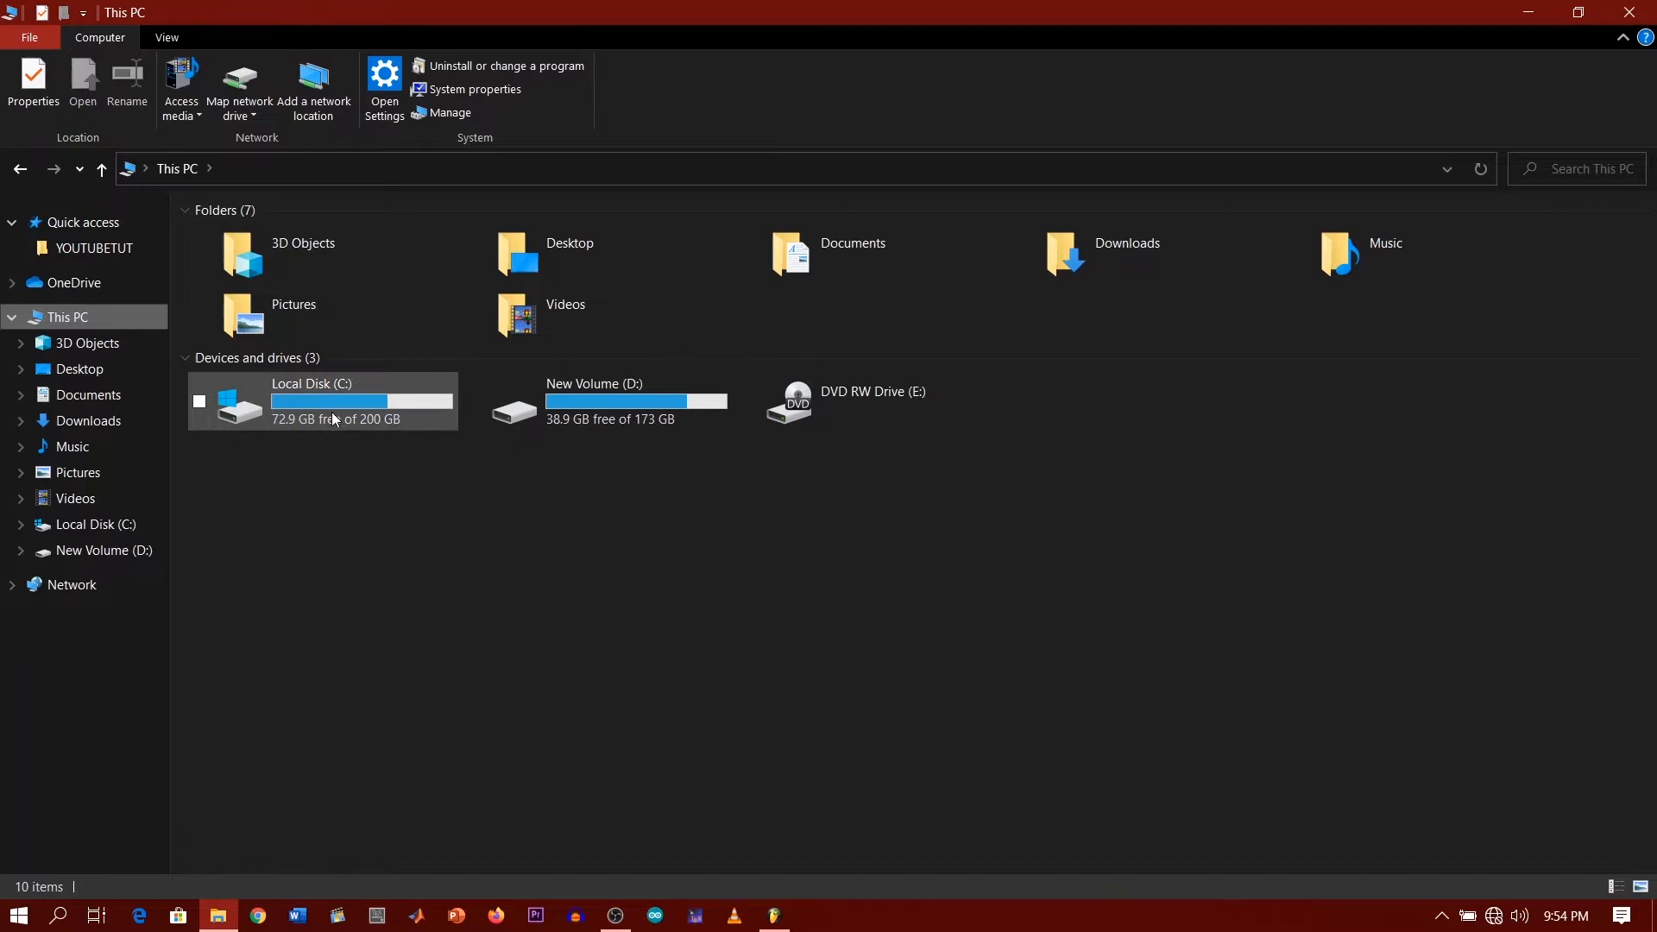
mouse_move(373, 412)
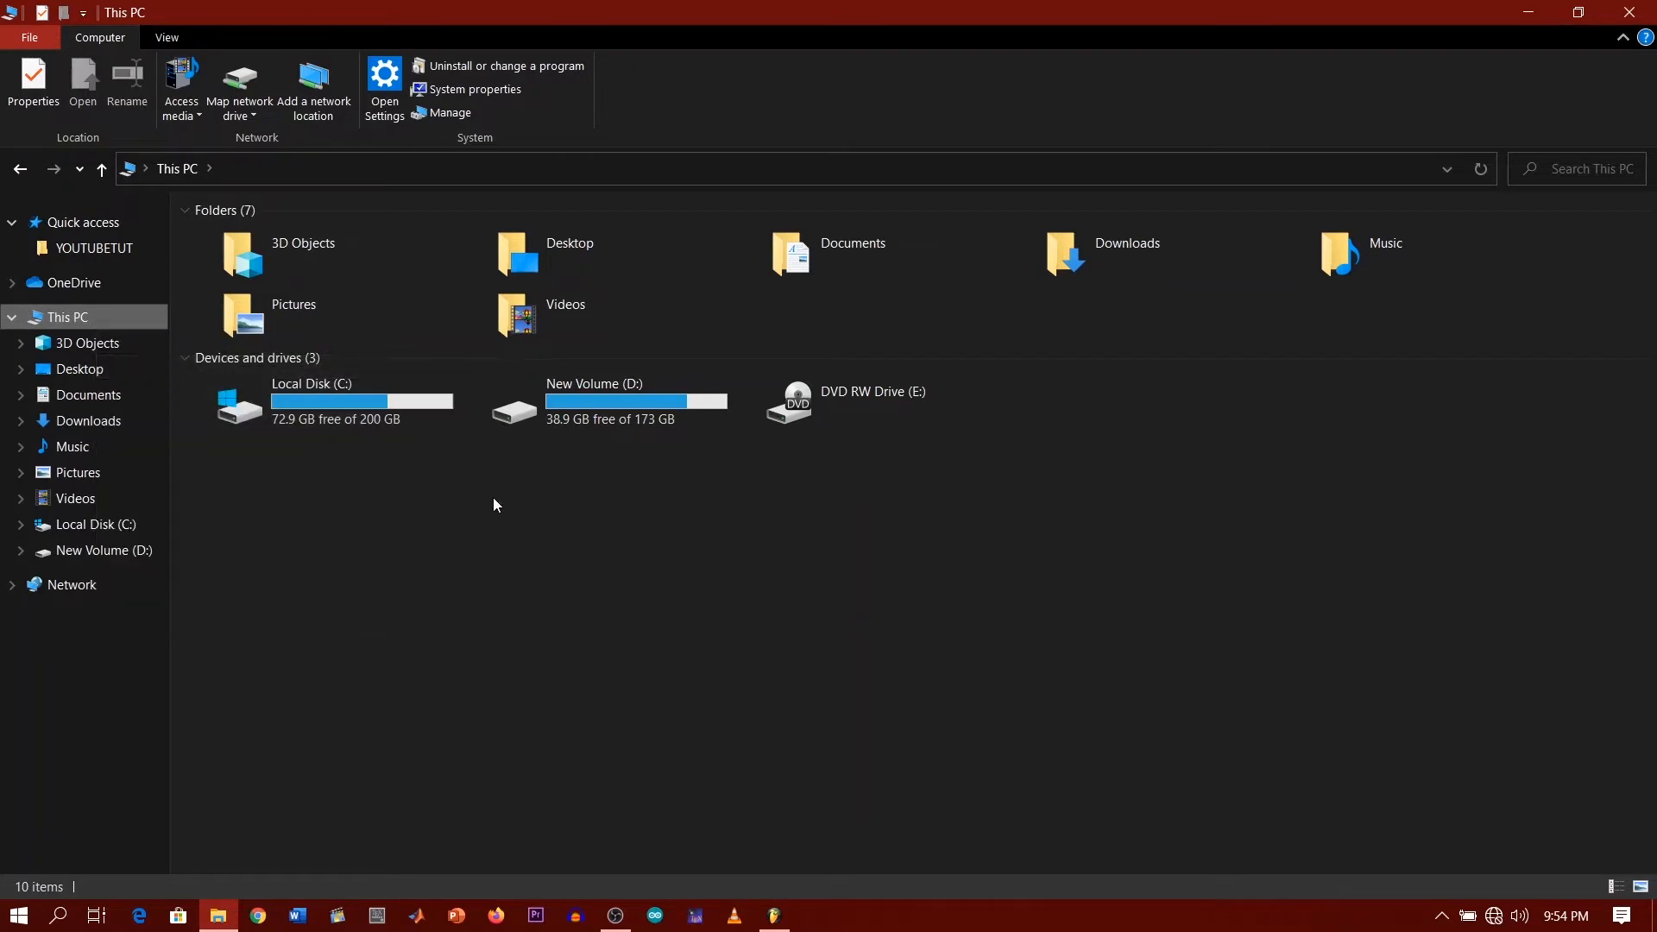
Bring up Disk Management maximized, listing Disk 0 with the 200.72 GB C: volume.
left_click(449, 112)
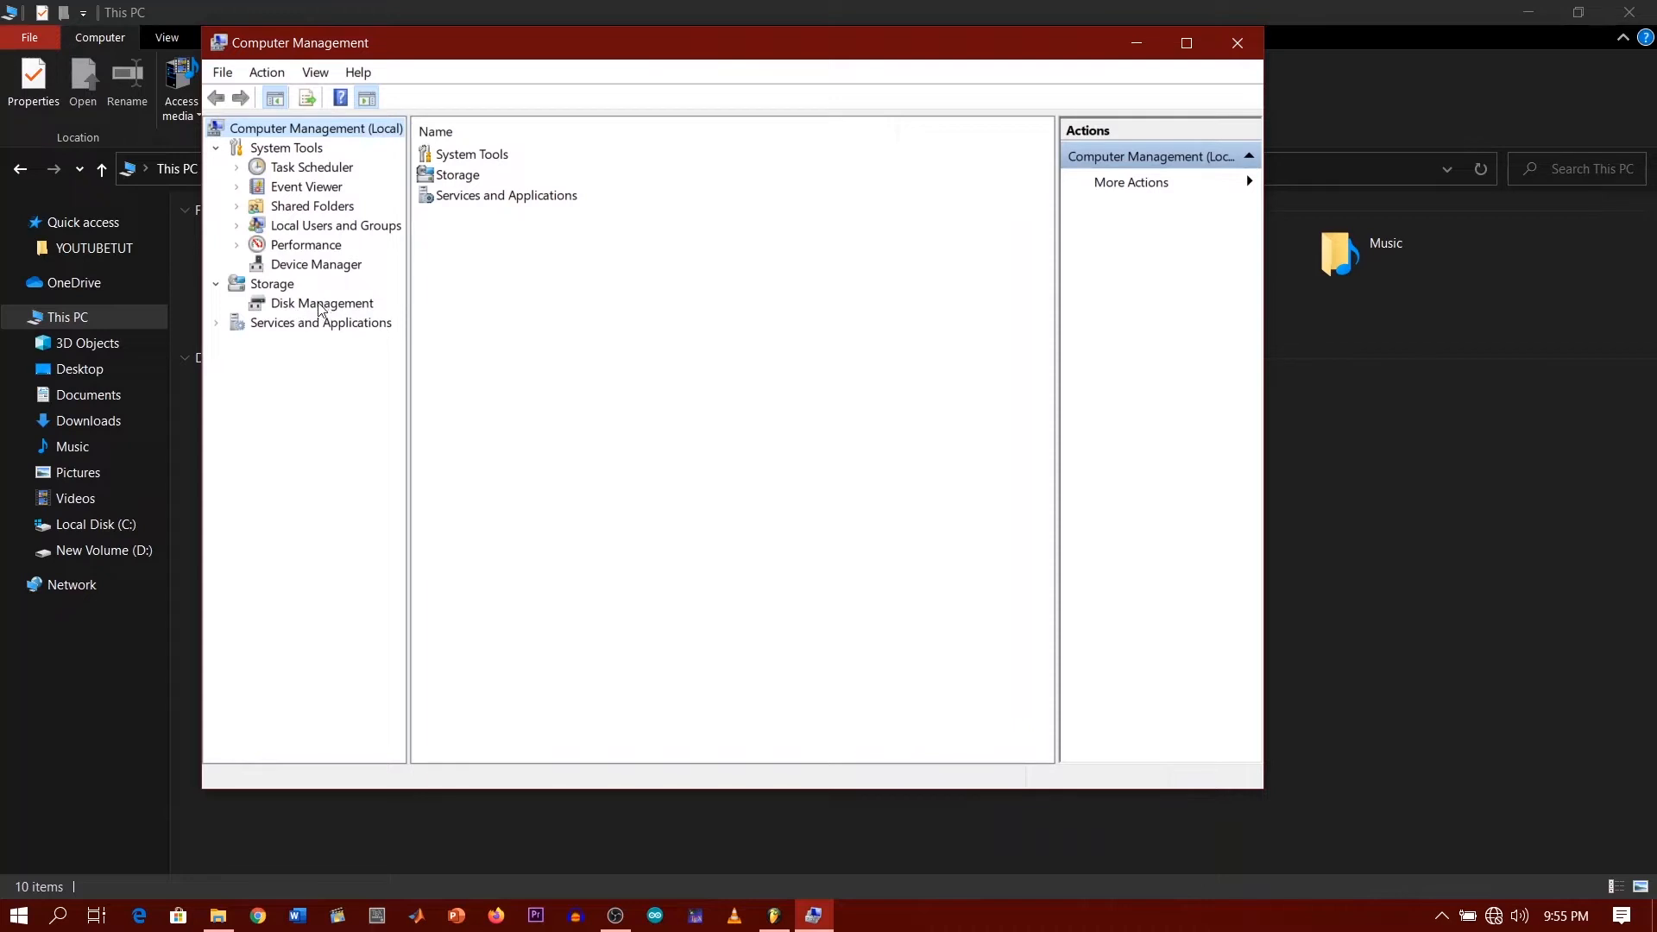
left_click(323, 303)
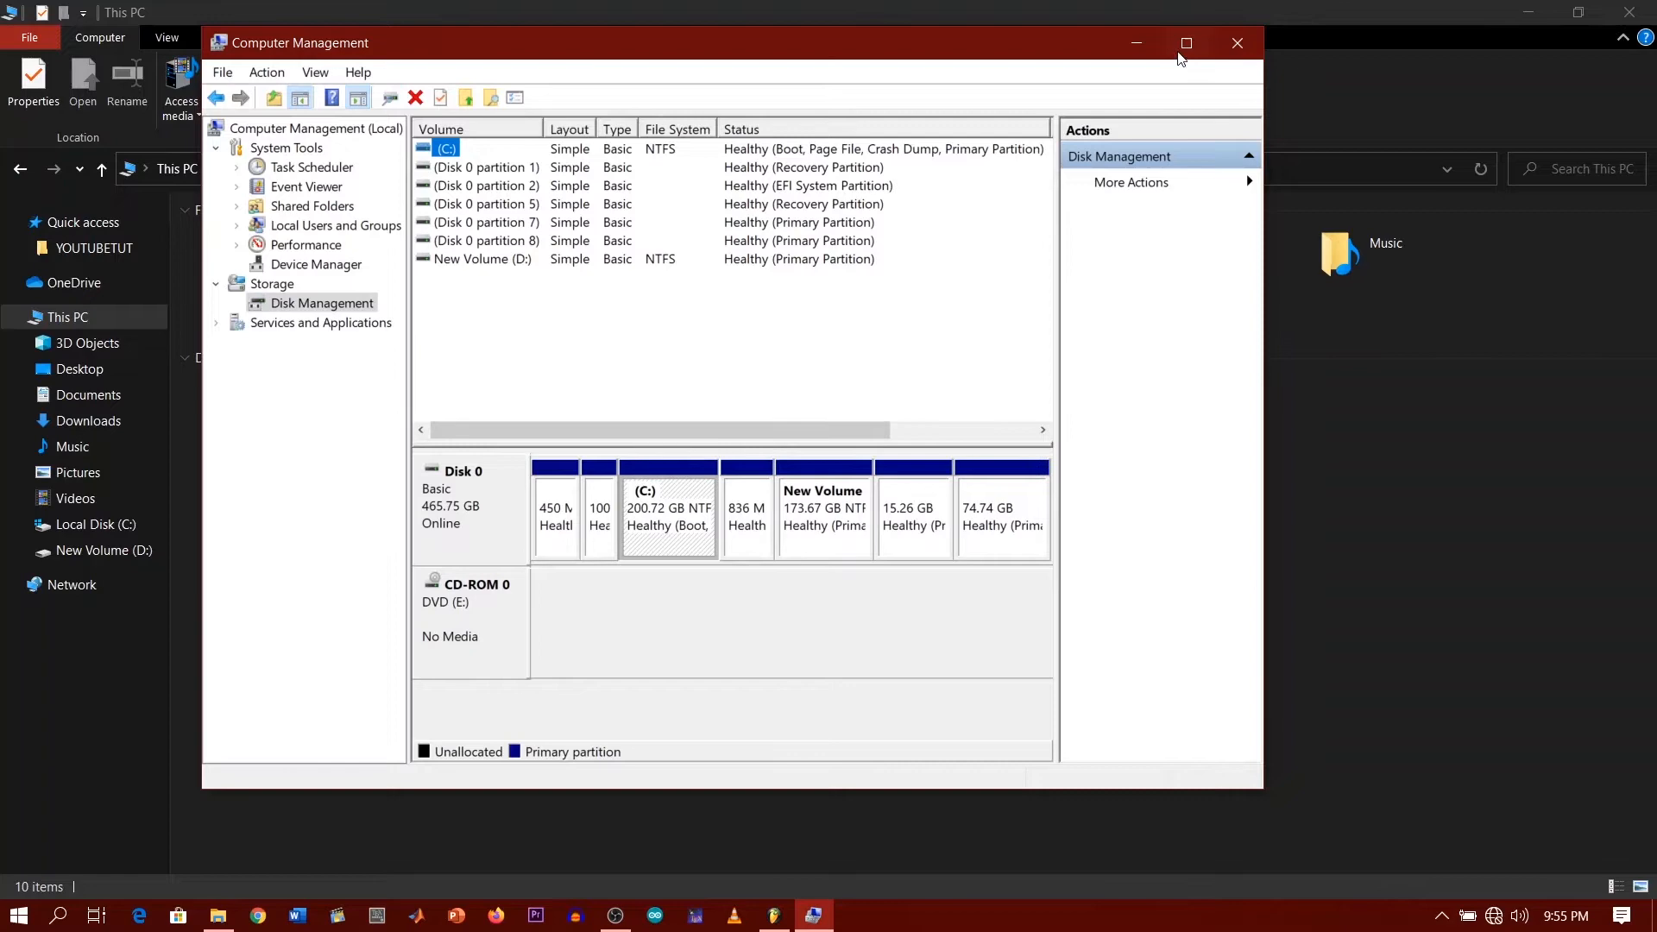
left_click(1185, 42)
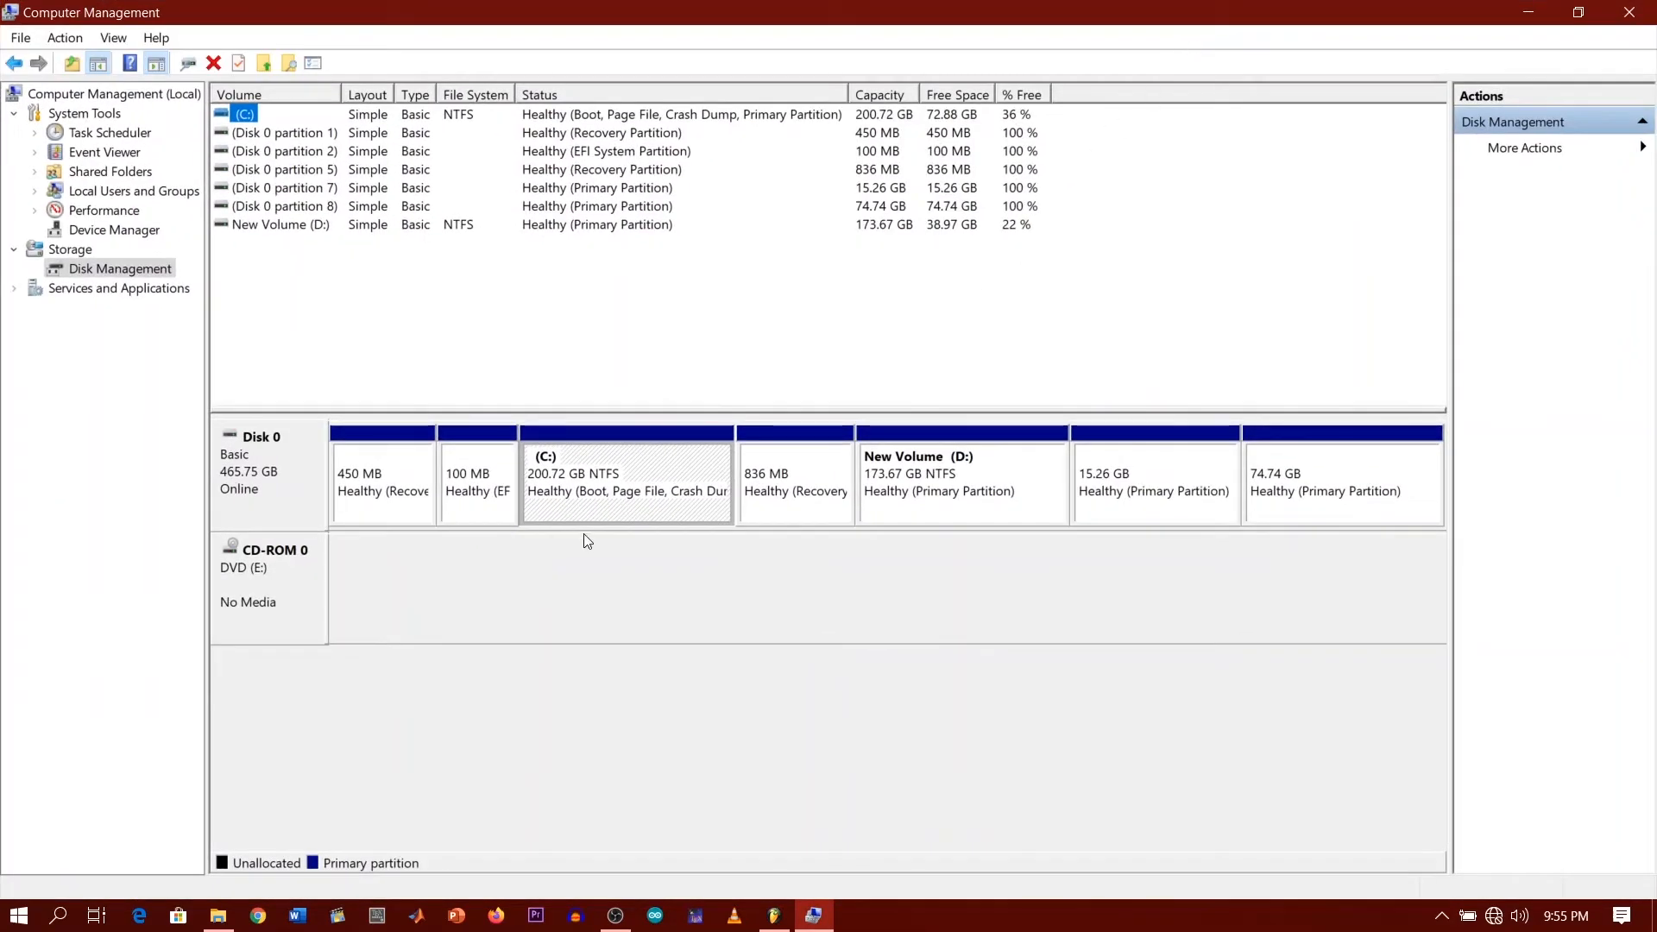
mouse_move(478, 477)
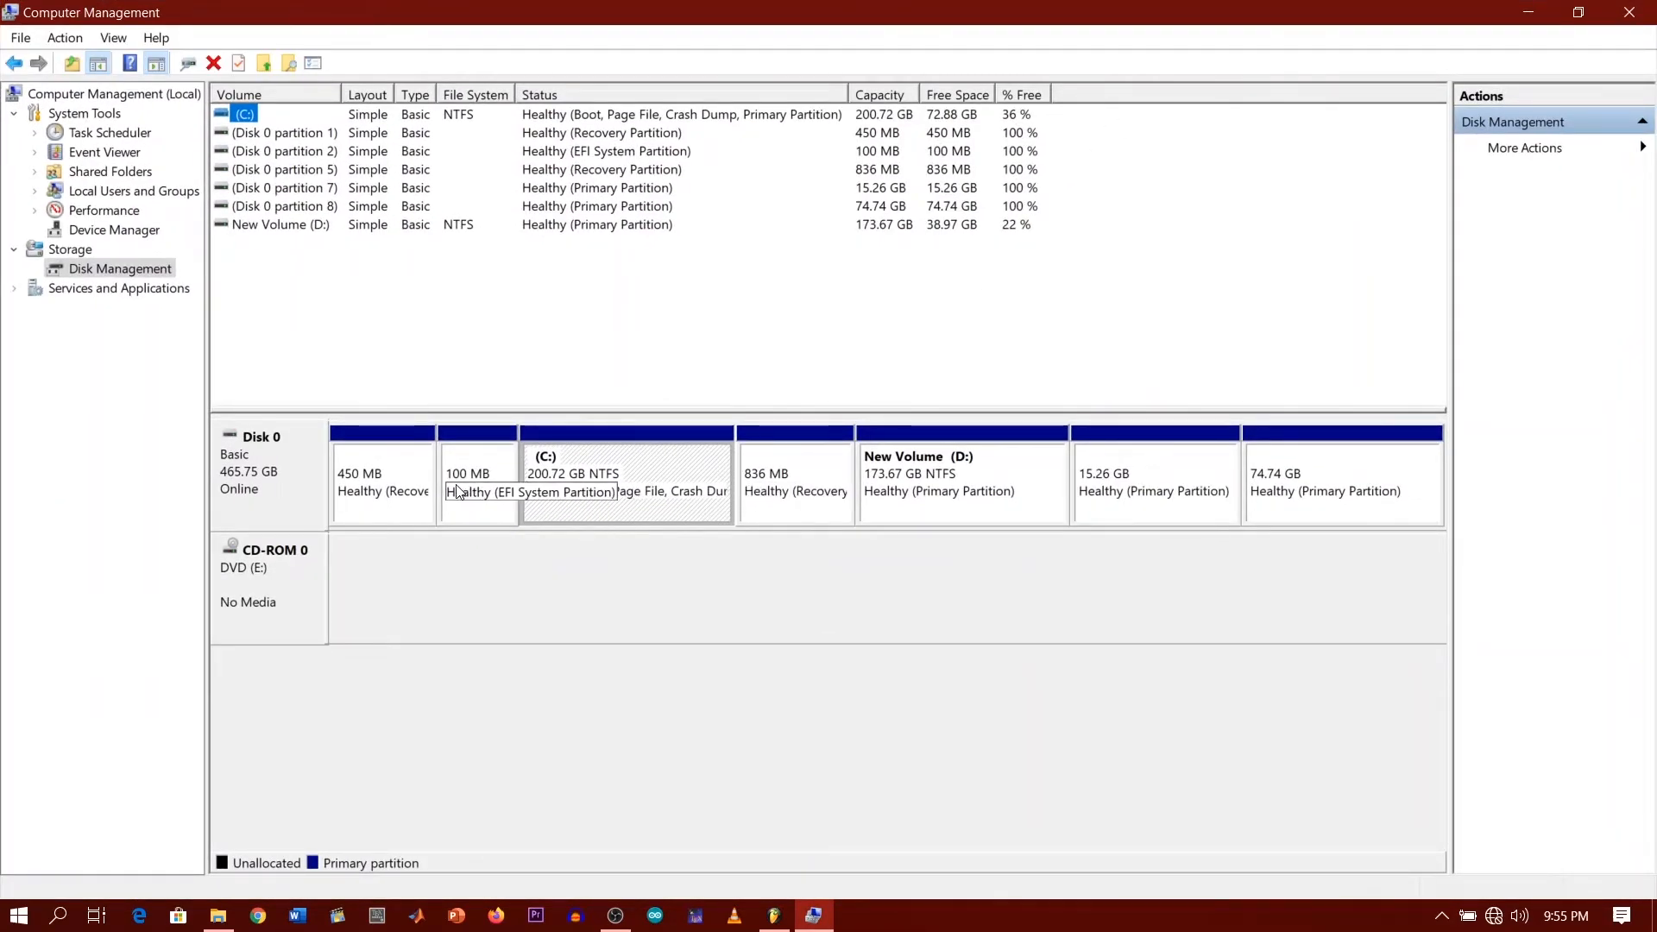
mouse_move(891, 504)
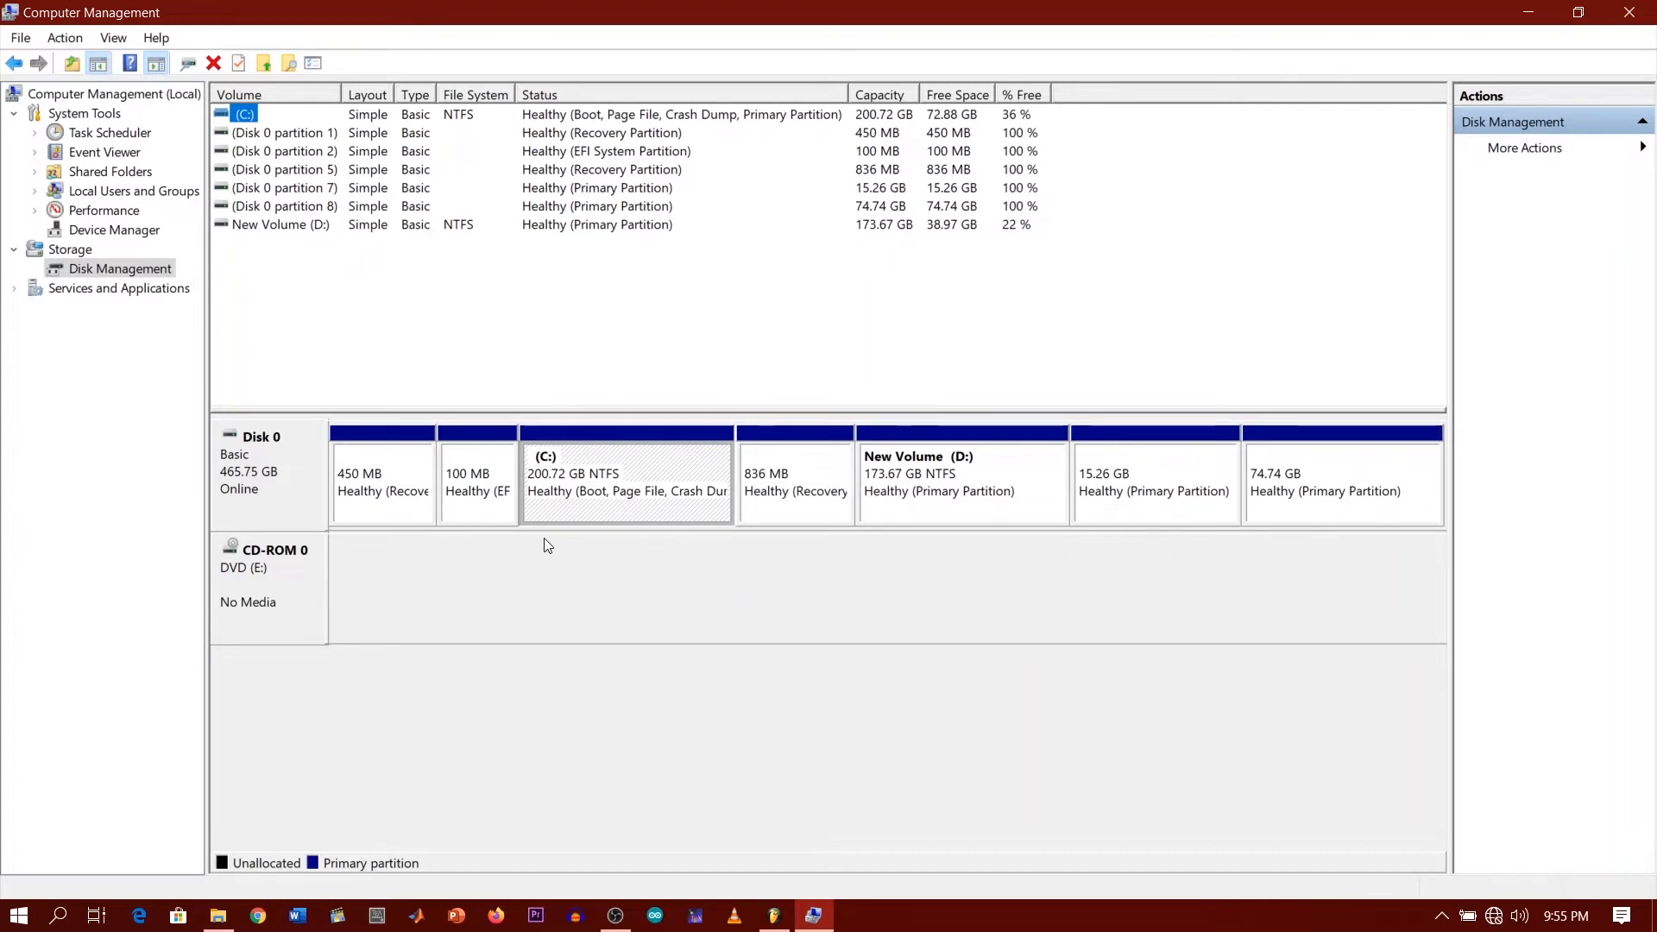
mouse_move(625, 469)
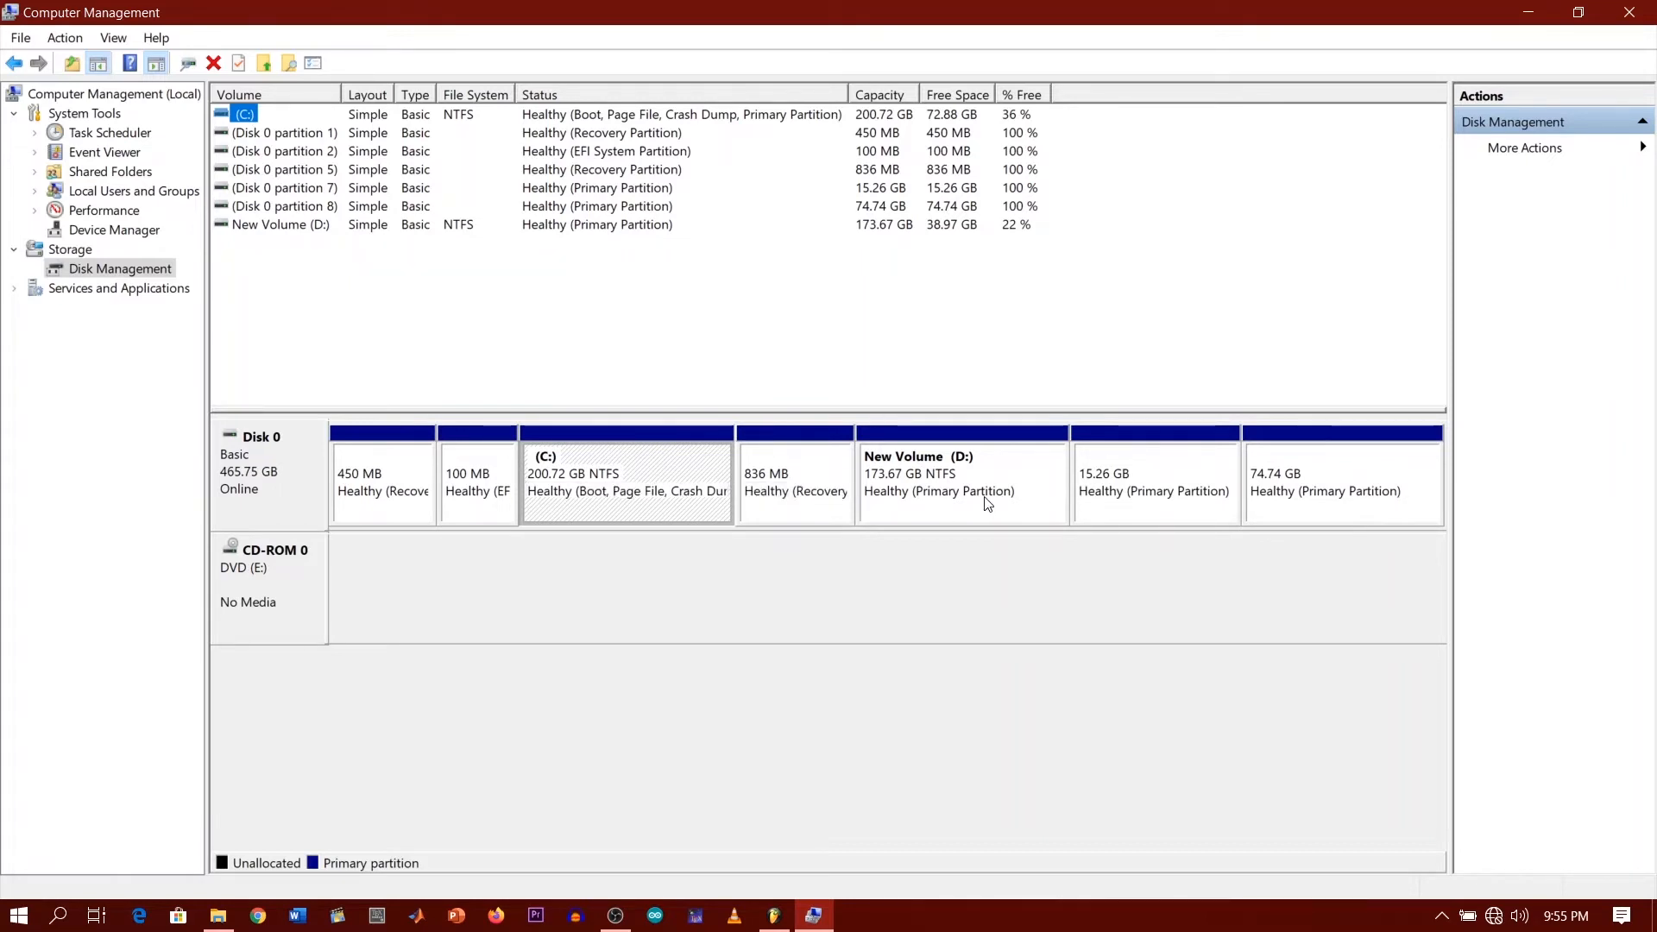
mouse_move(967, 468)
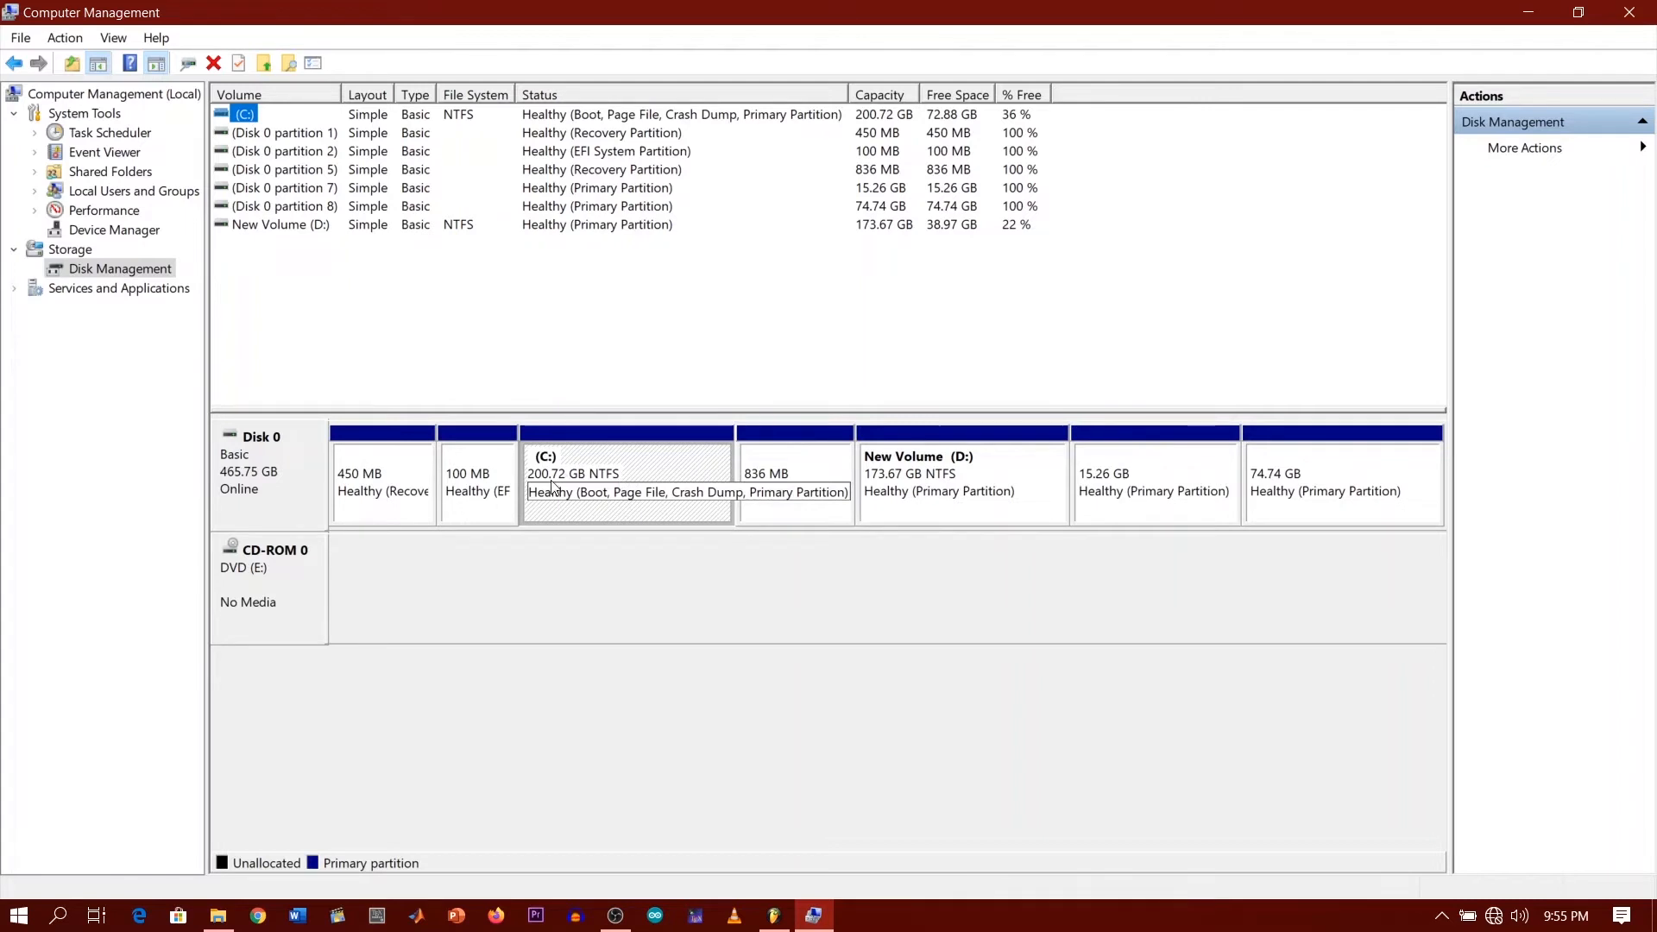
mouse_move(599, 495)
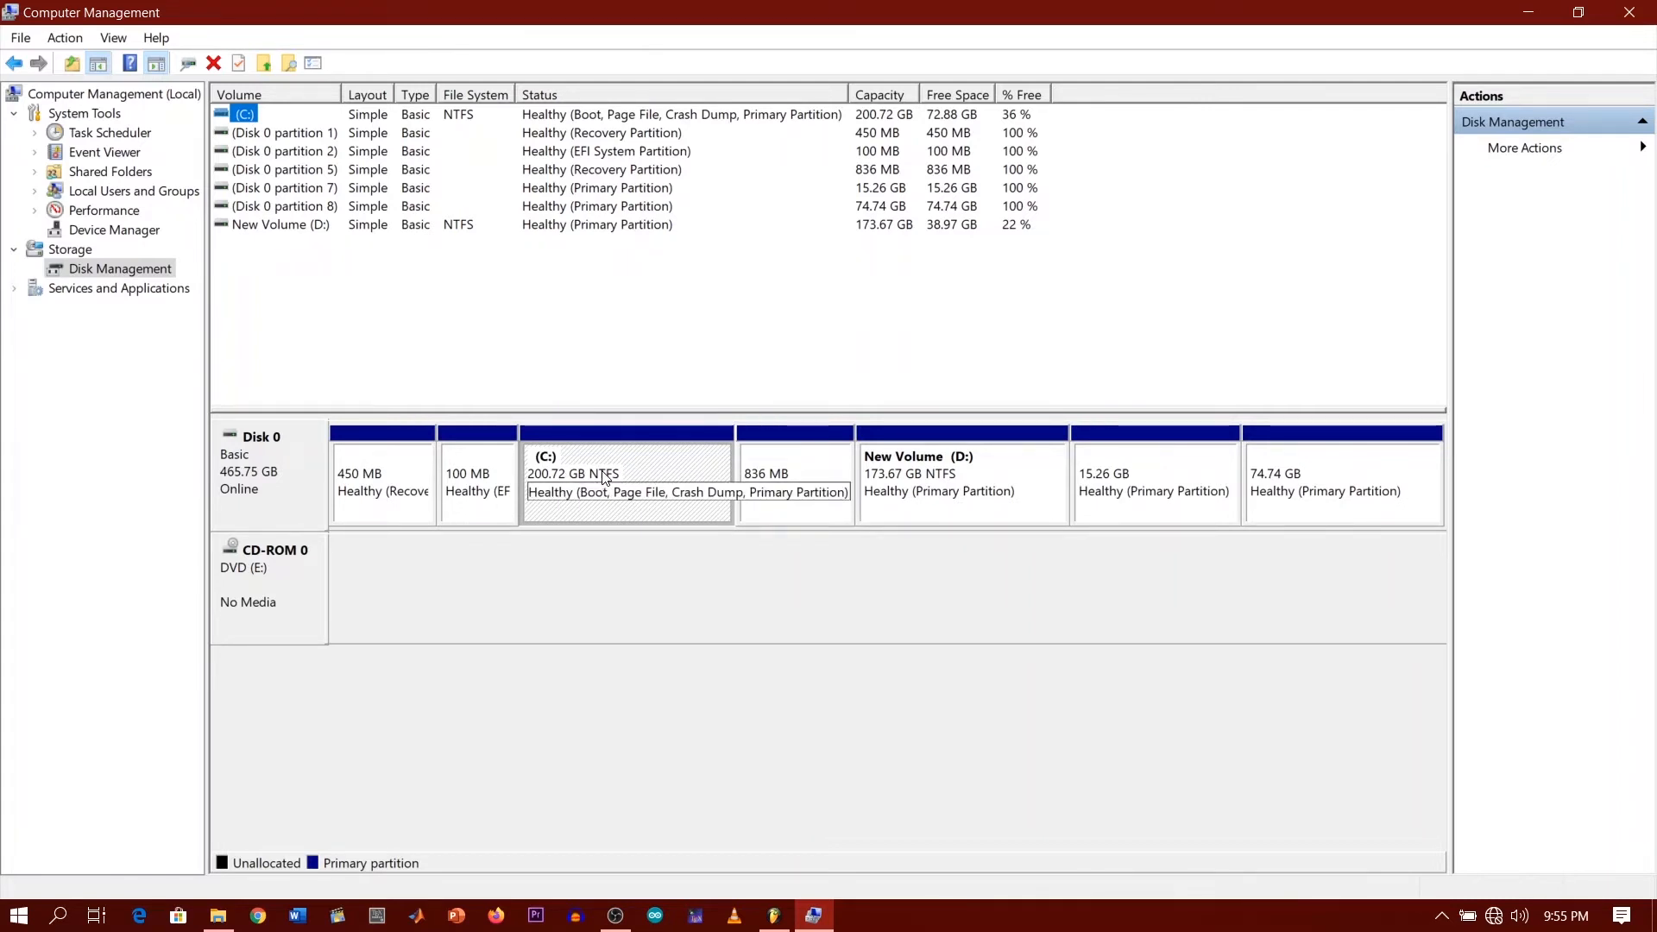
Shrink the C: volume by 3000 MB via its Shrink Volume dialog.
right_click(602, 476)
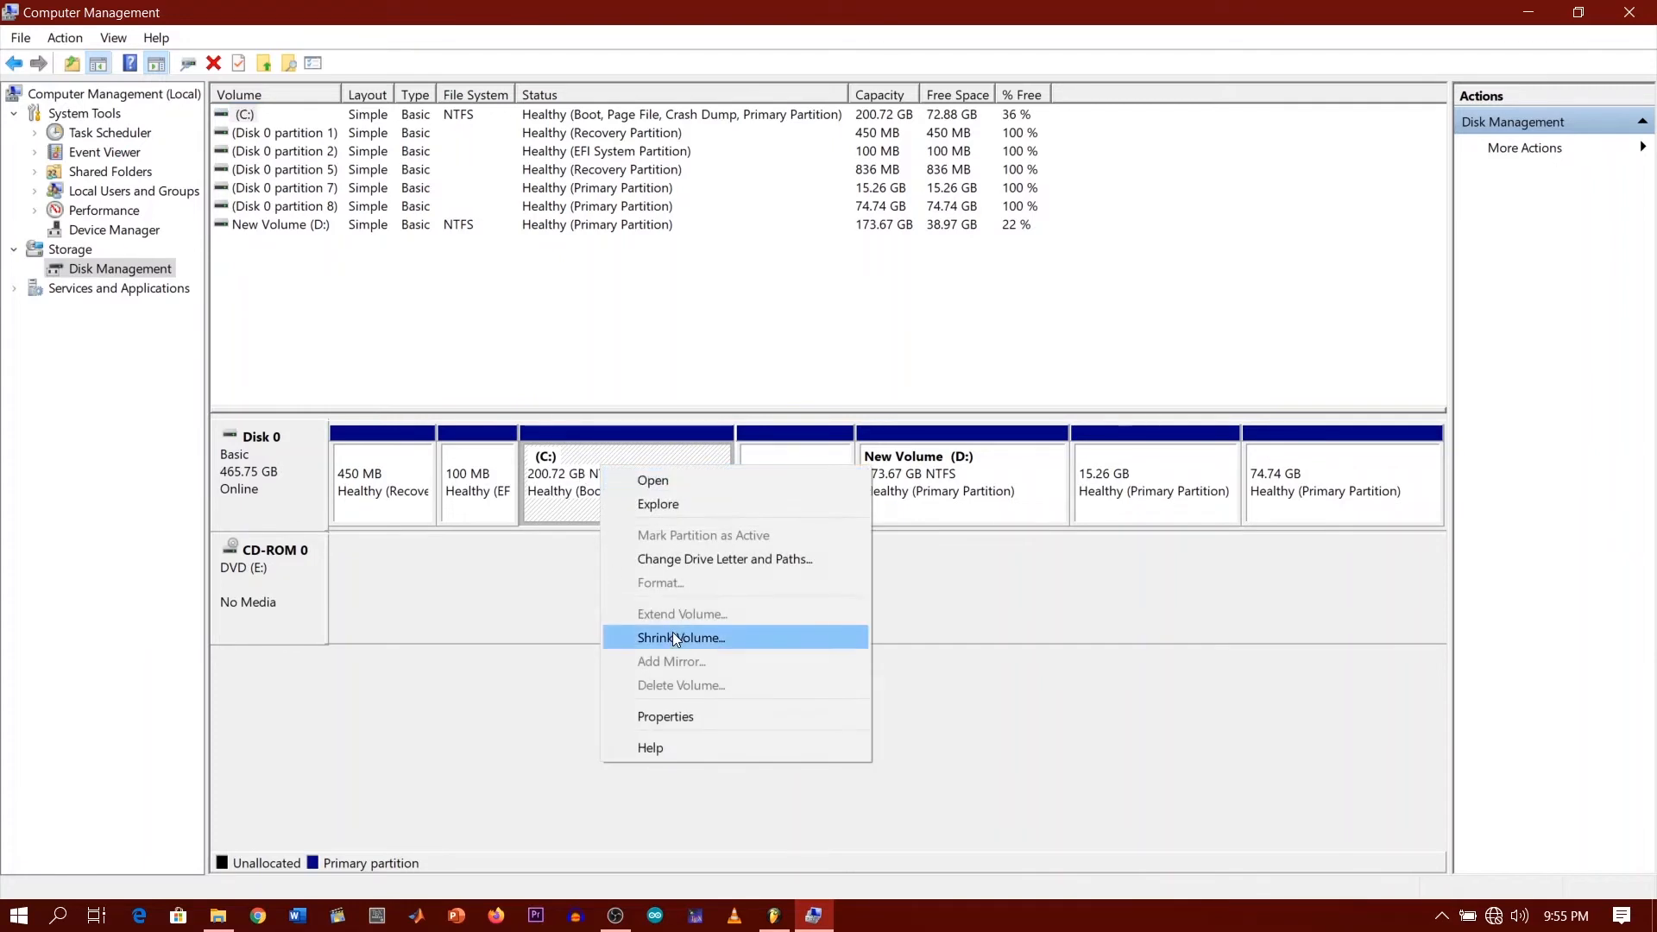
left_click(680, 637)
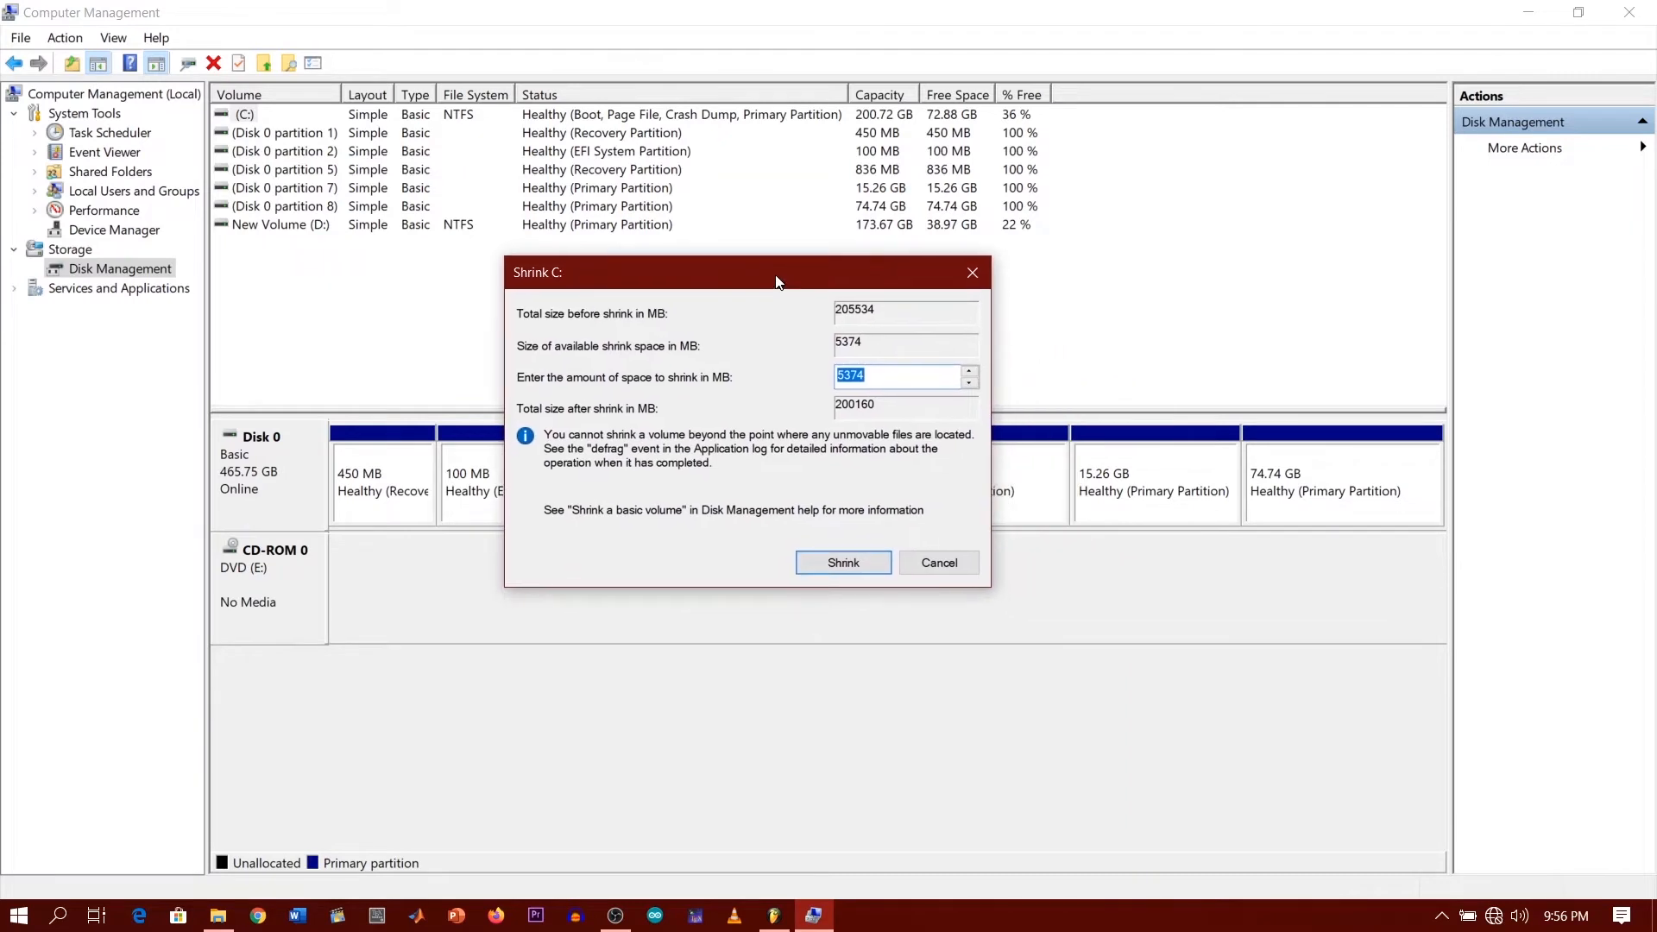
mouse_move(859, 324)
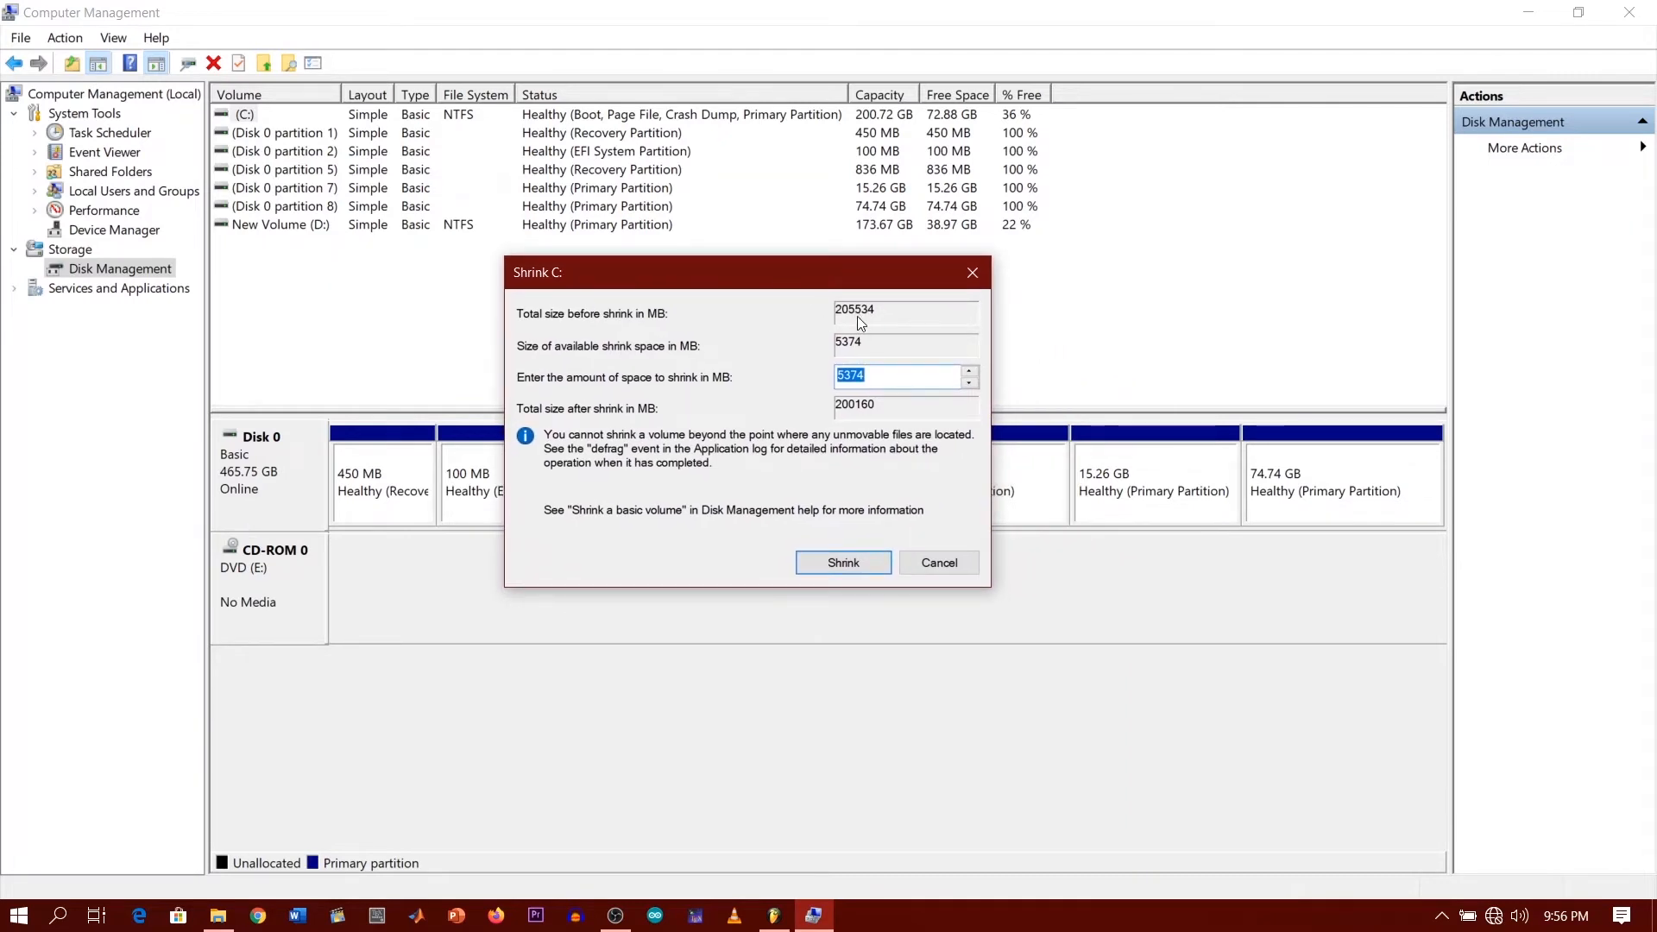
mouse_move(868, 320)
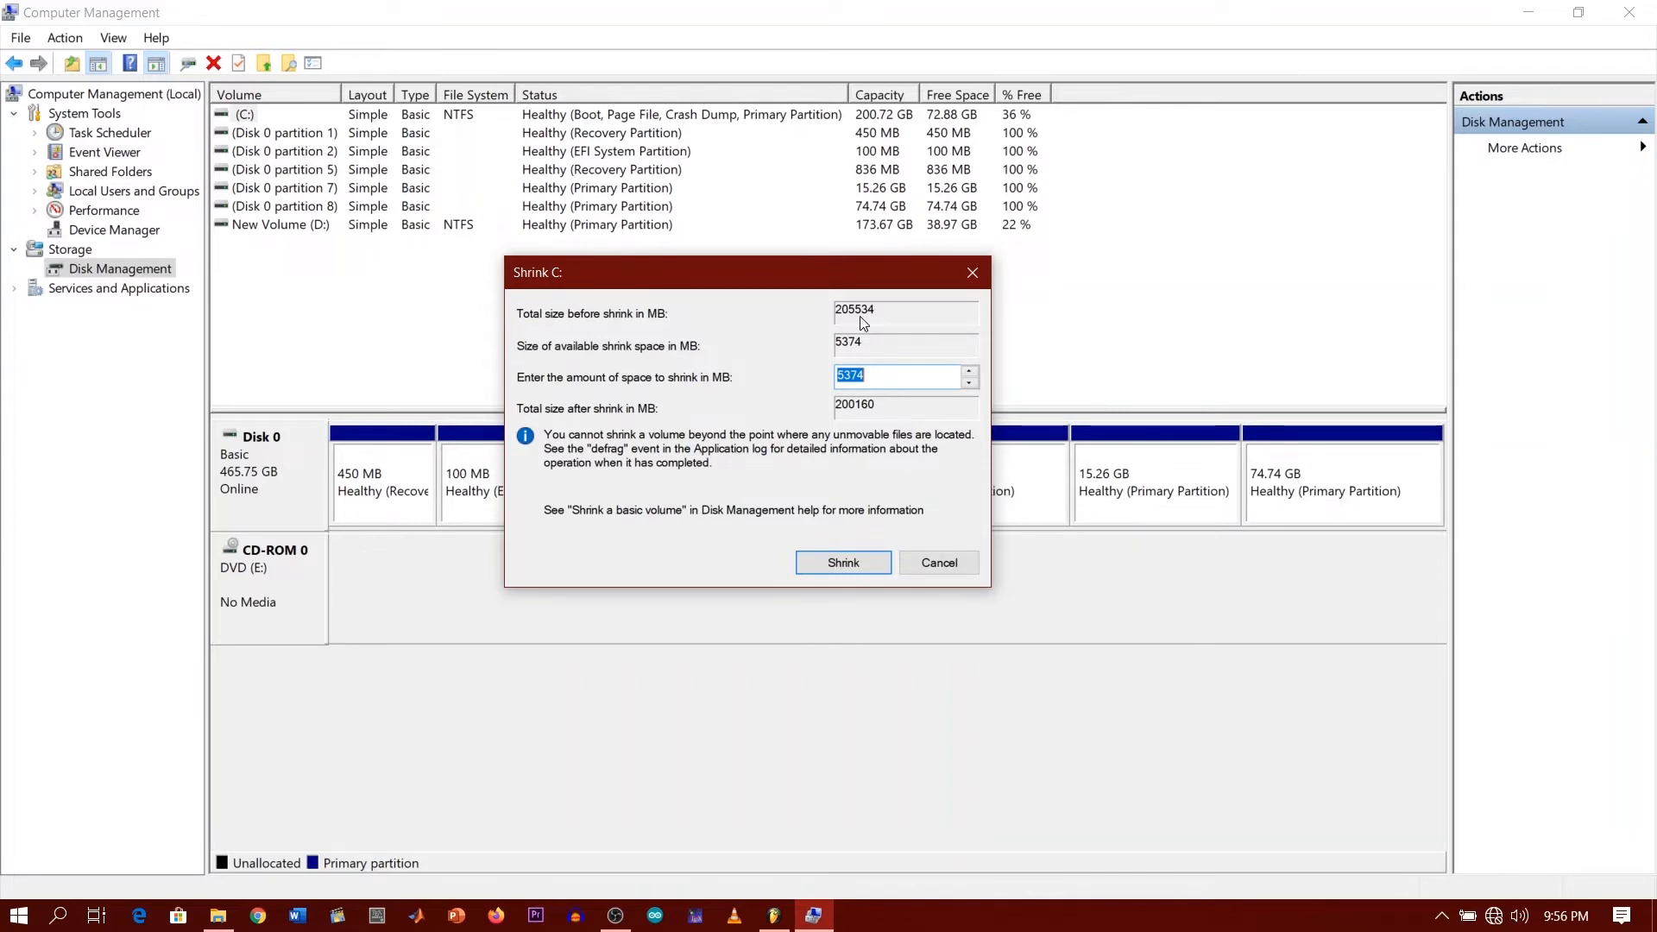
mouse_move(681, 366)
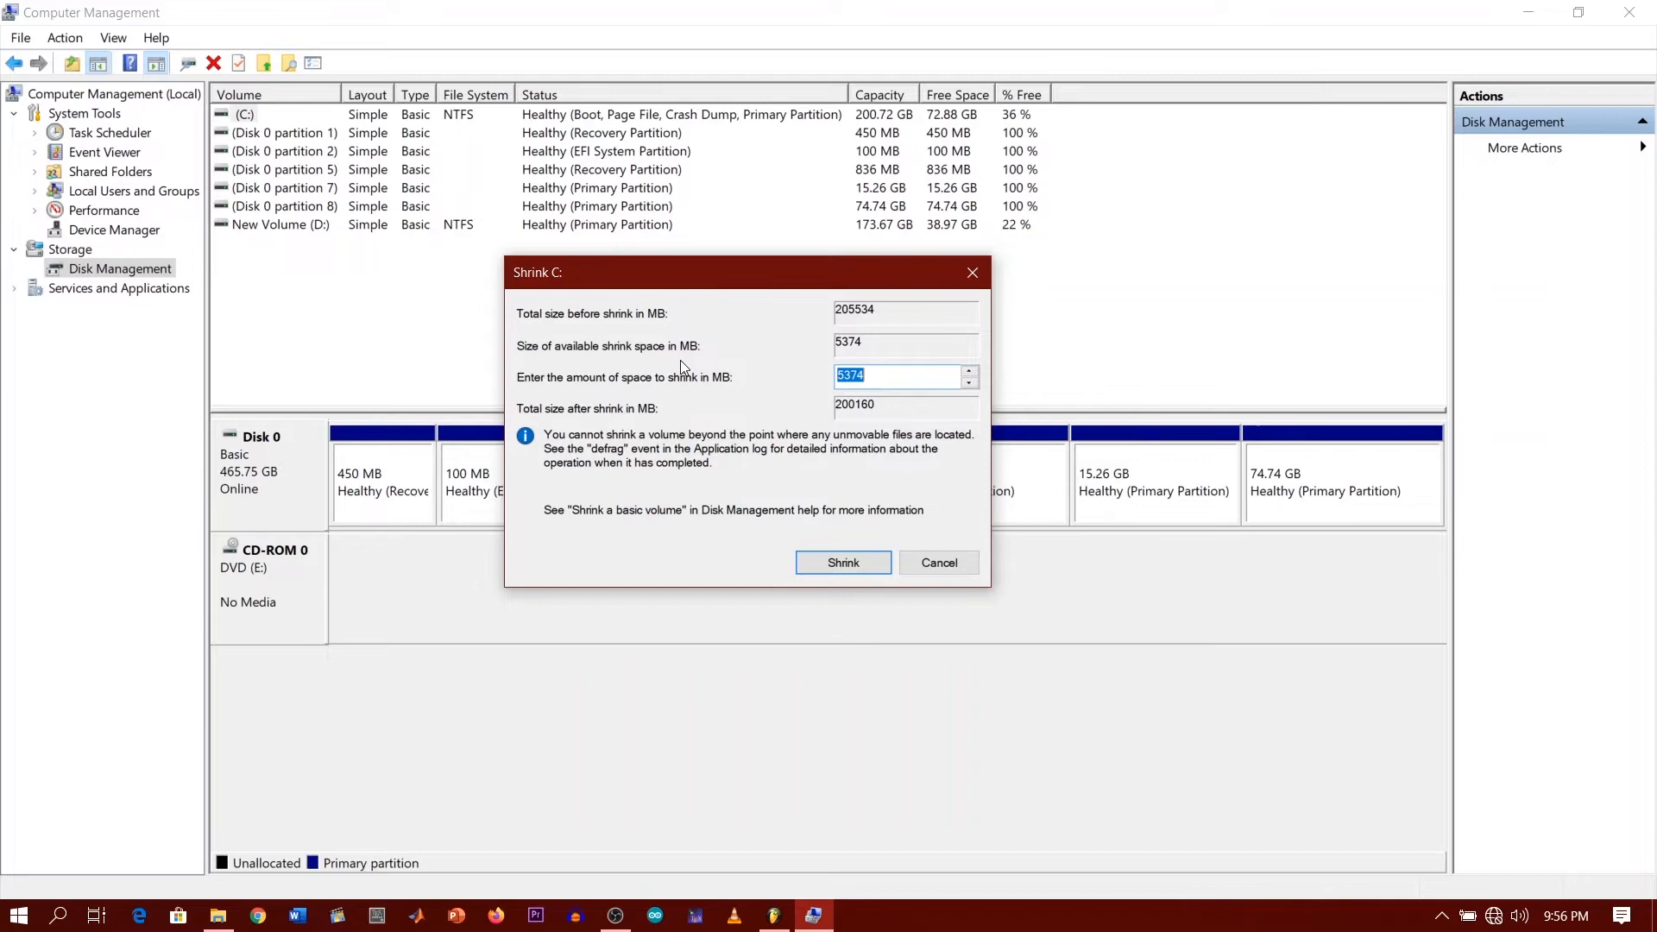
mouse_move(852, 412)
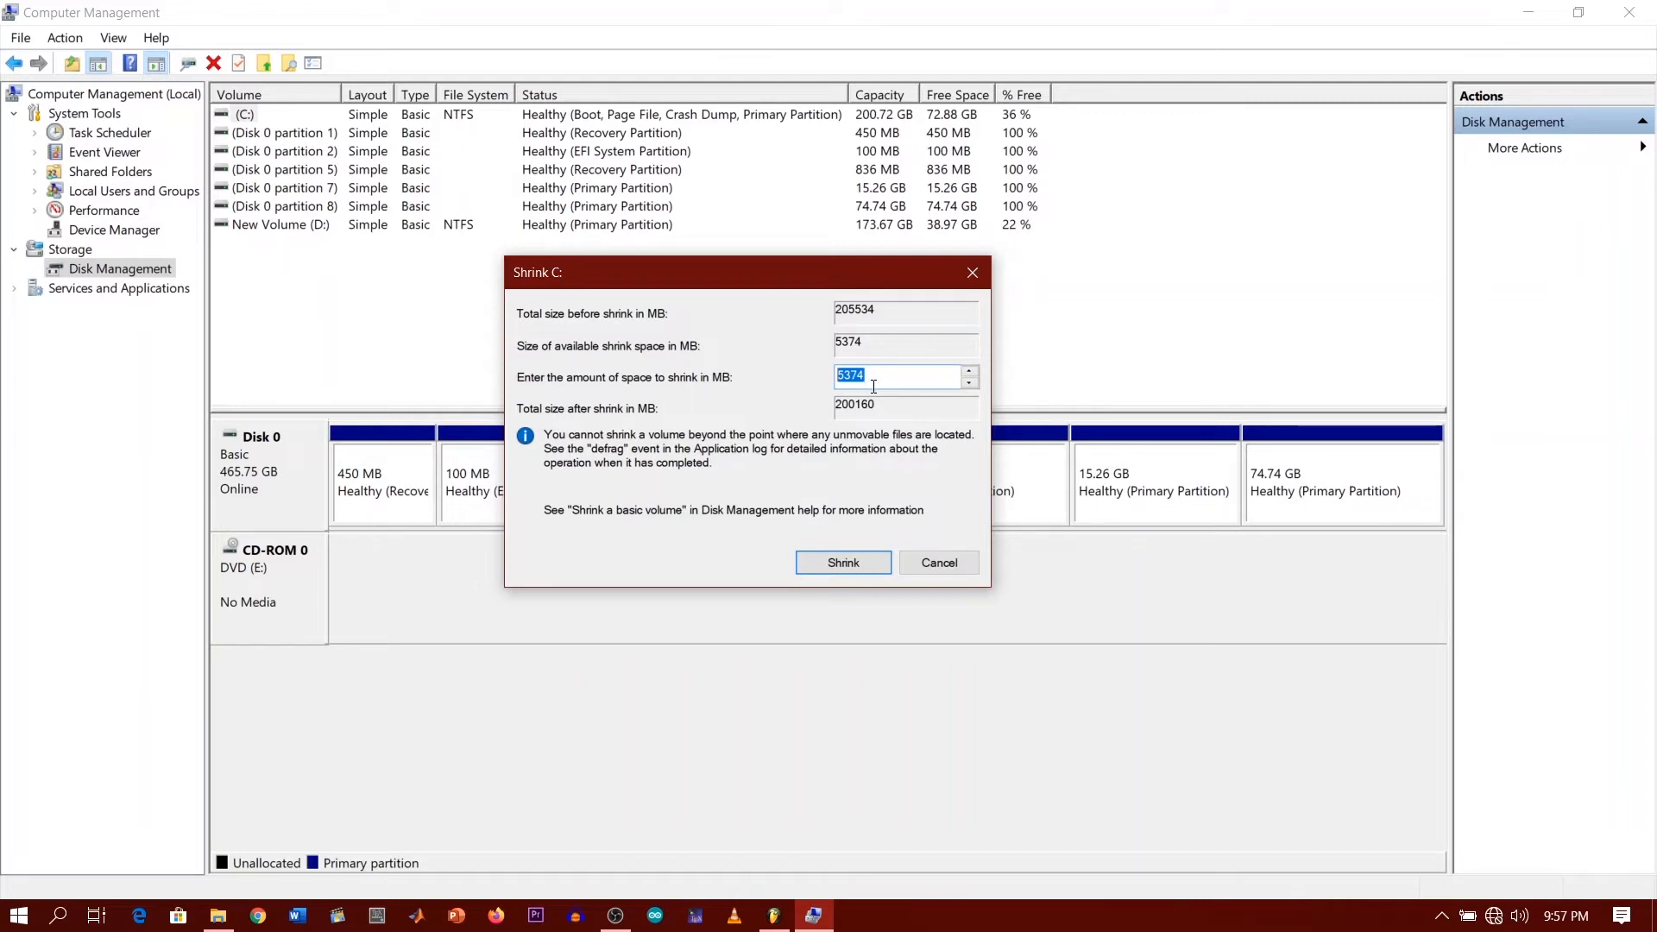
type("3")
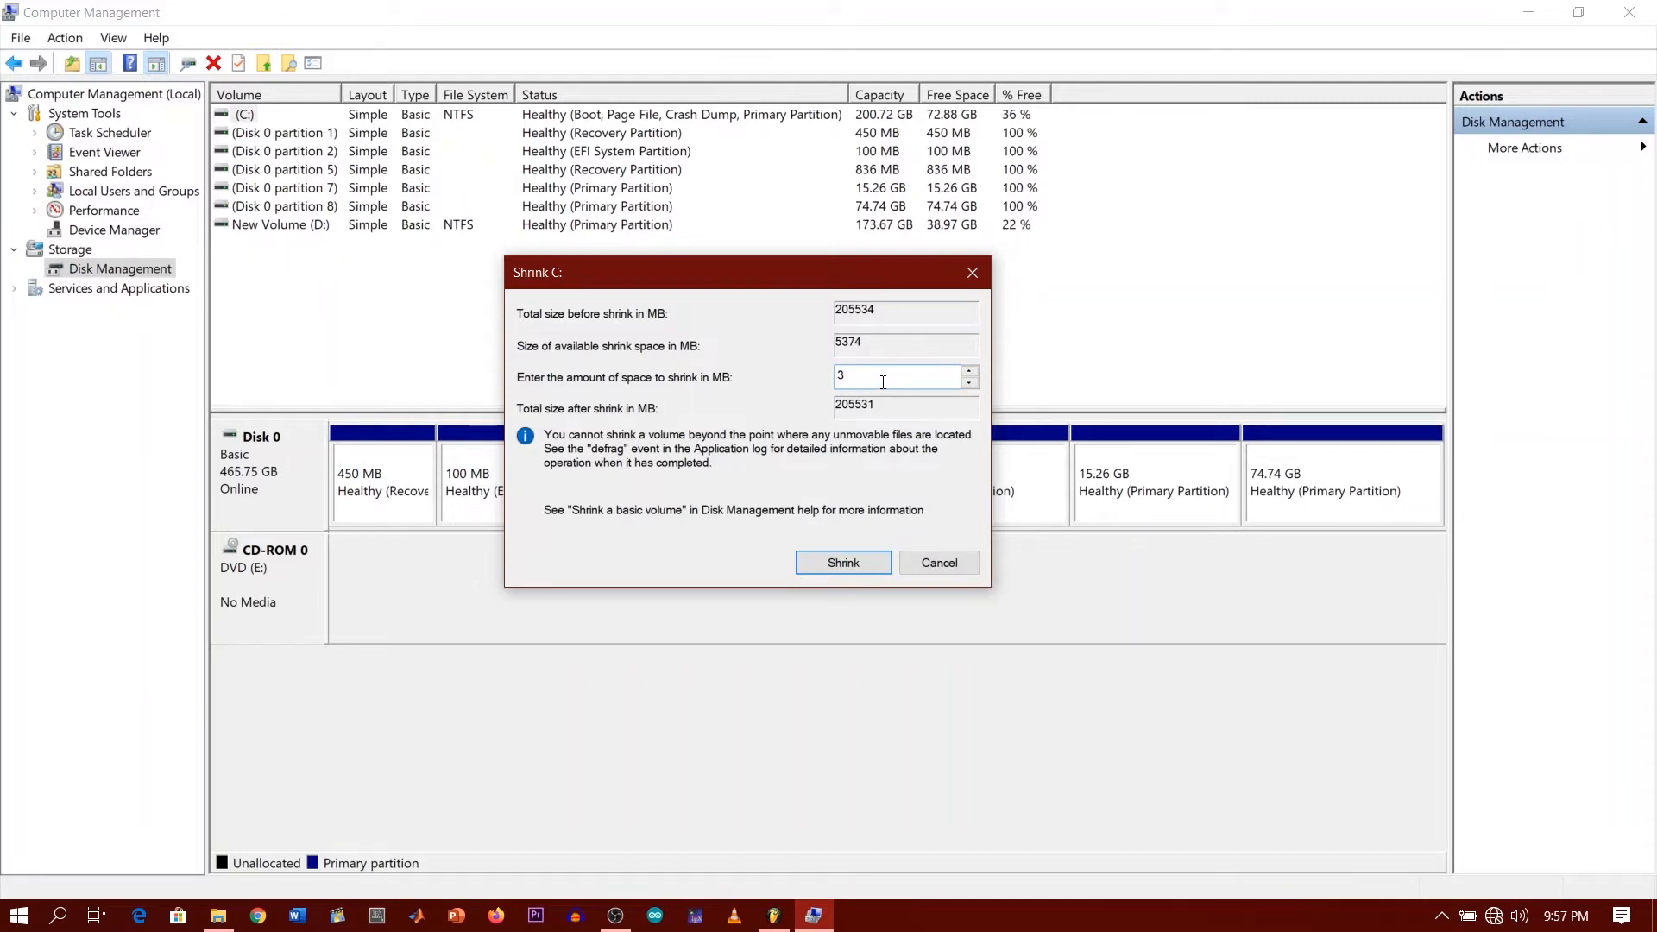
type("000")
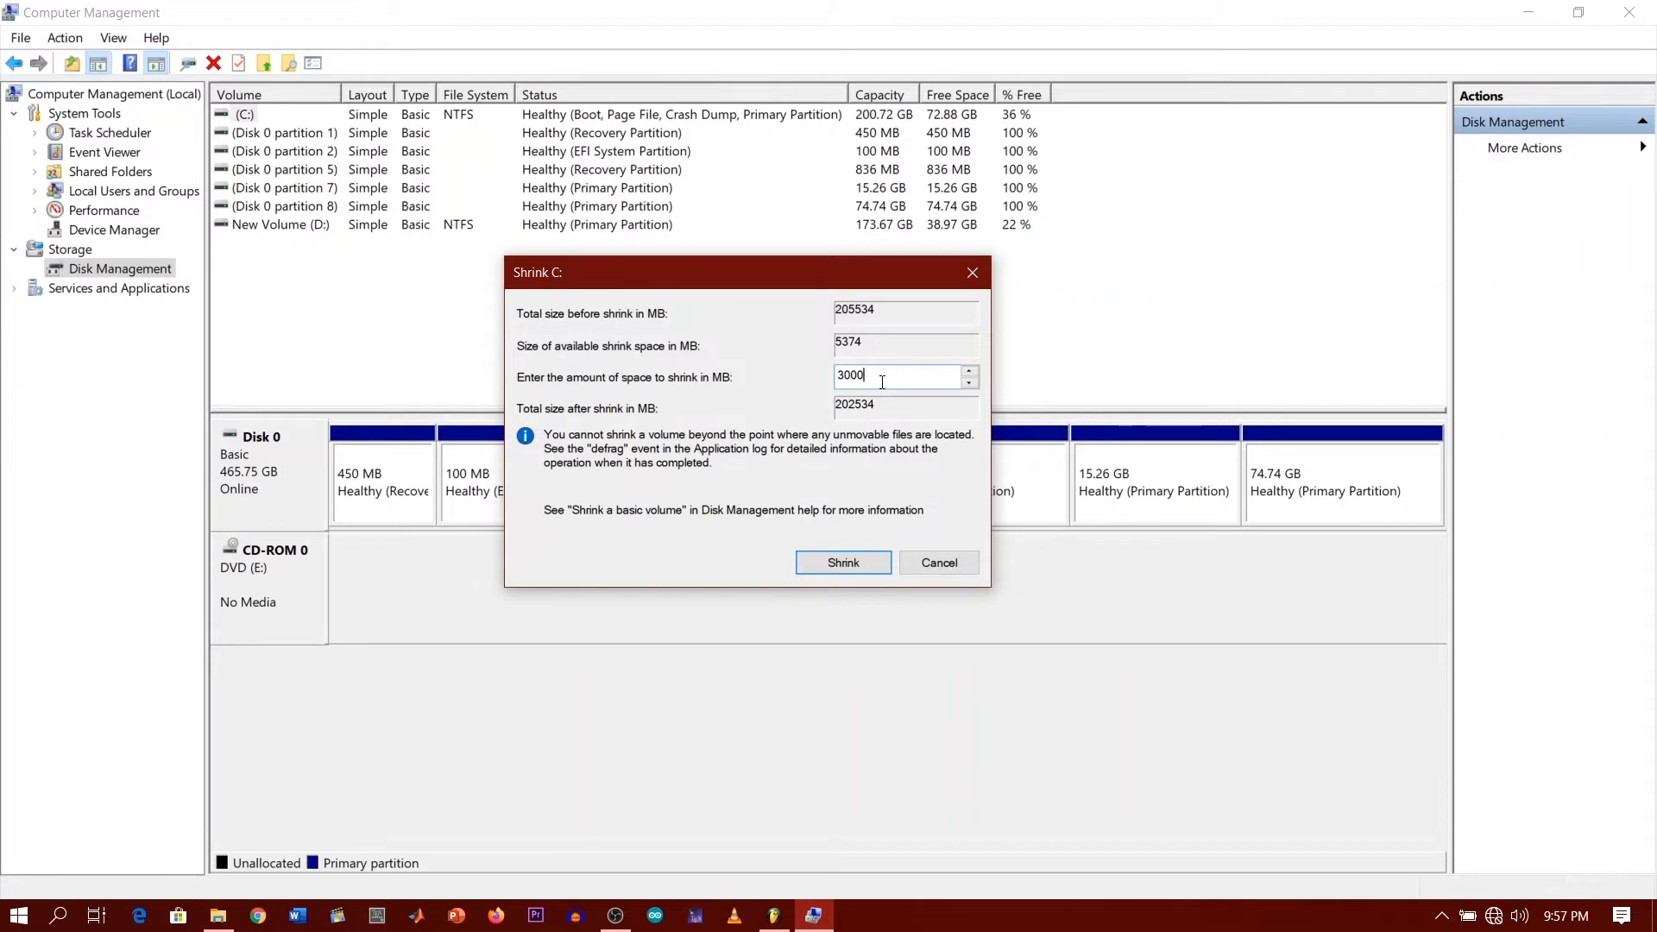
mouse_move(939, 414)
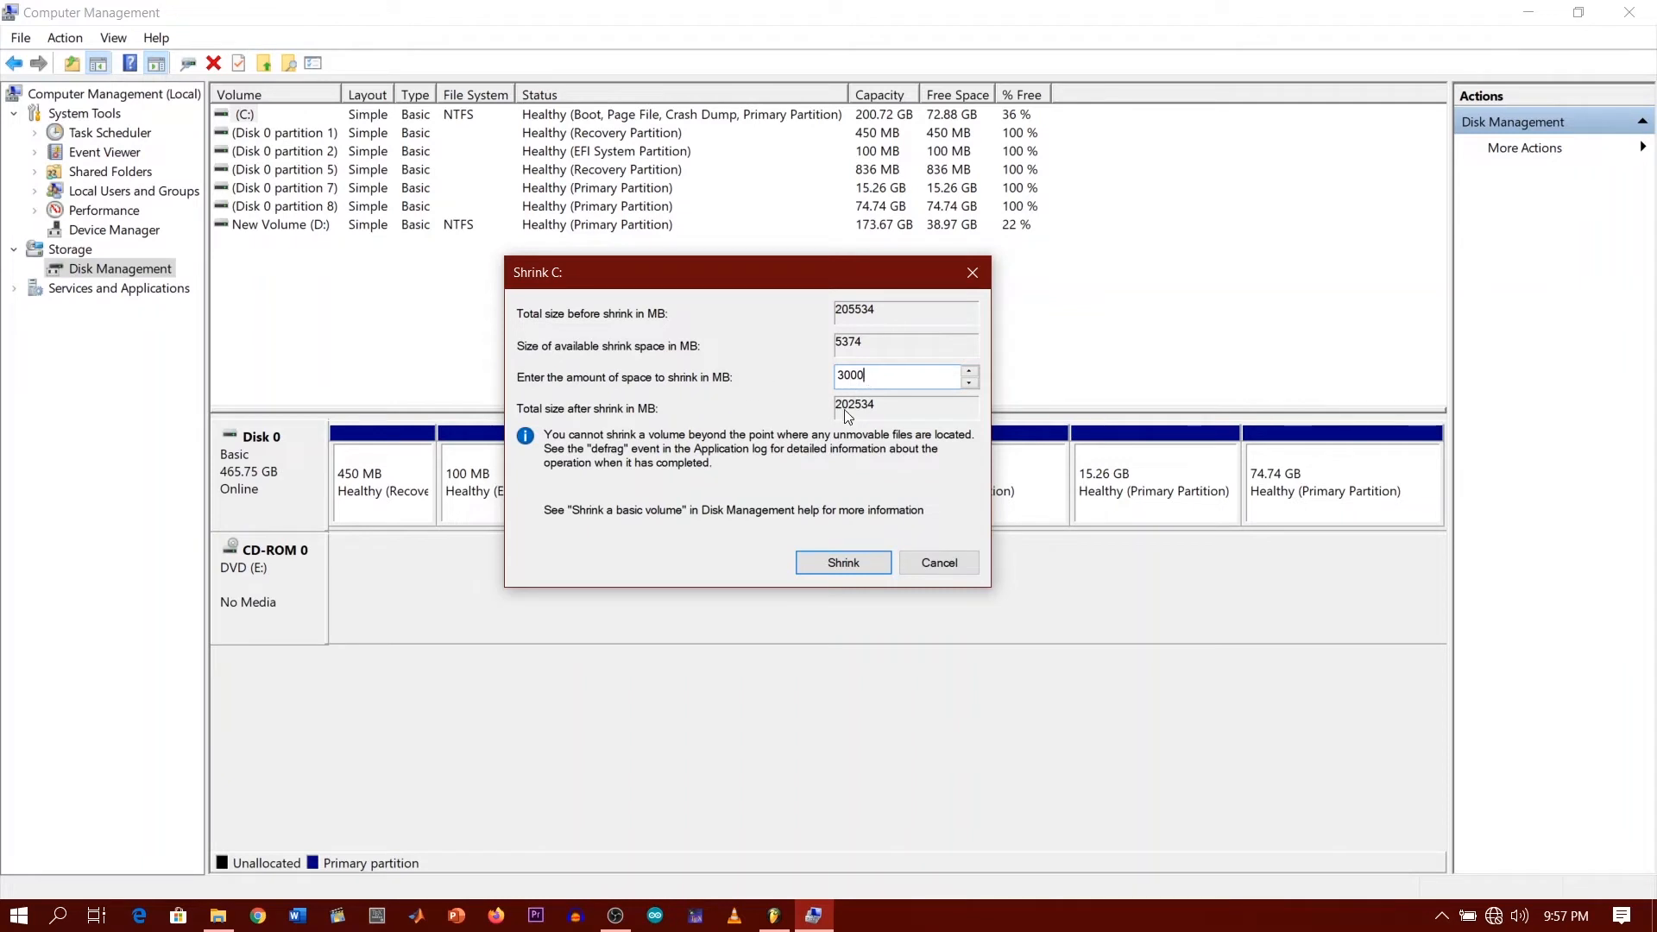
mouse_move(808, 388)
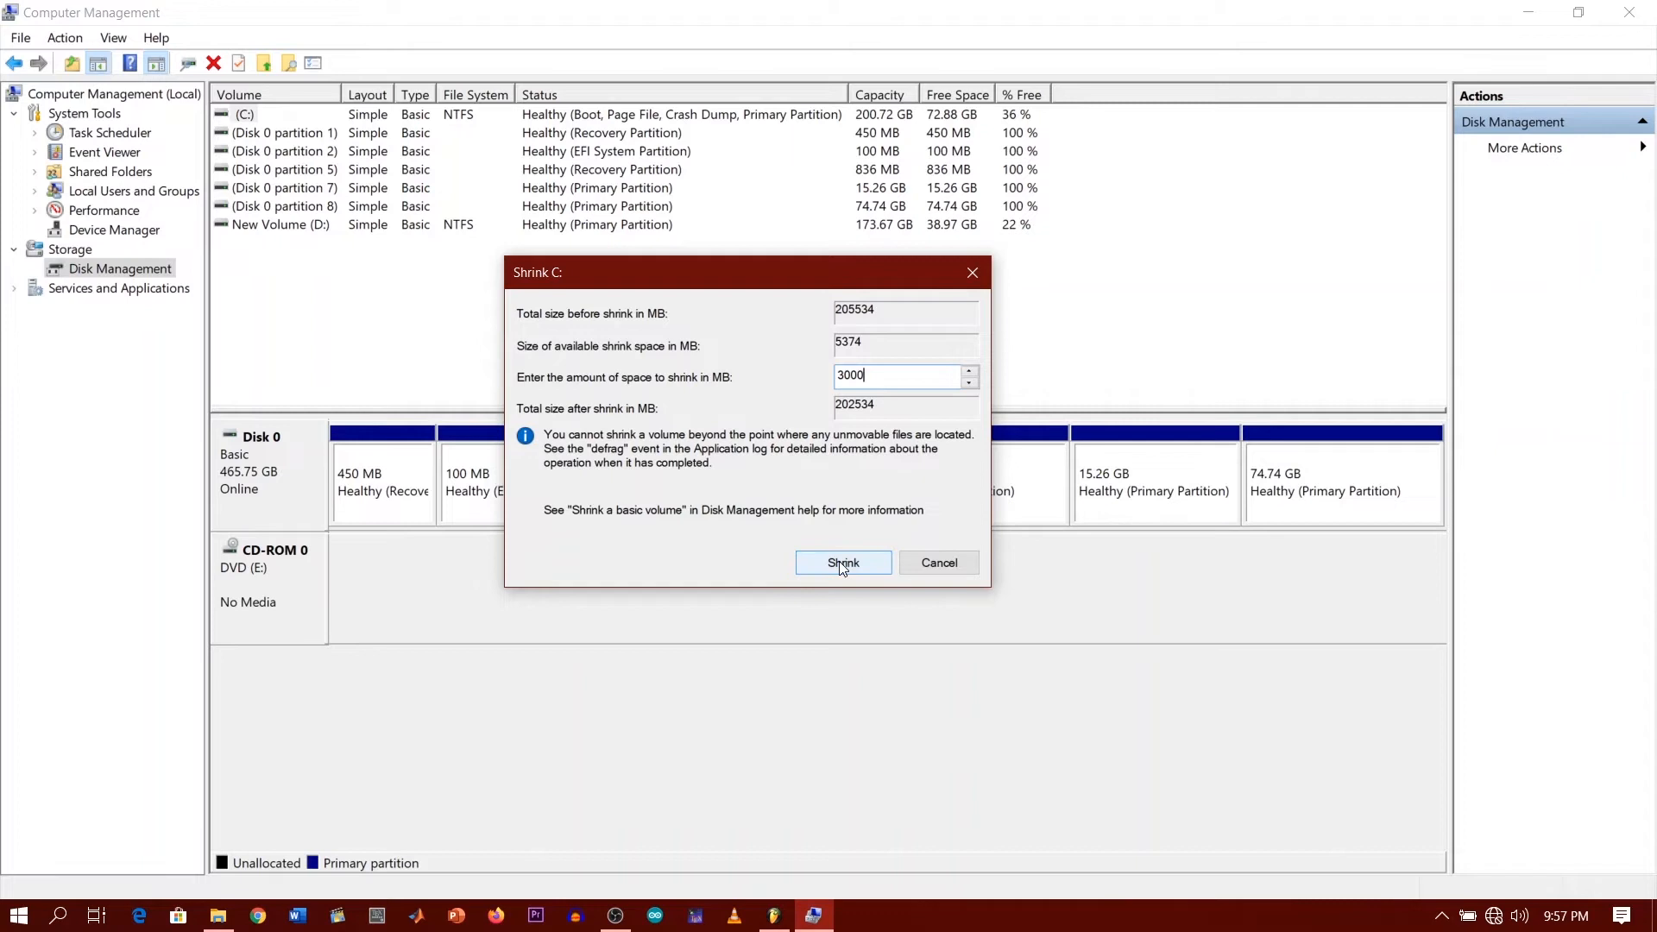
left_click(842, 562)
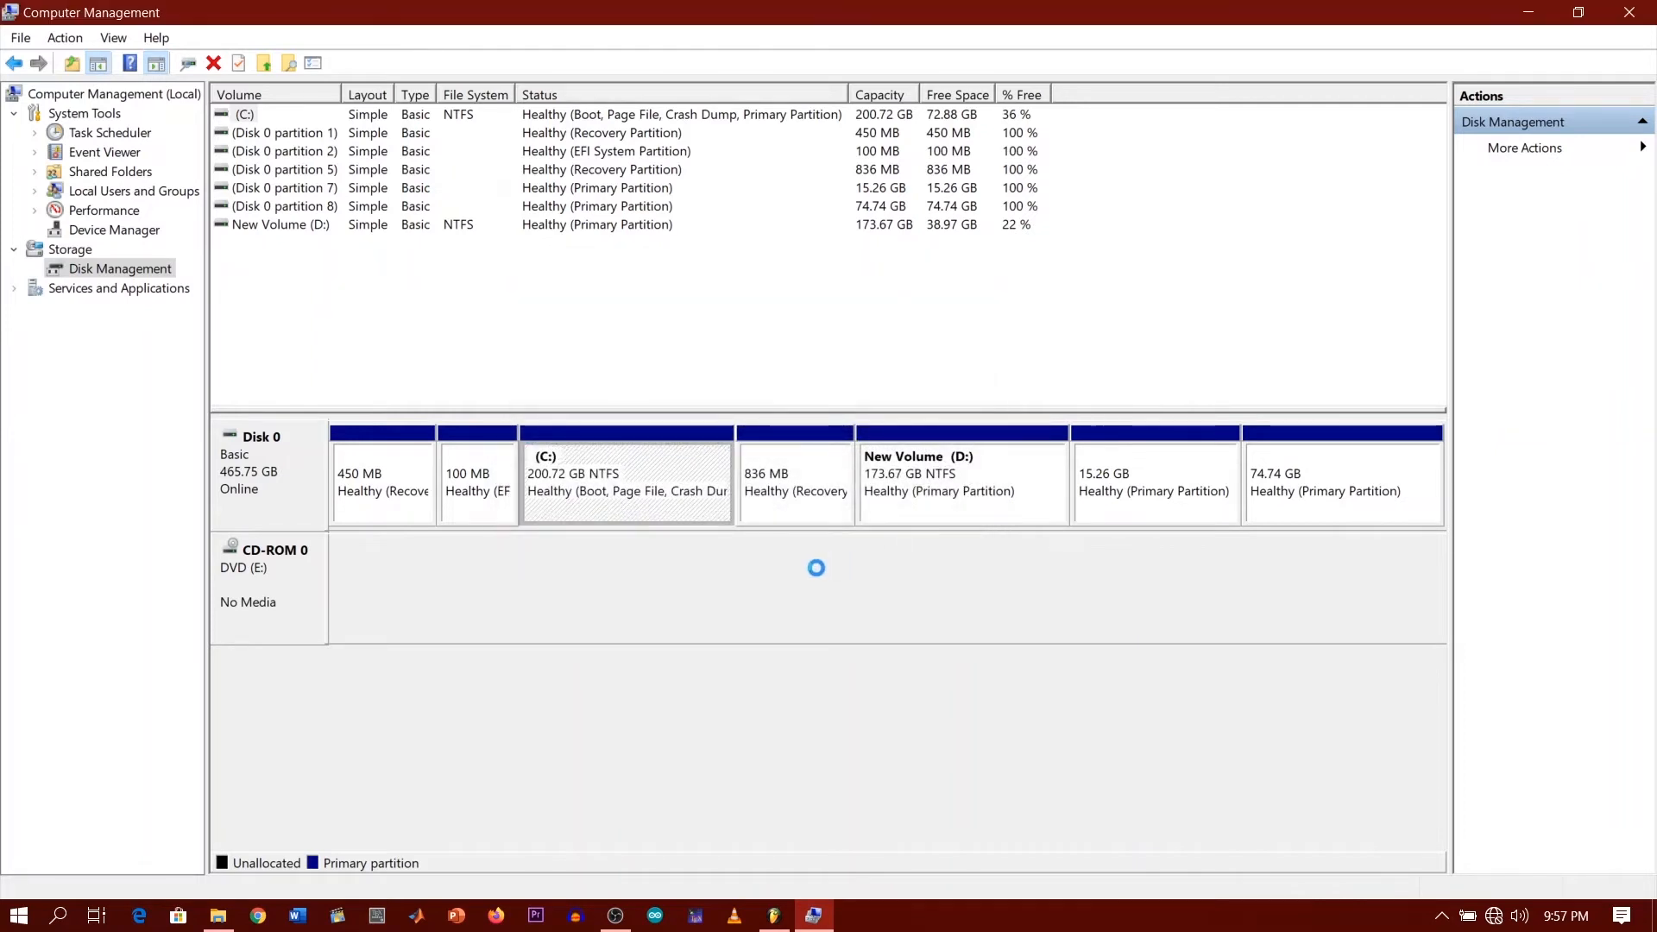
mouse_move(793, 481)
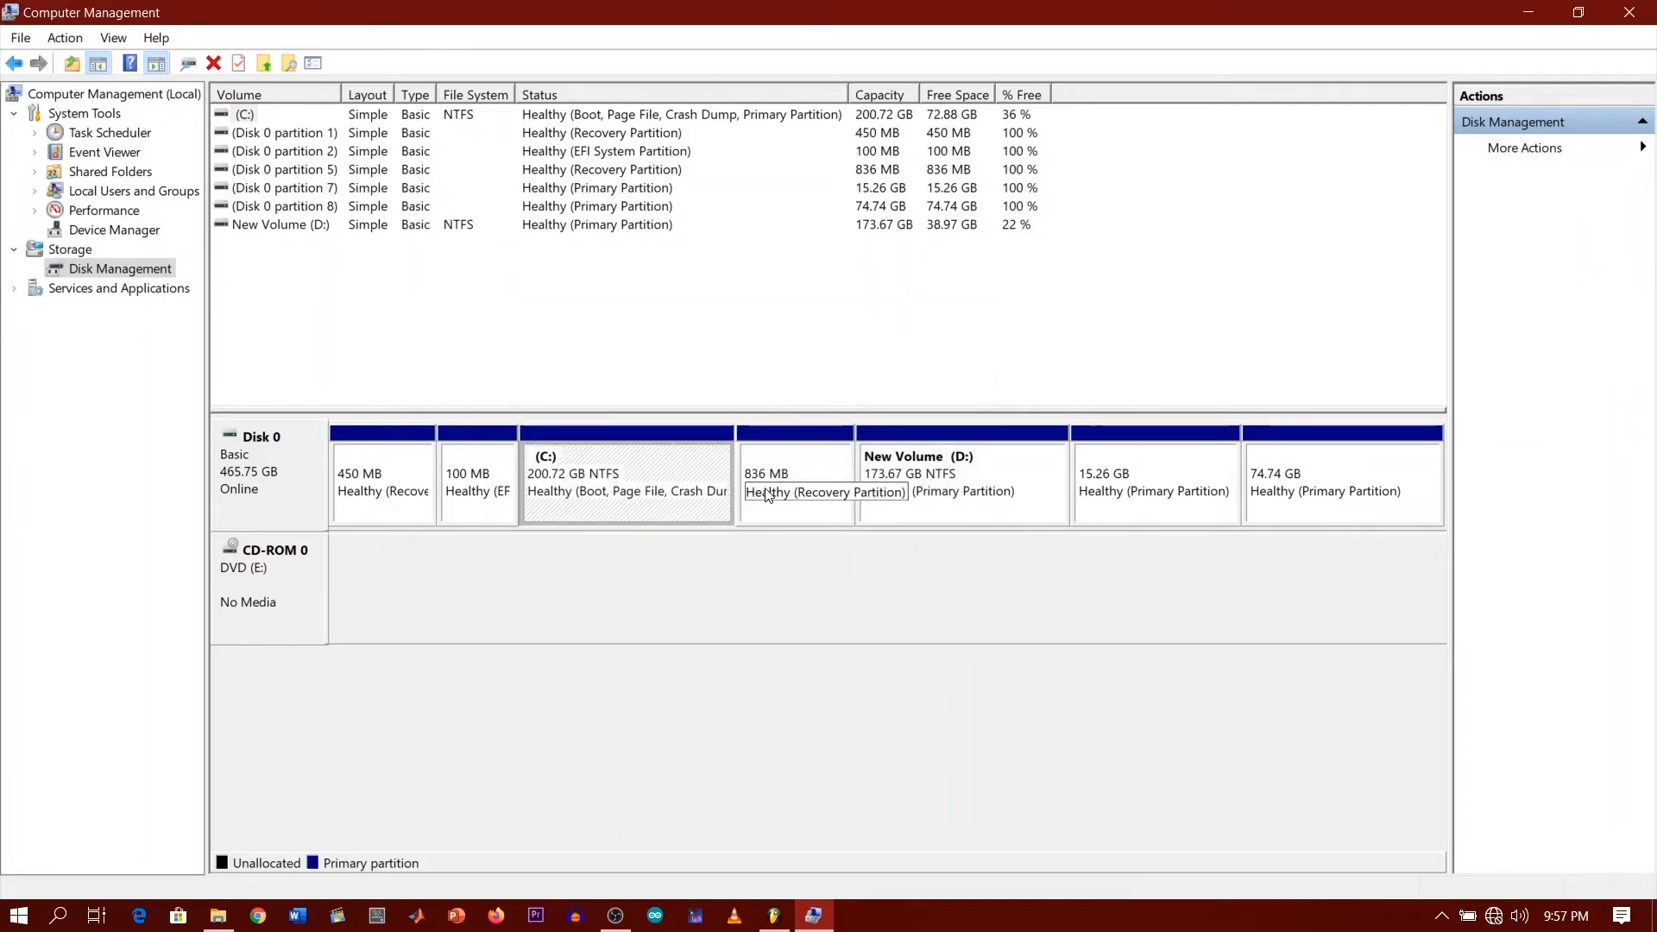
Bring up the options for the new 2.93 GB unallocated space beside the 197.79 GB C:.
left_click(625, 482)
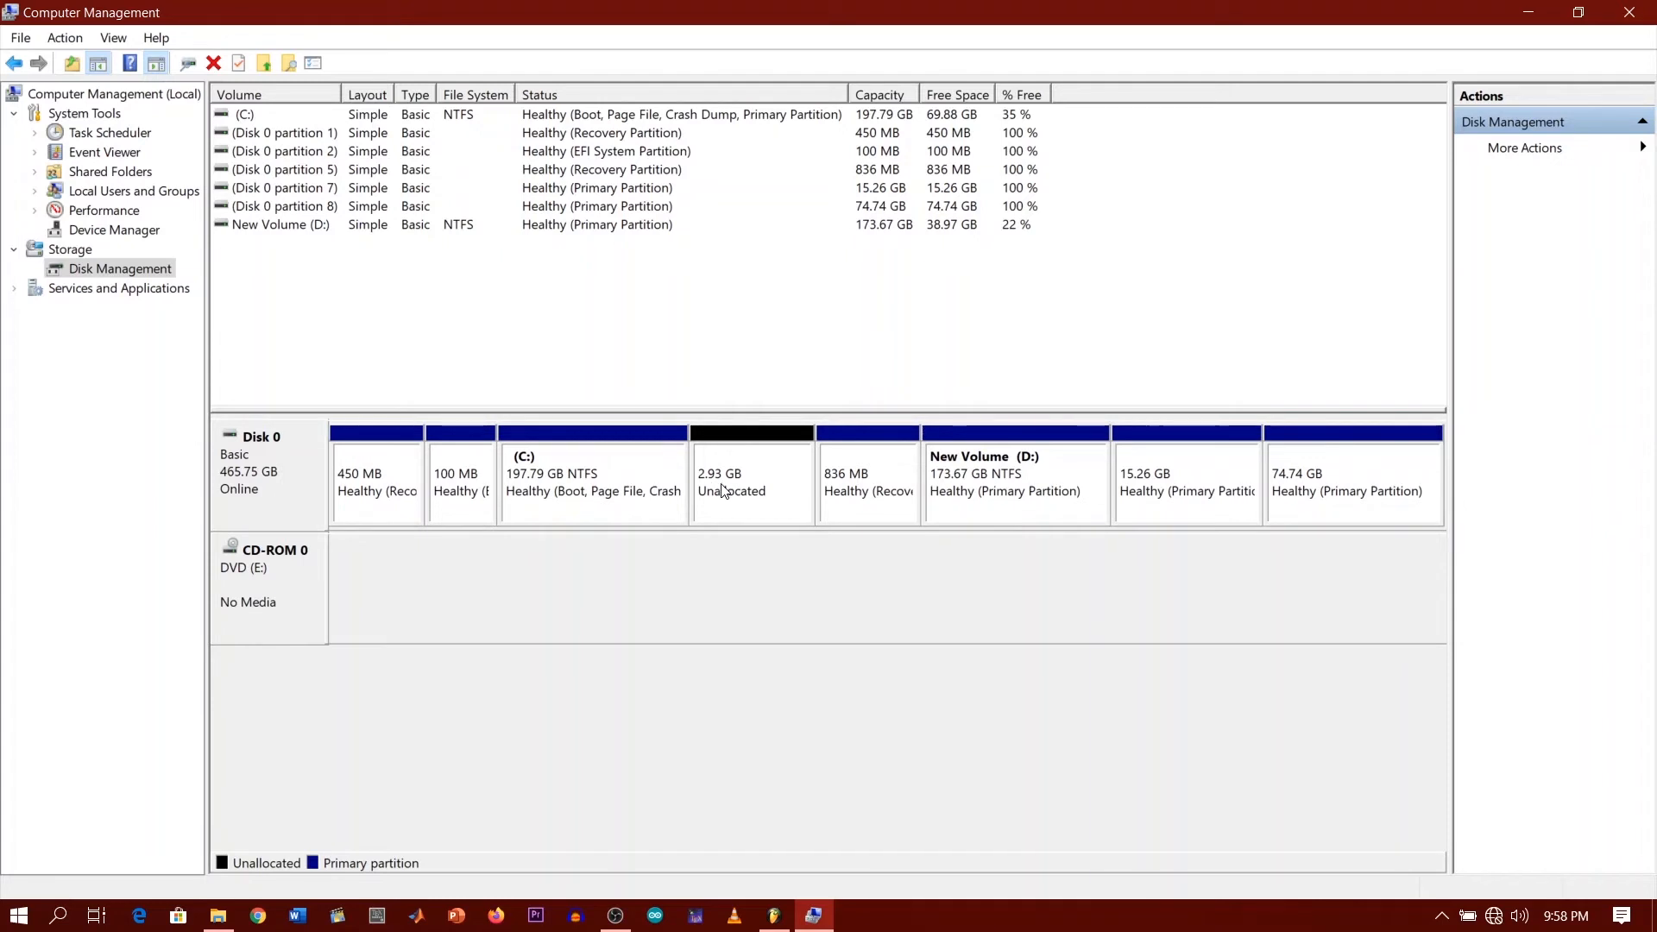
mouse_move(725, 504)
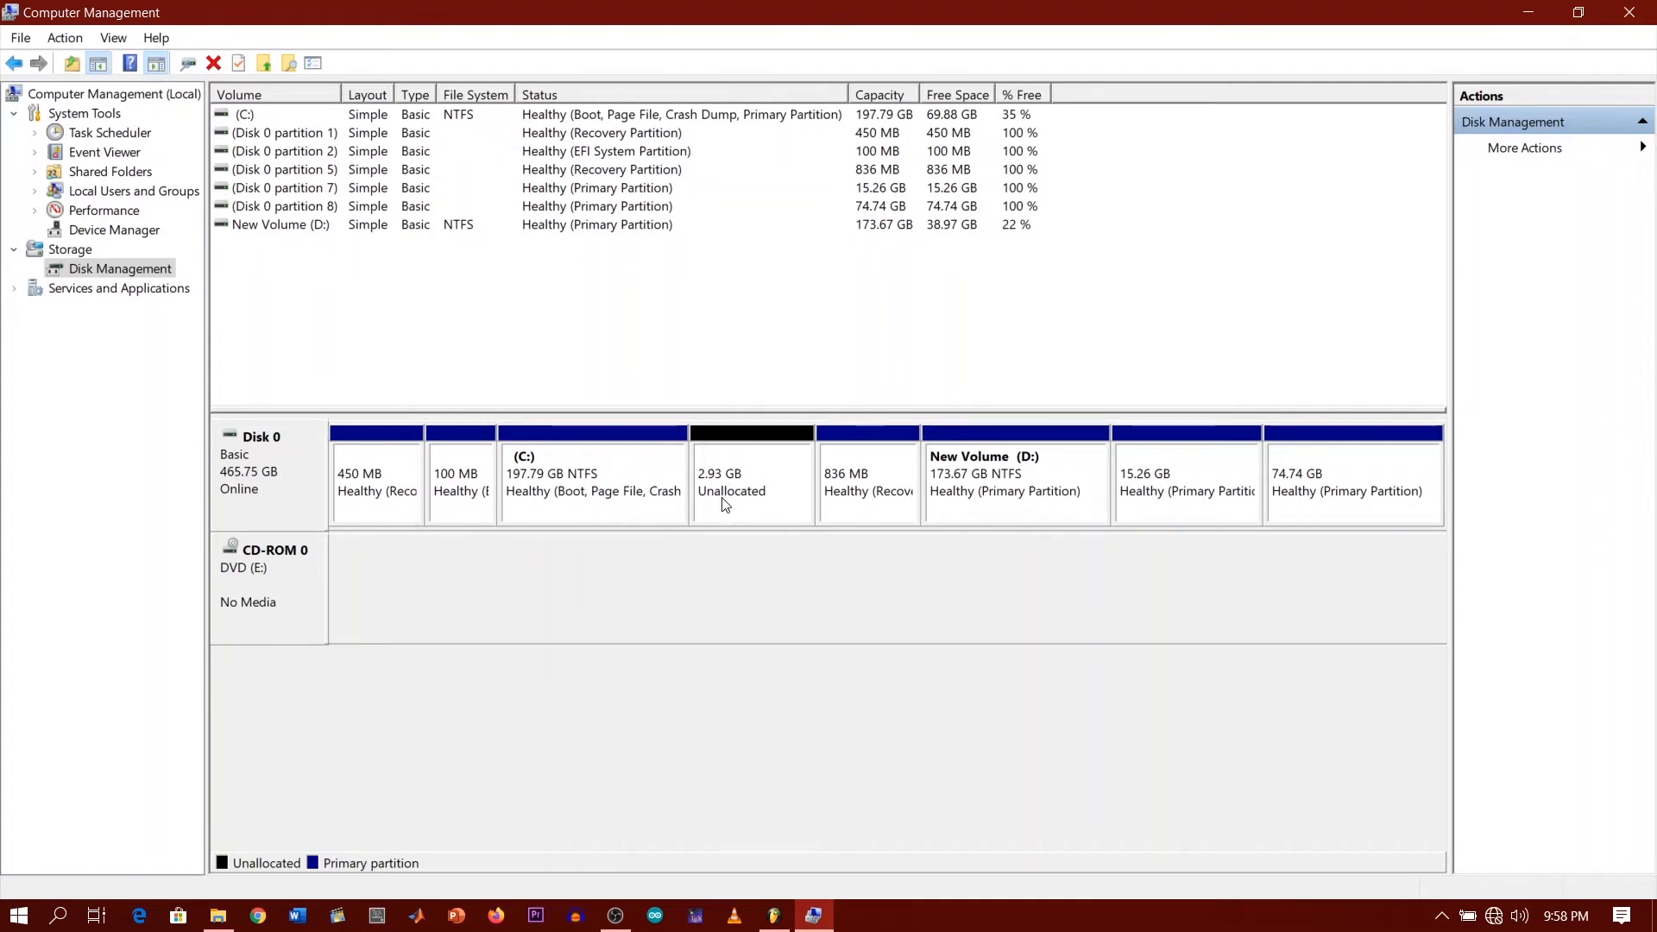
mouse_move(749, 492)
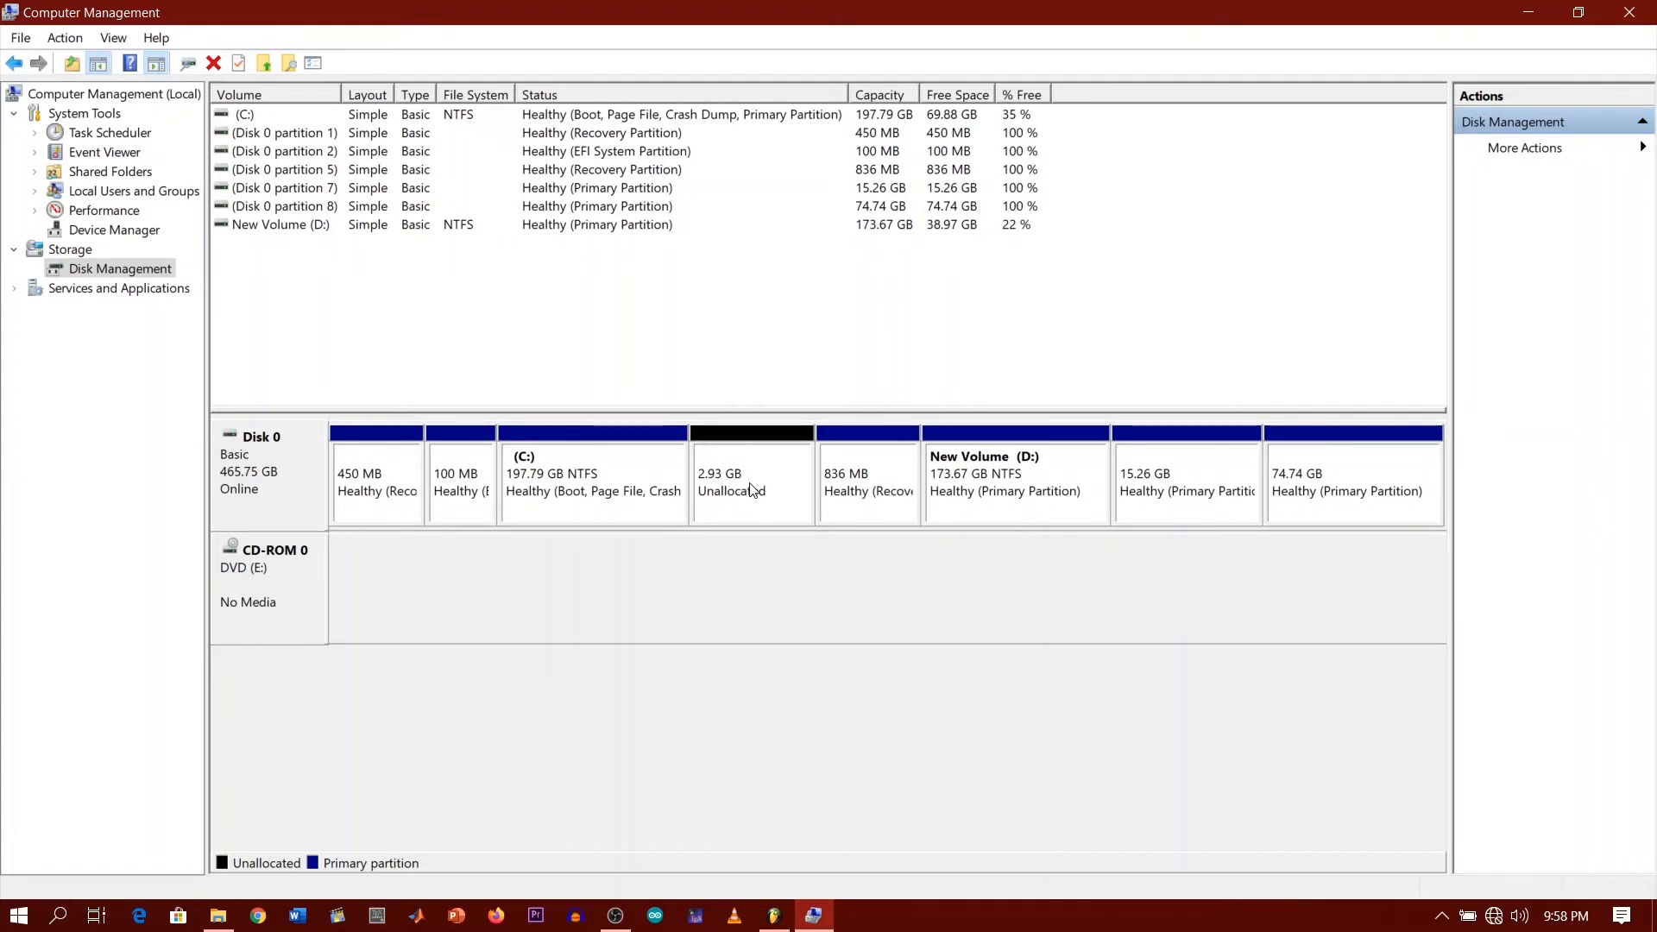
right_click(751, 476)
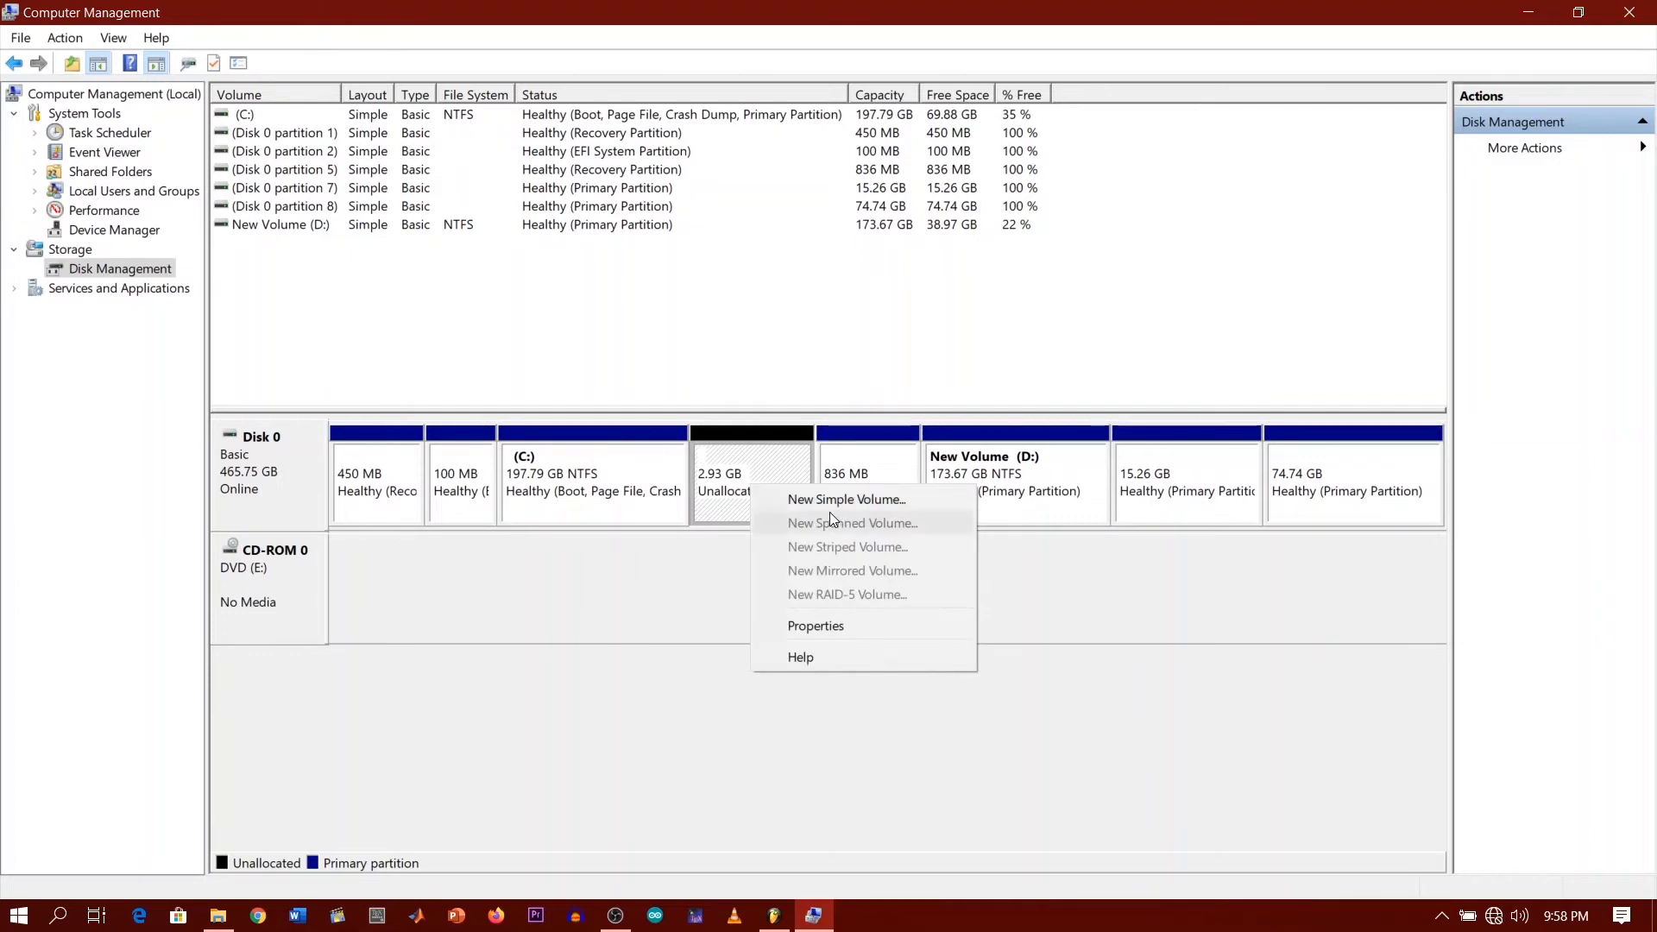
Begin a New Simple Volume of the full 3000 MB with drive letter F.
left_click(846, 499)
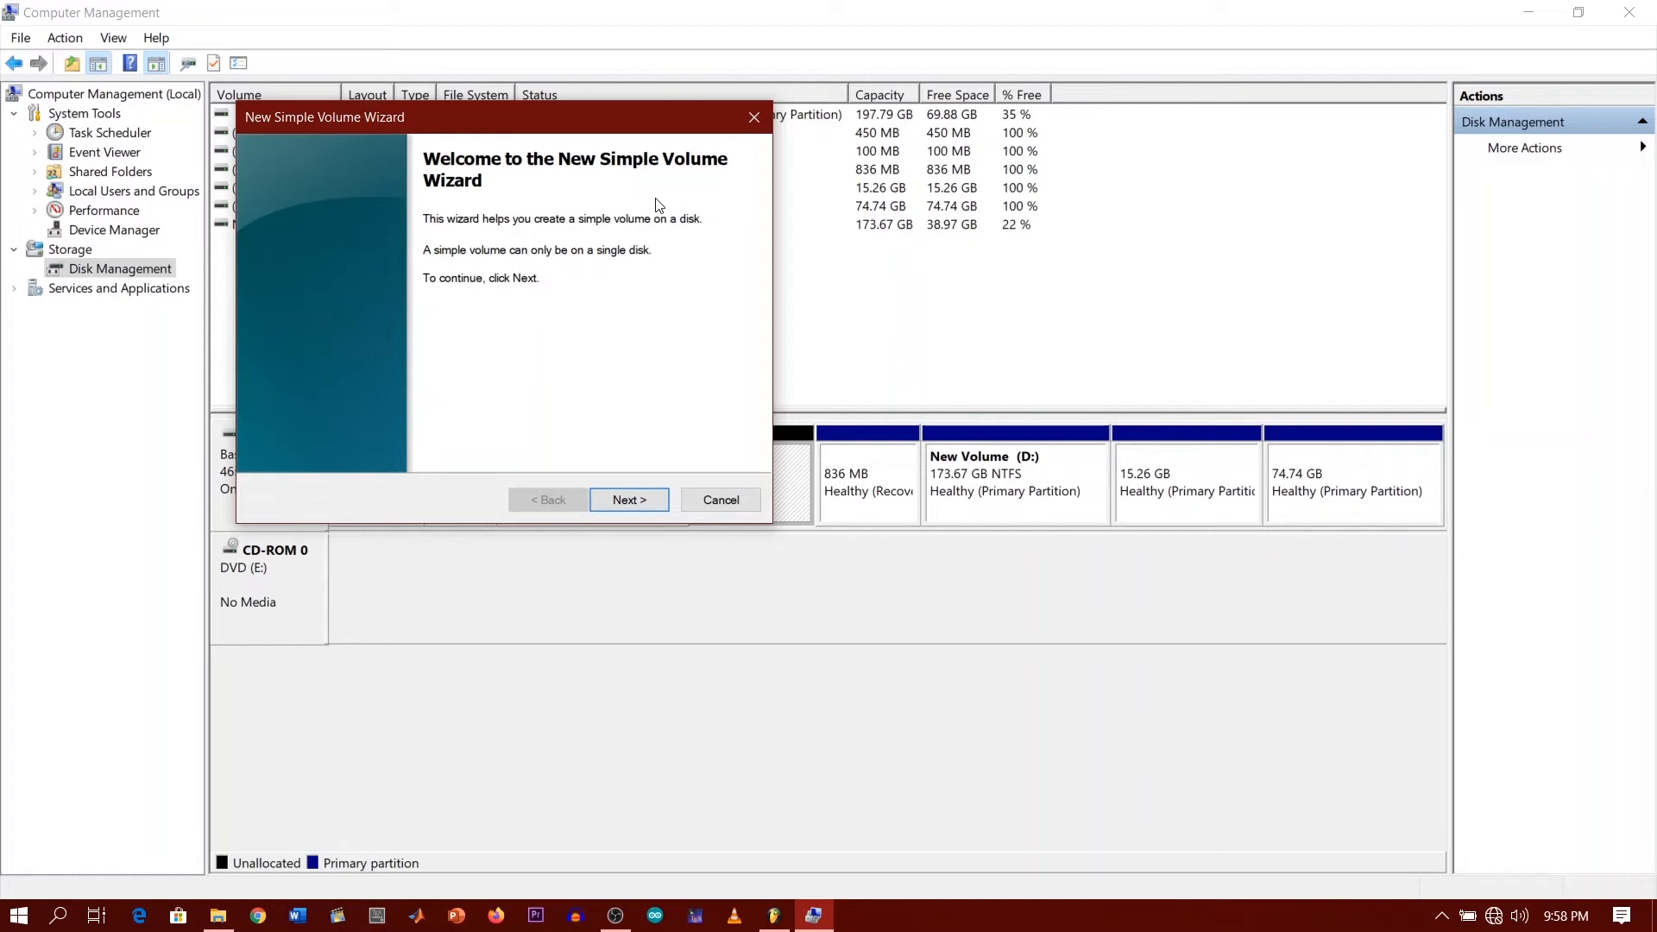
mouse_move(695, 433)
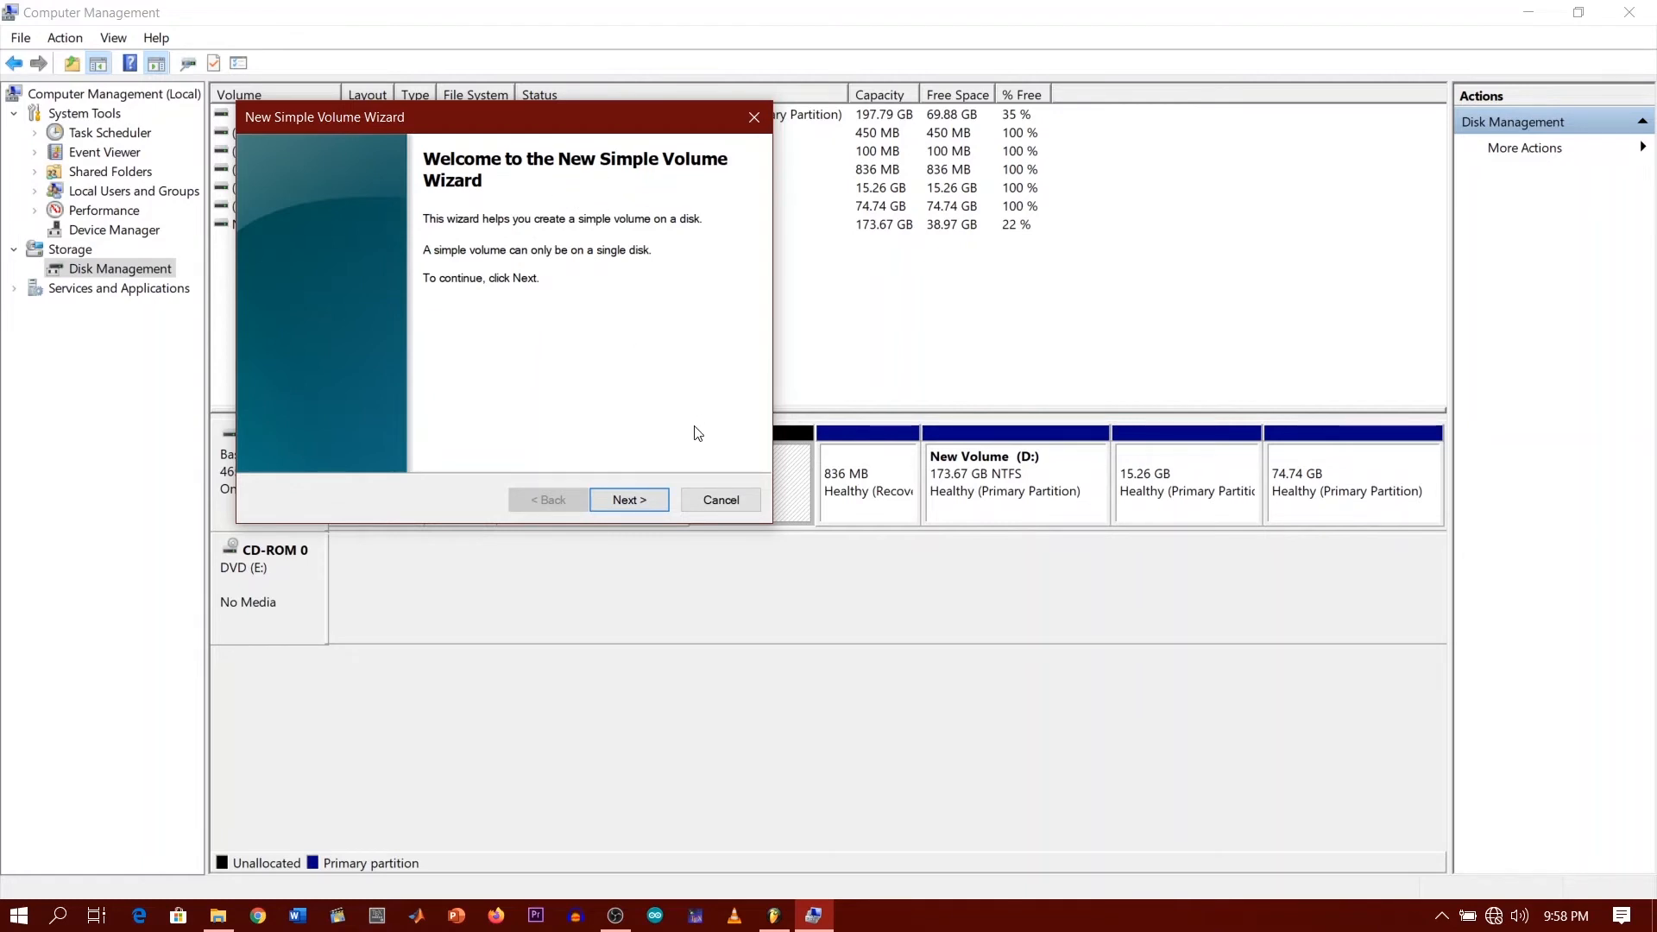
left_click(628, 501)
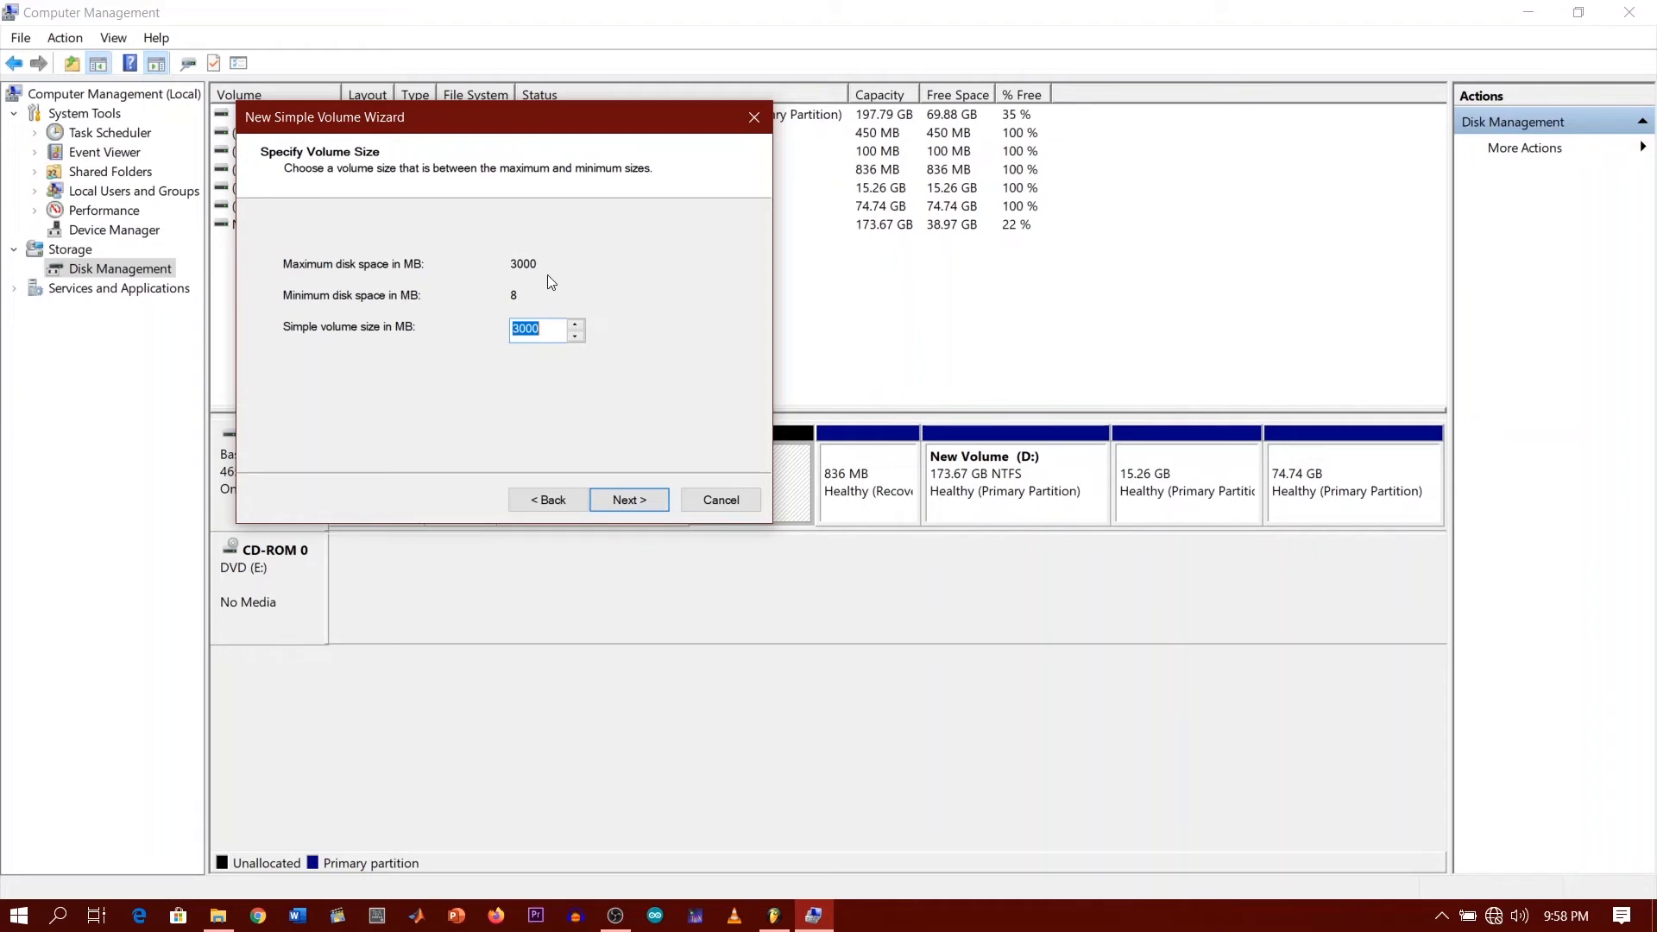
mouse_move(521, 312)
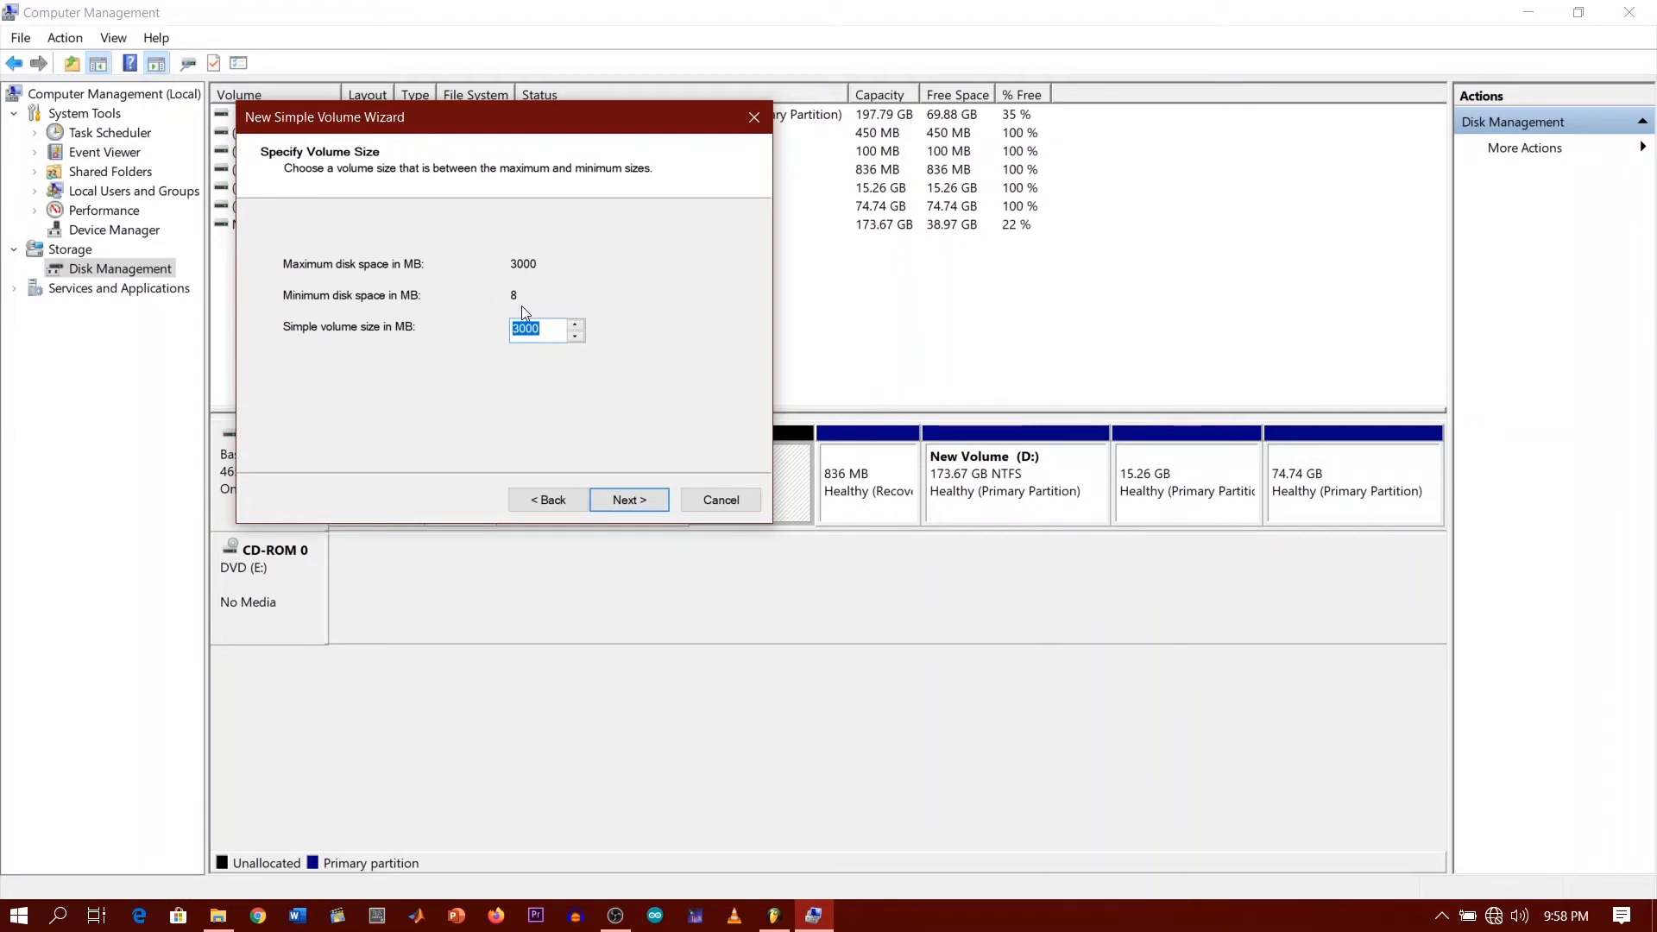
mouse_move(645, 497)
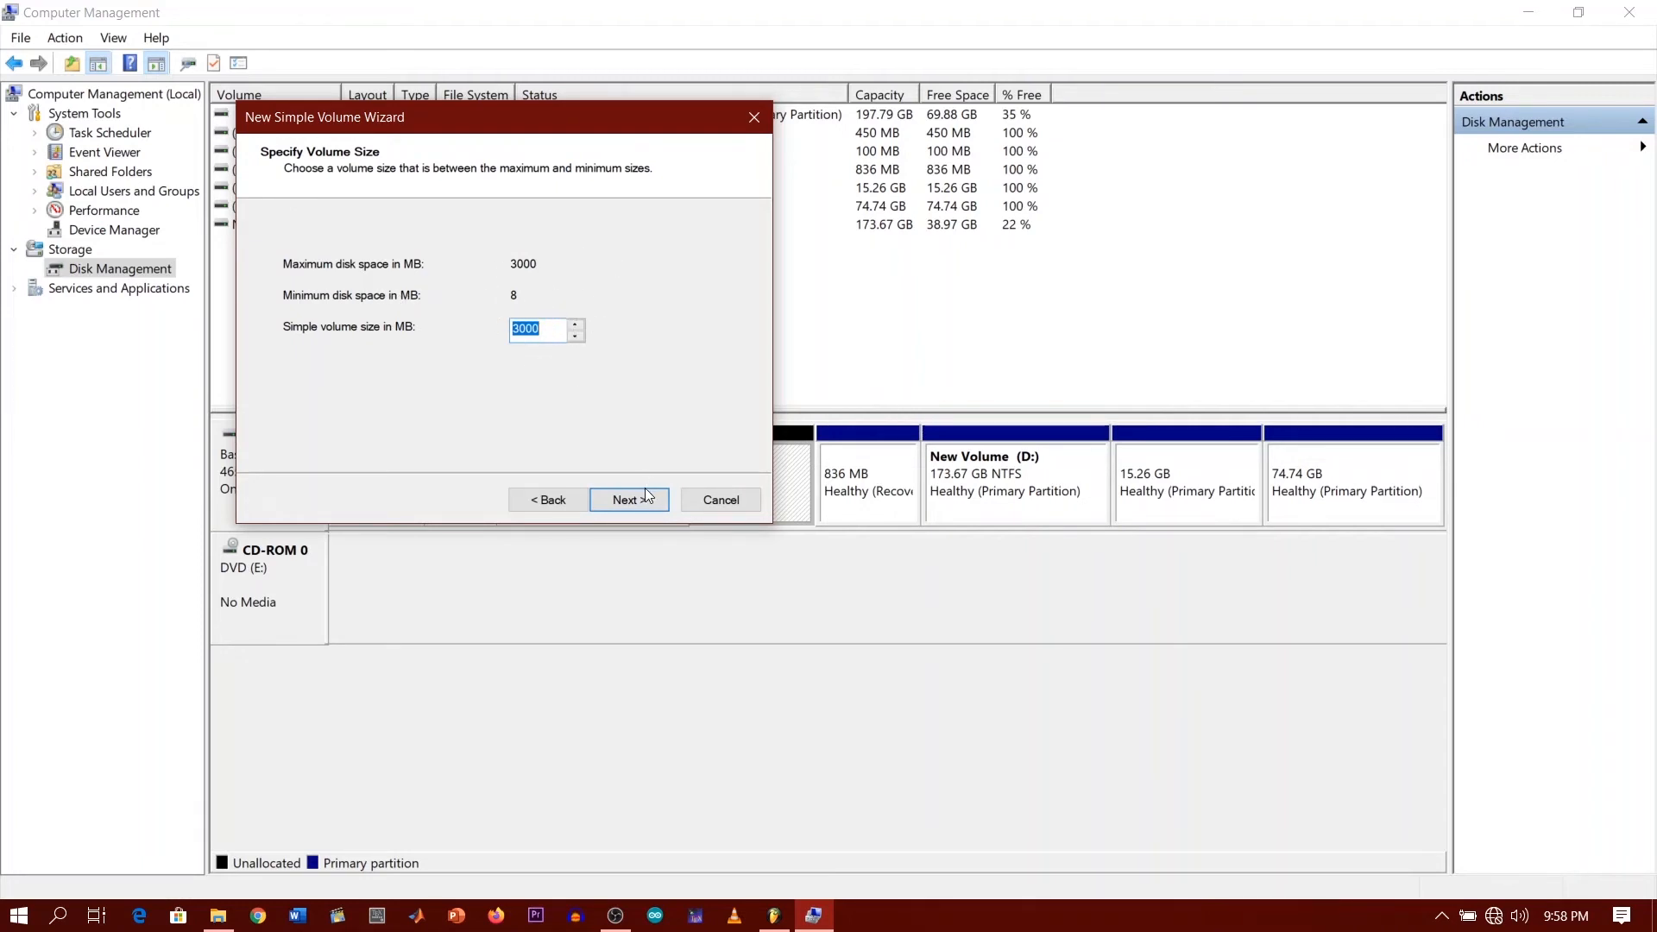
left_click(628, 498)
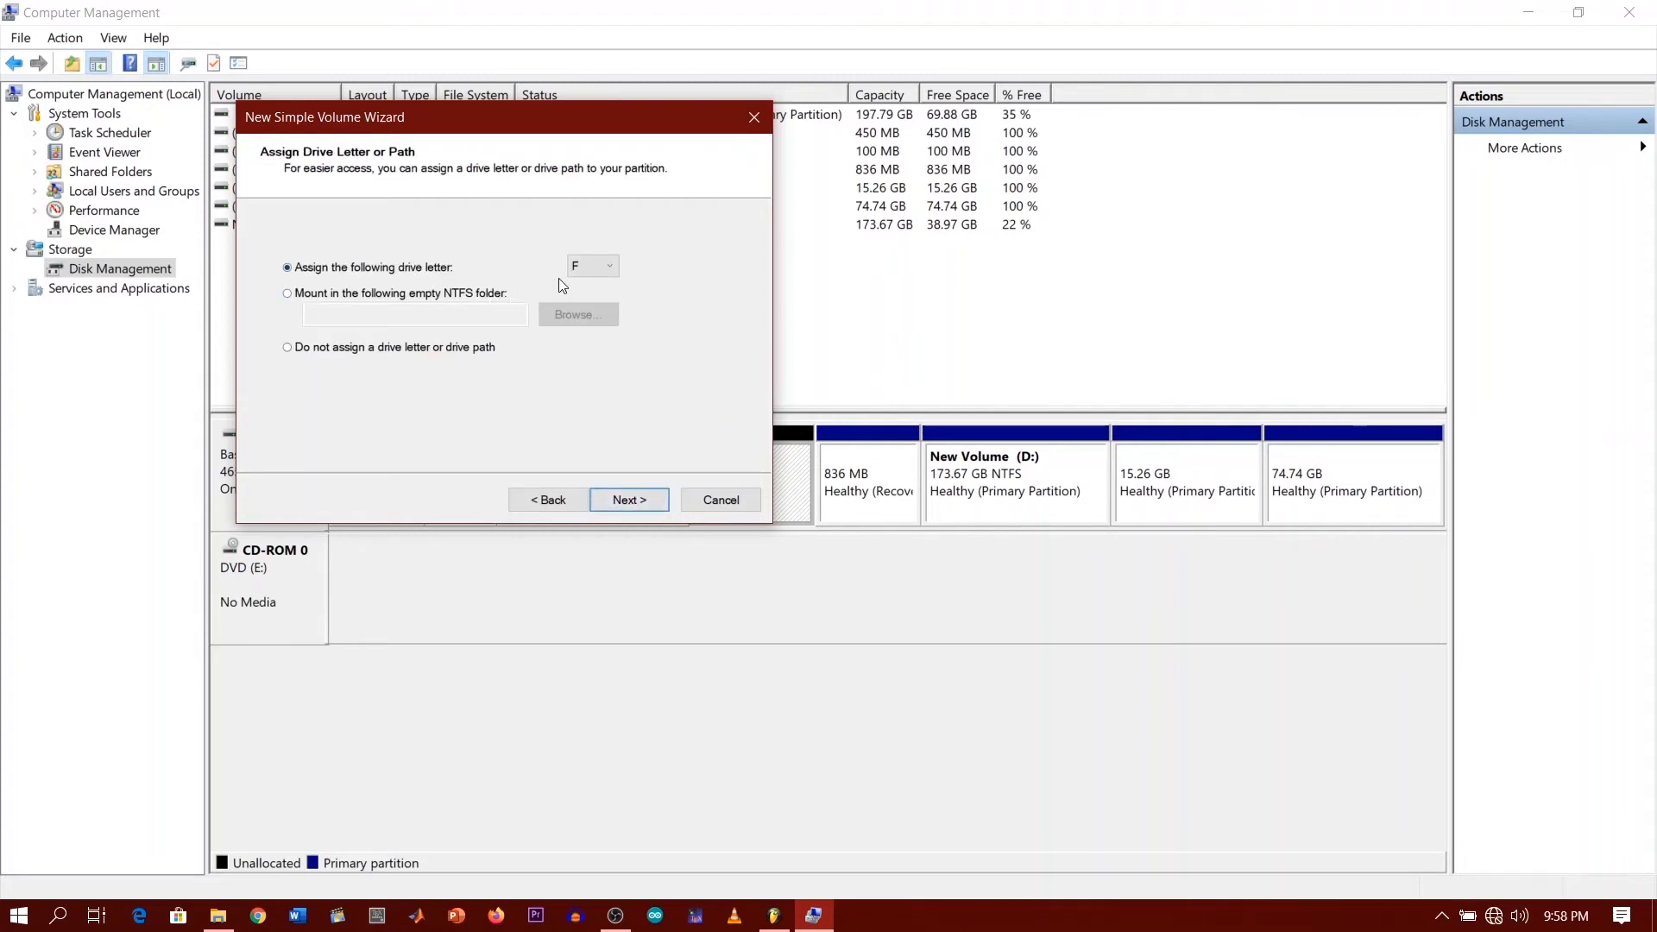
left_click(609, 266)
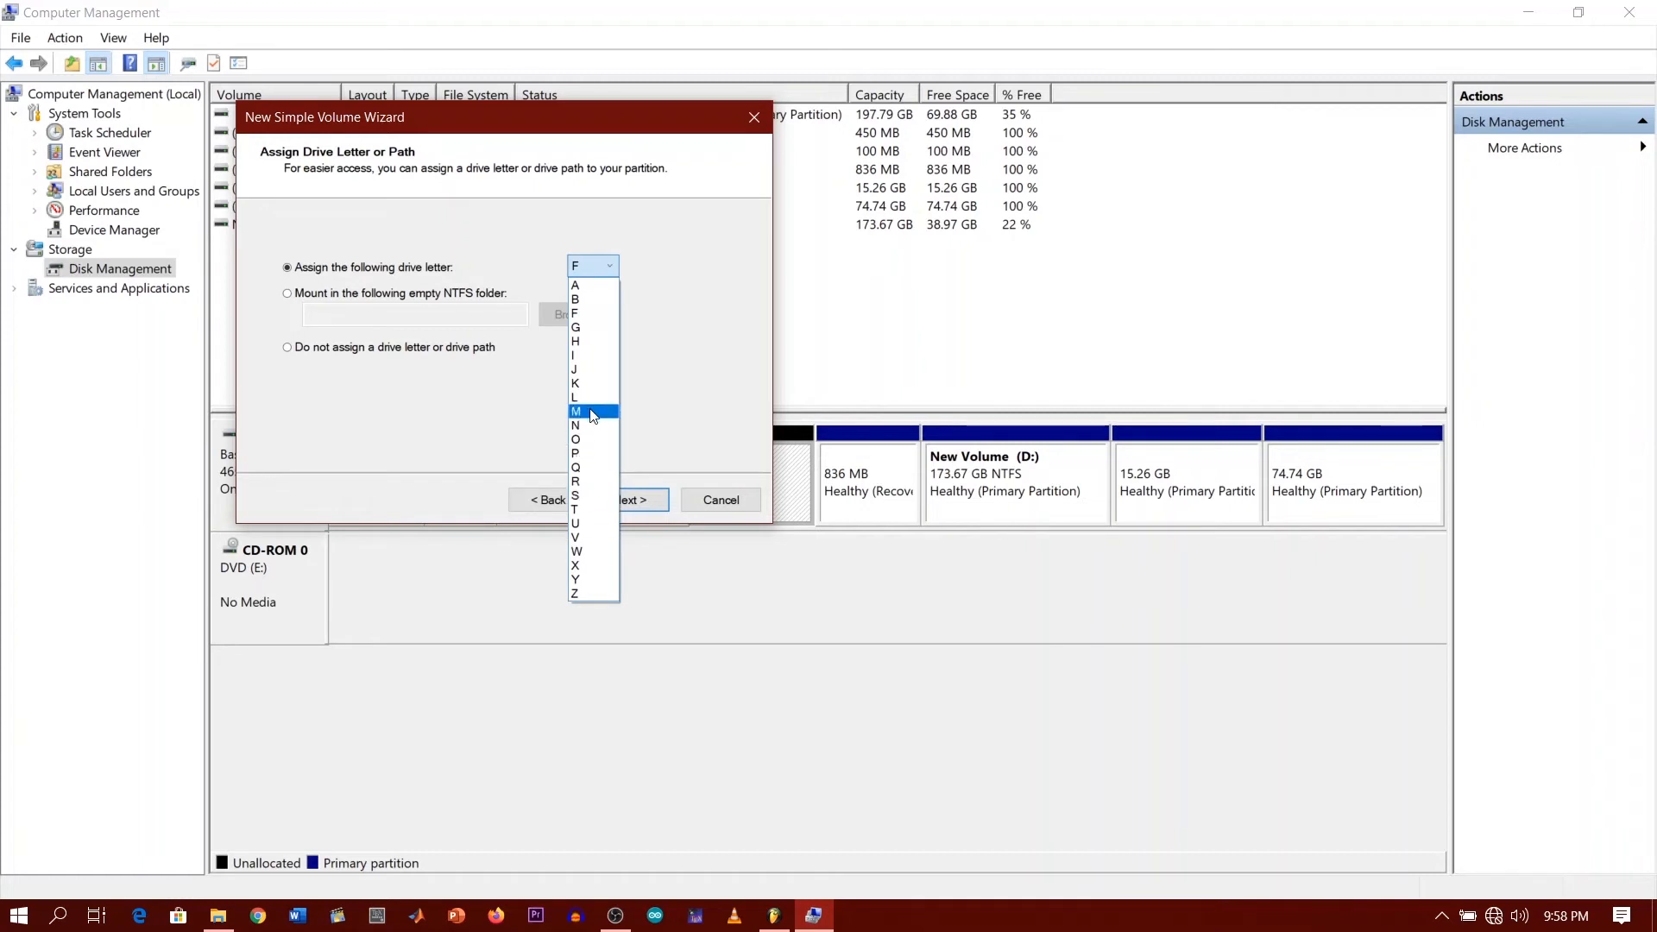
left_click(592, 266)
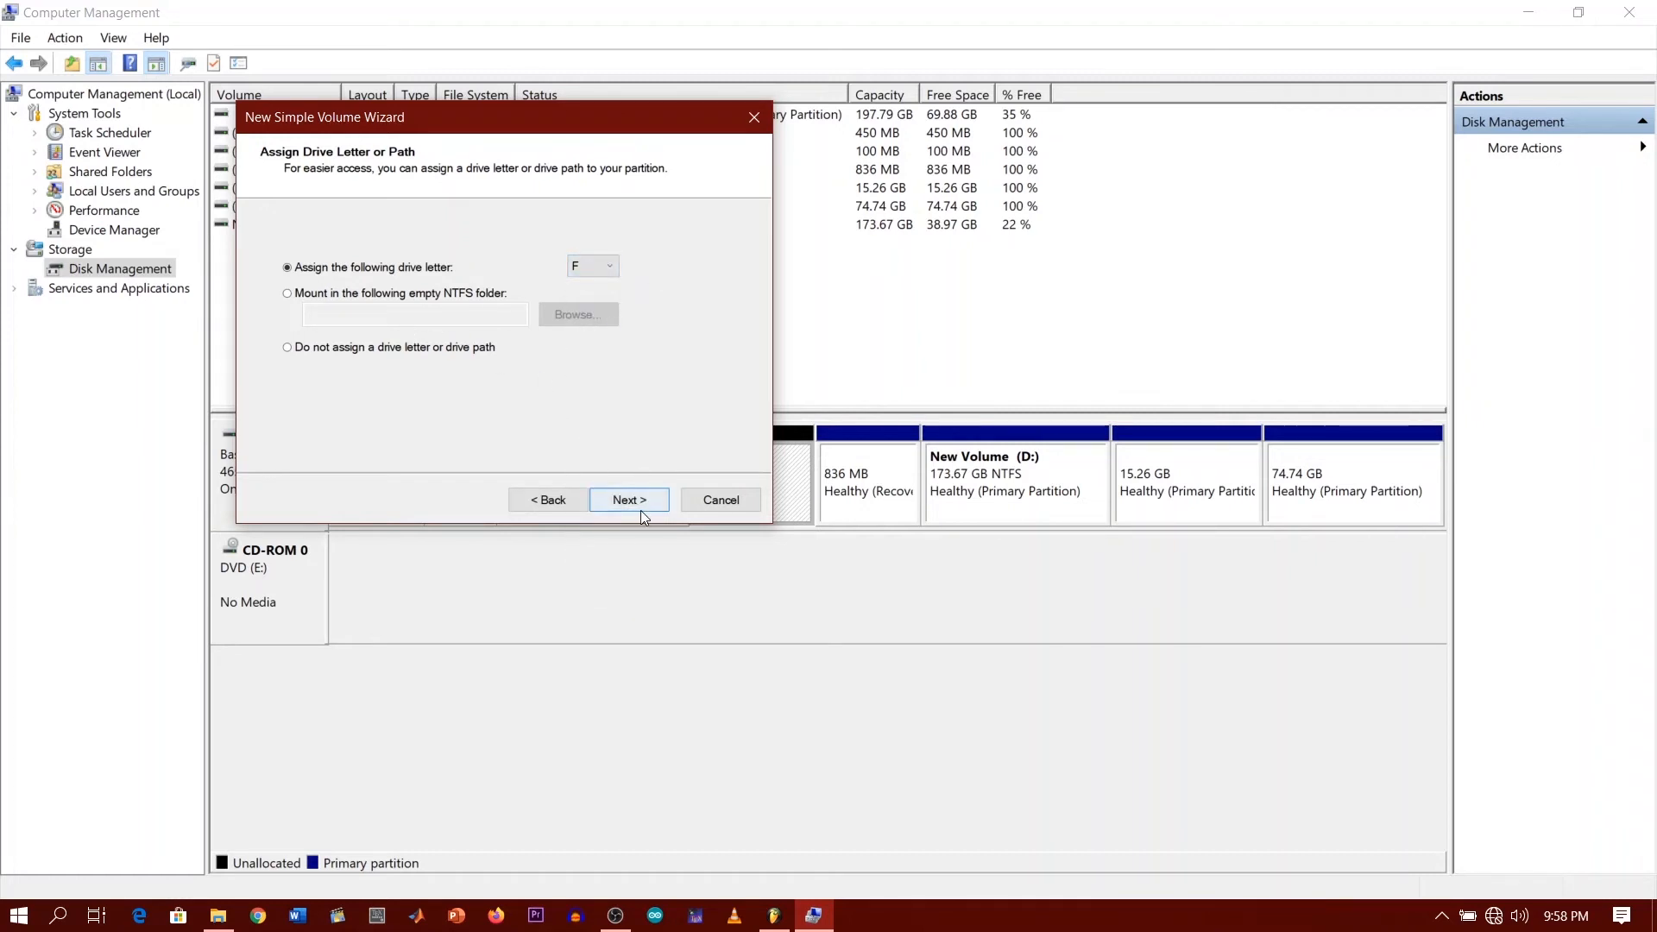
Format the volume as NTFS labelled Backup and finish, creating Backup (F:) 2.93 GB.
left_click(628, 498)
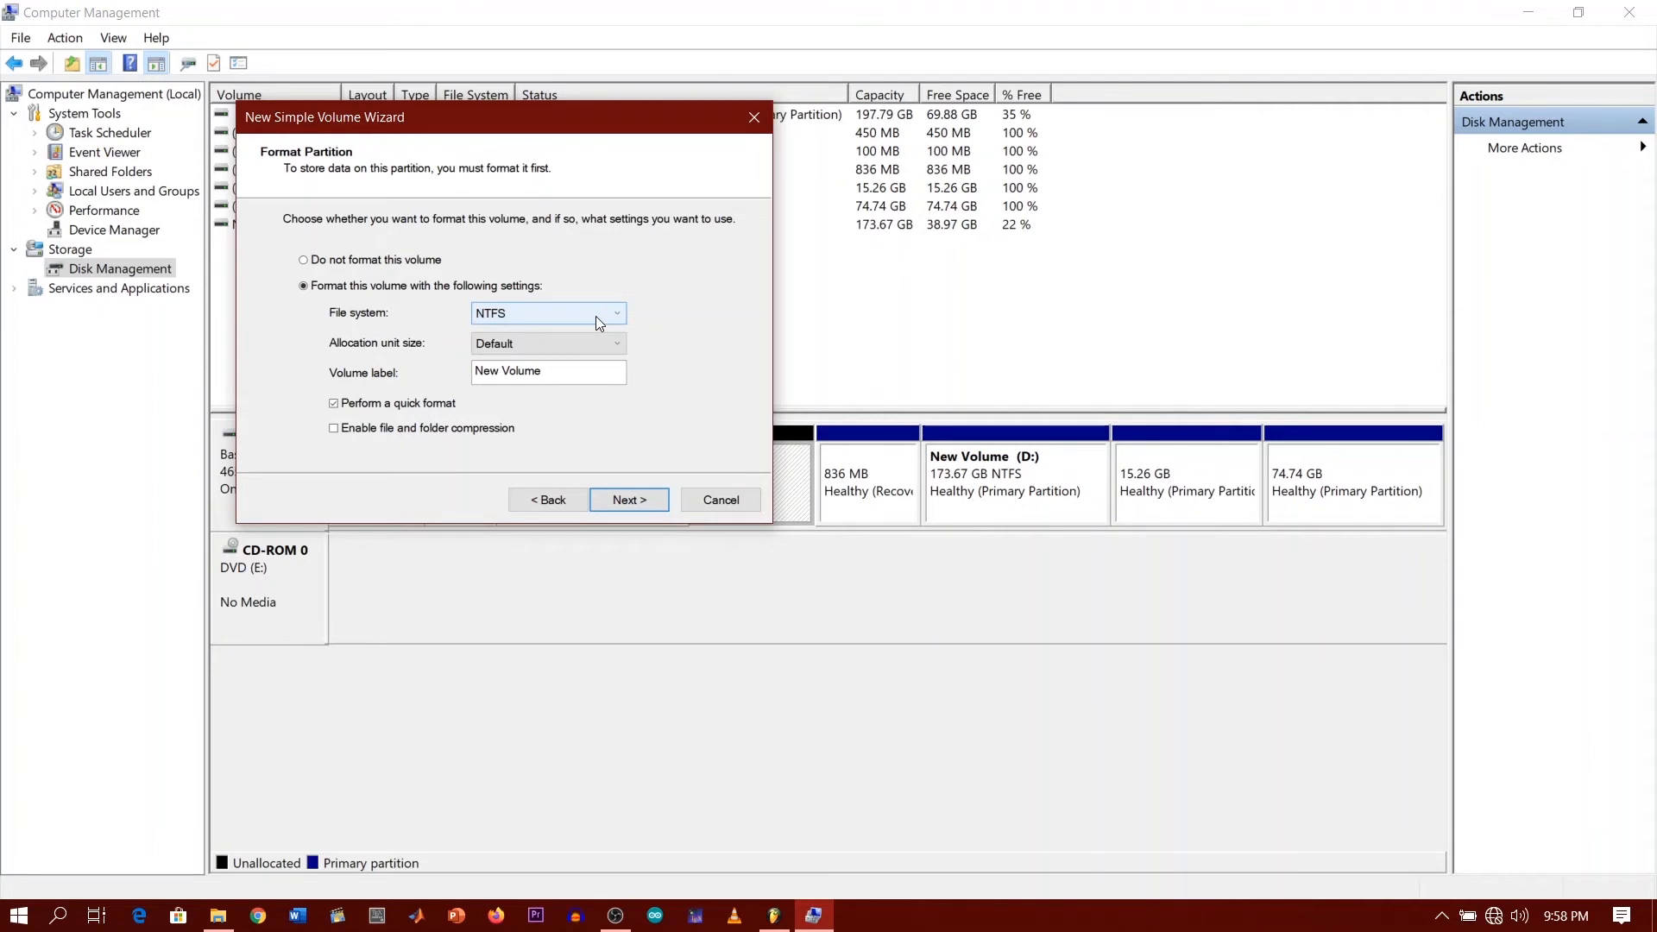
left_click(614, 312)
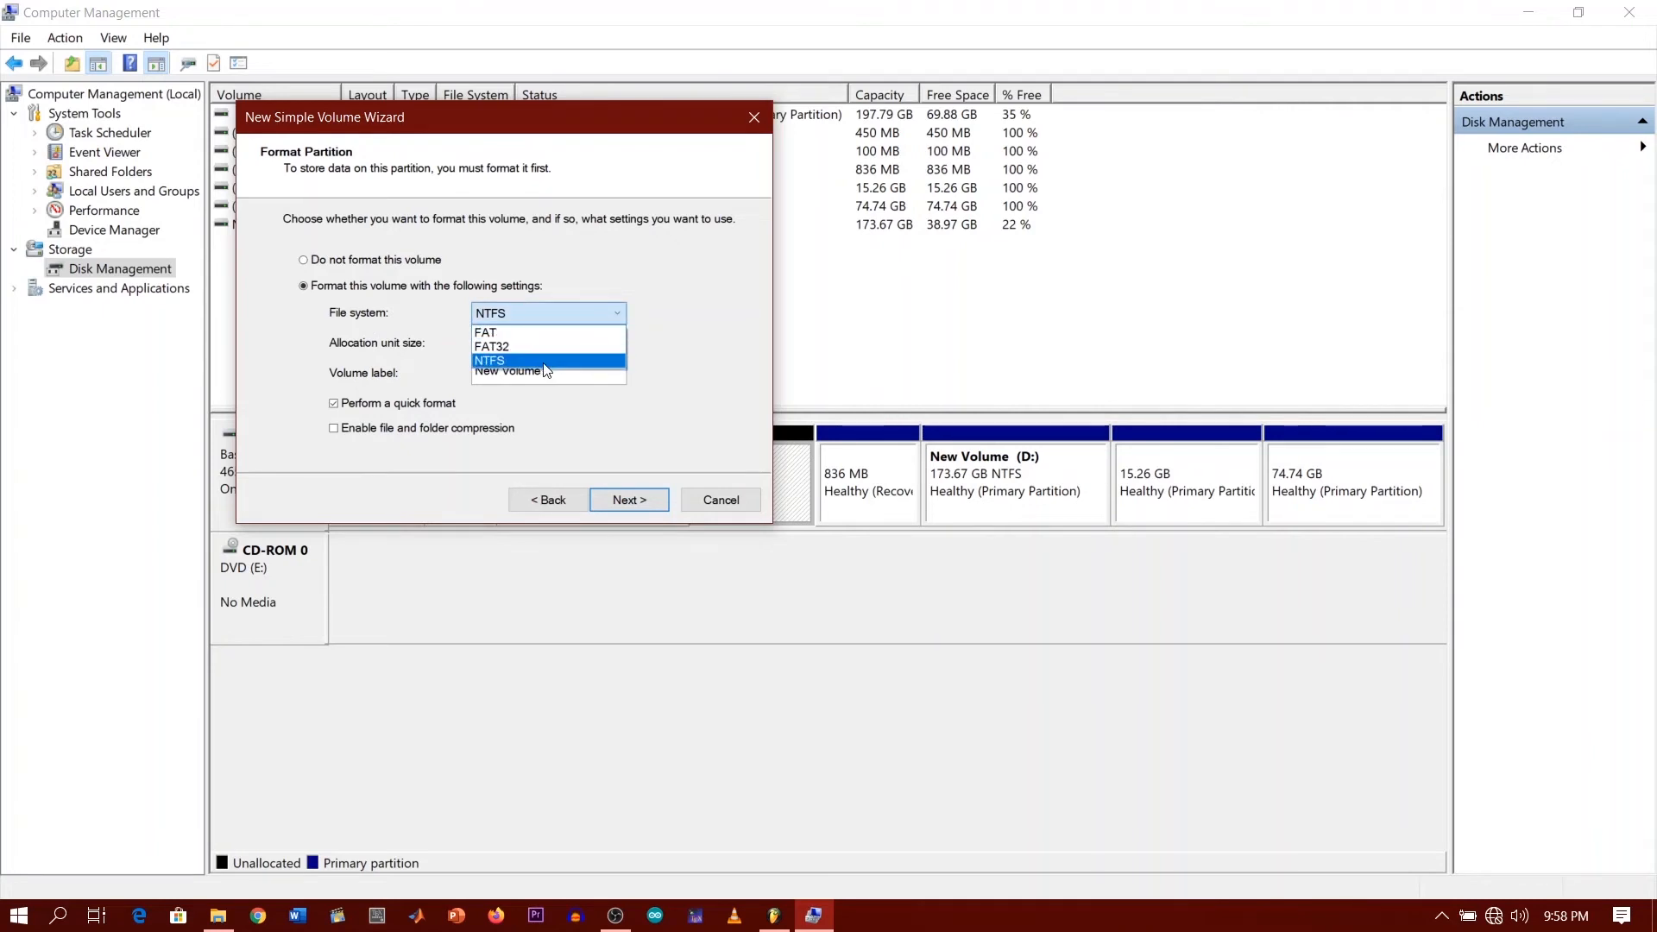
mouse_move(560, 366)
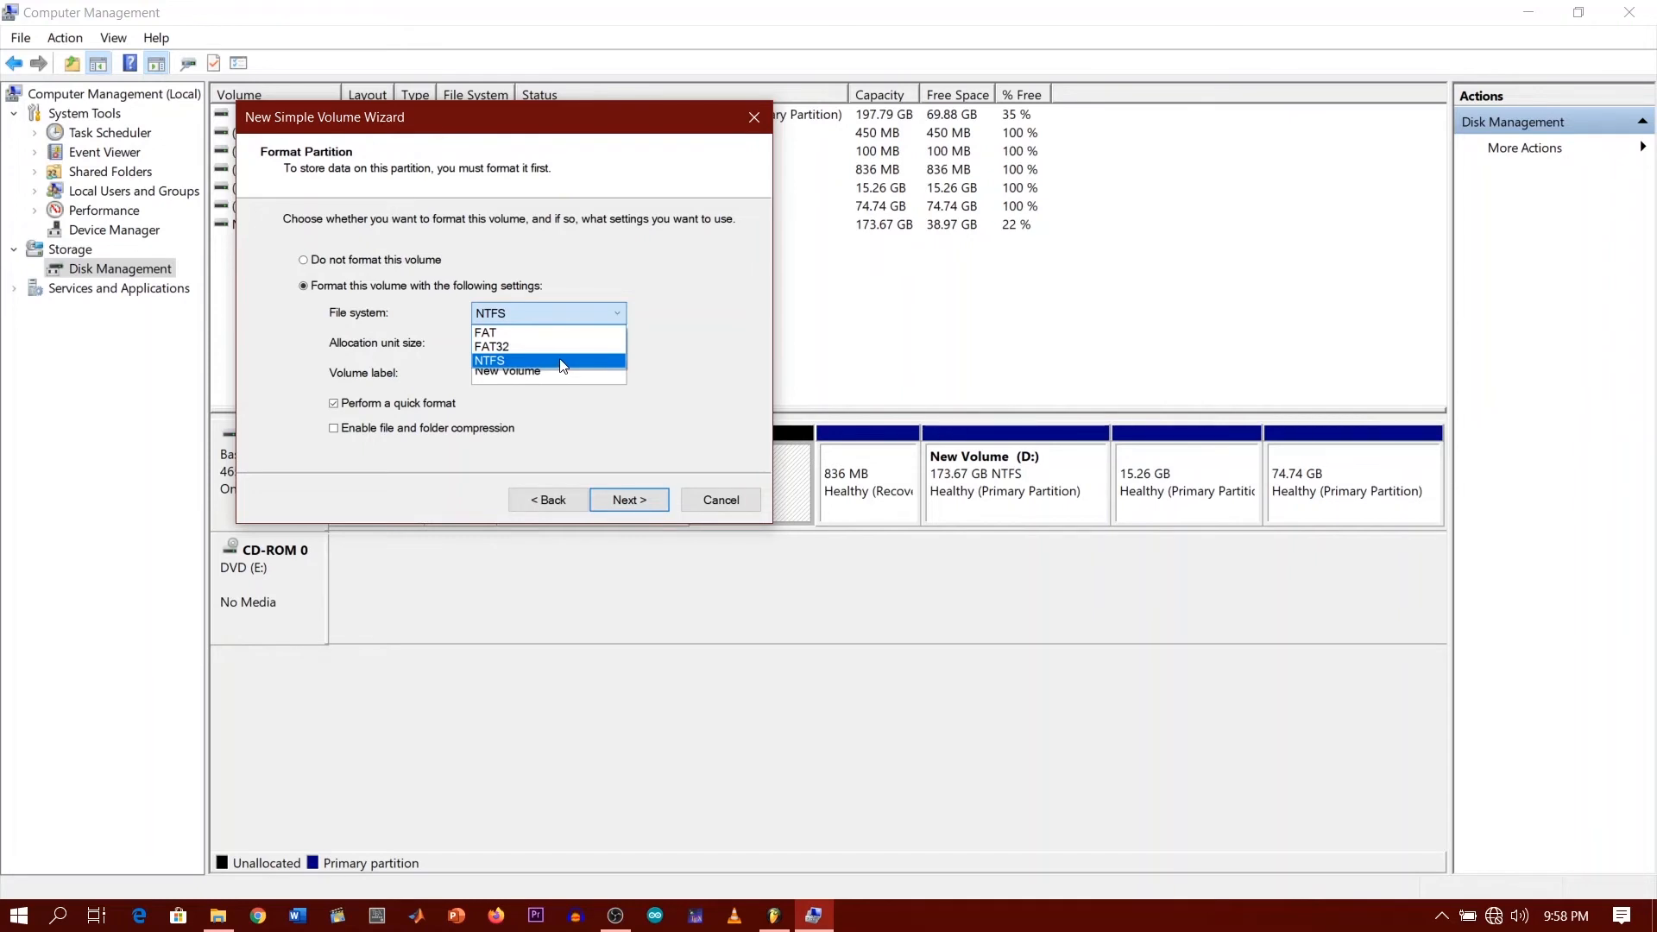
left_click(488, 361)
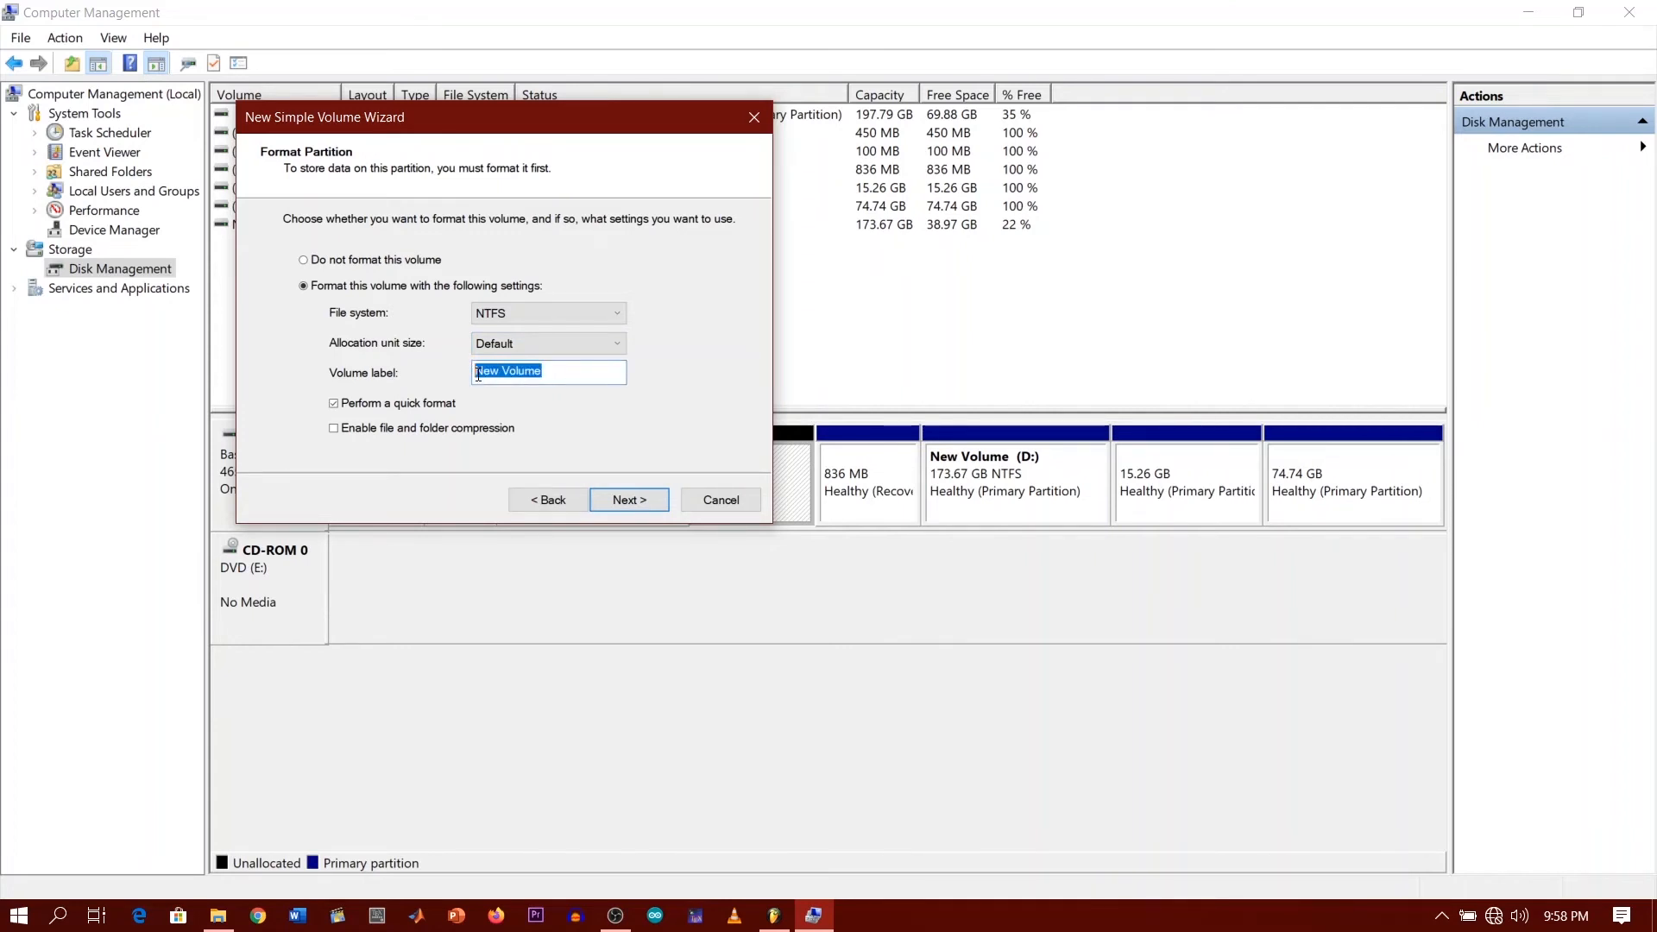
type("Backup")
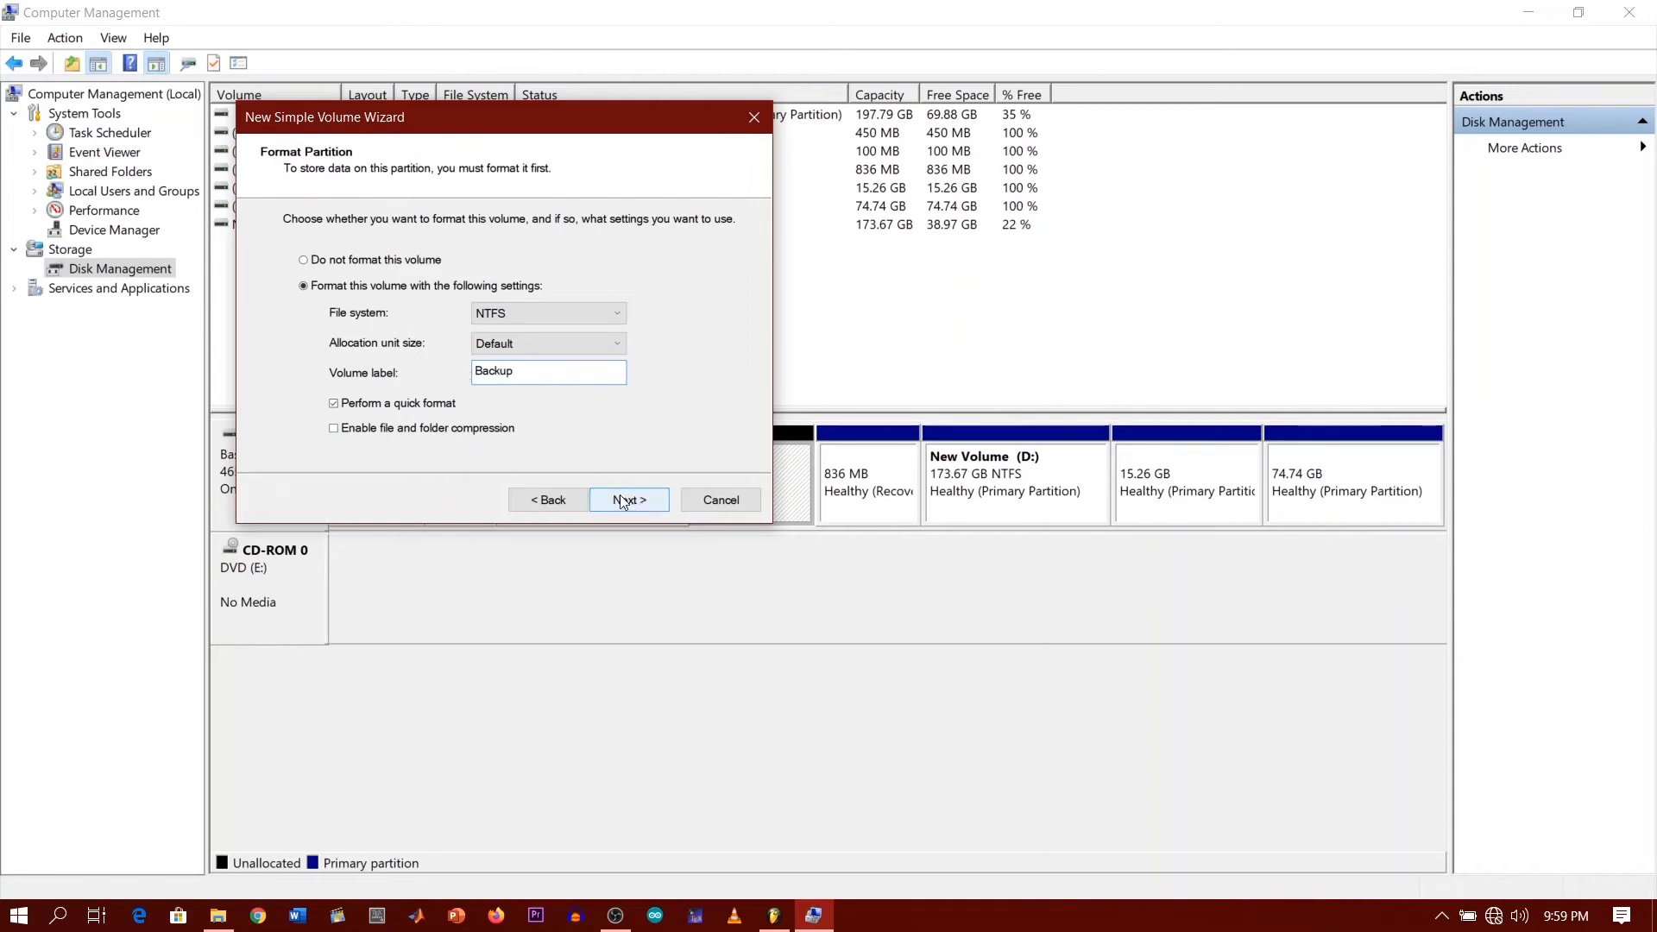
left_click(628, 501)
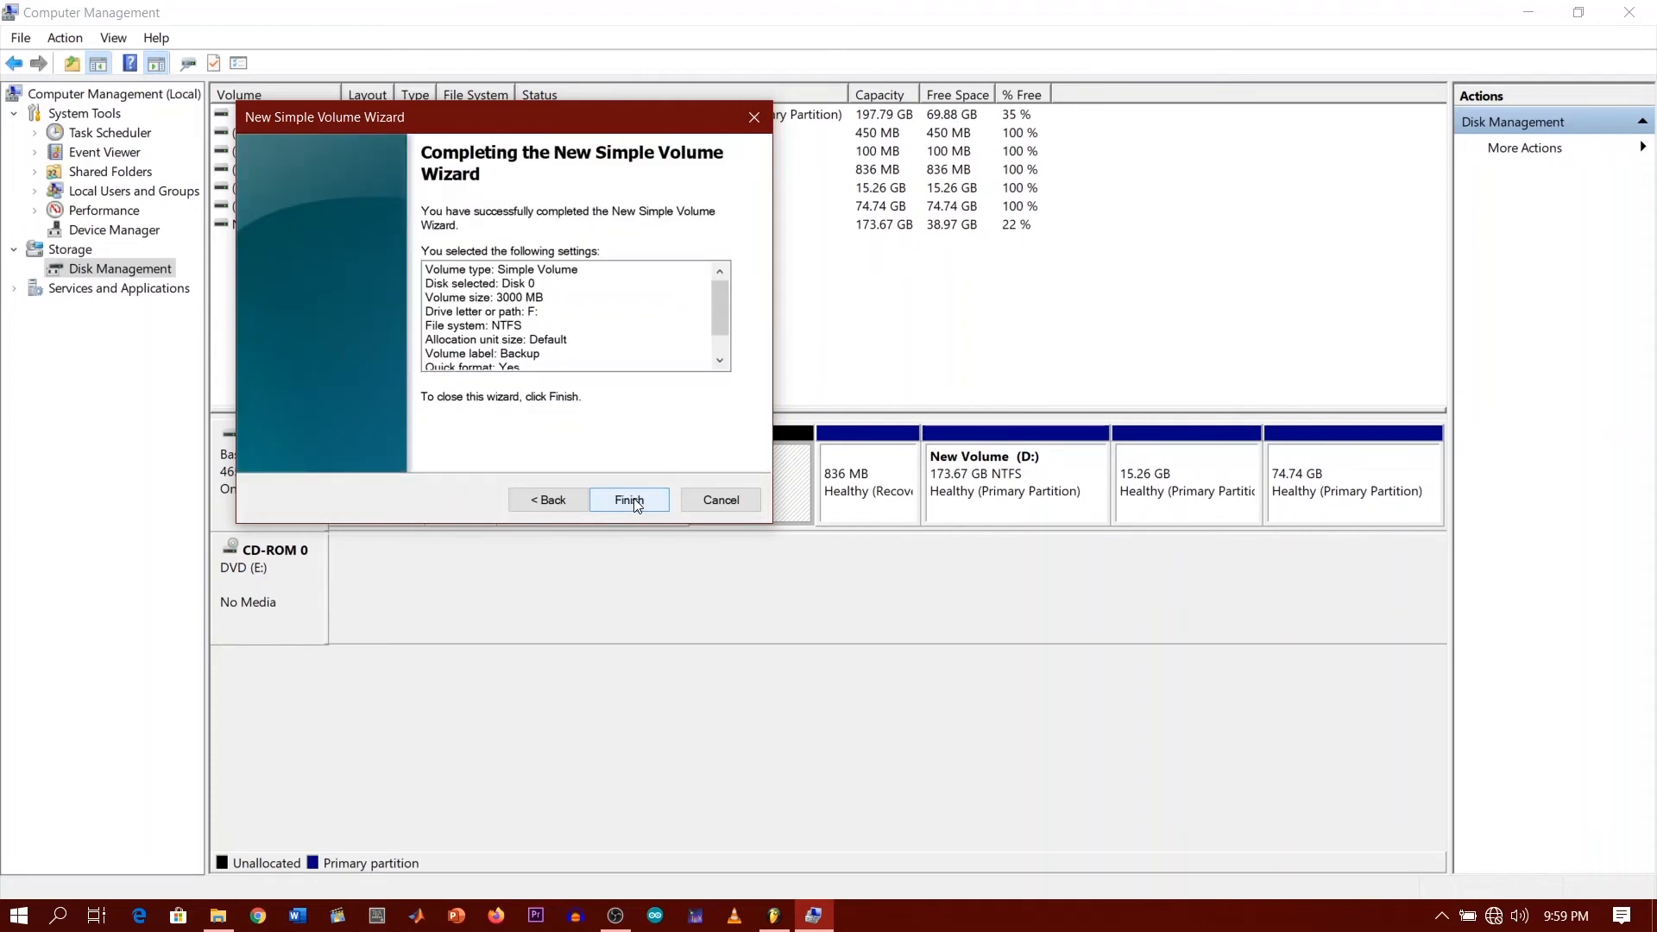
left_click(628, 500)
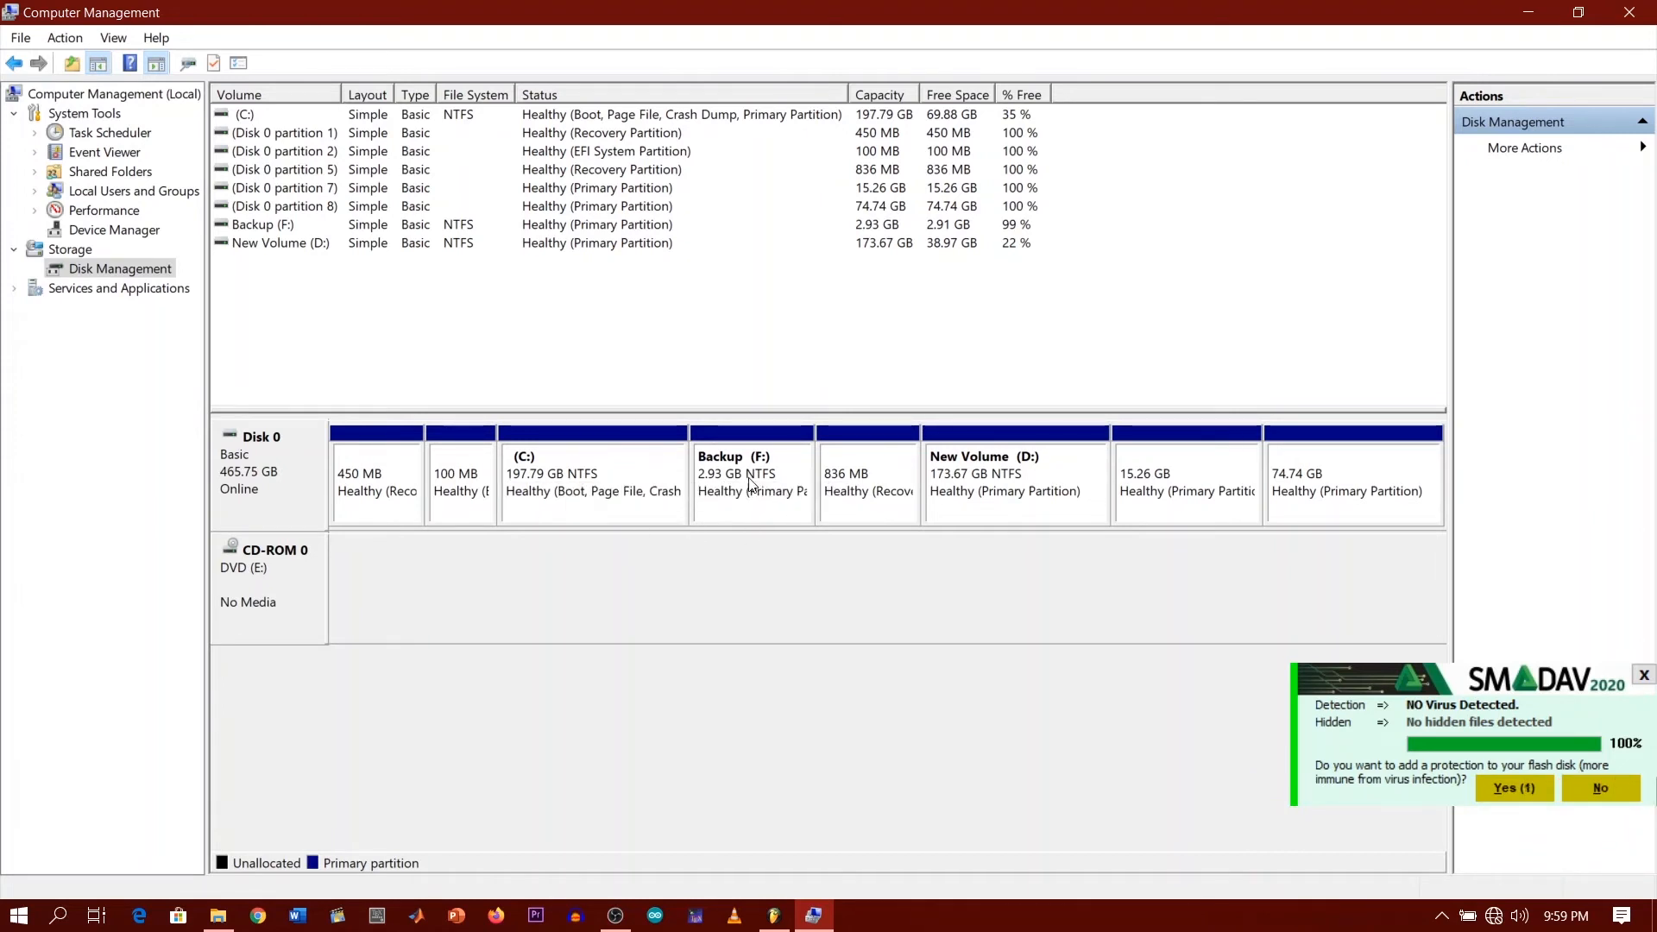
Check in File Explorer that Backup (F:) is listed empty with 2.91 GB free.
left_click(1512, 787)
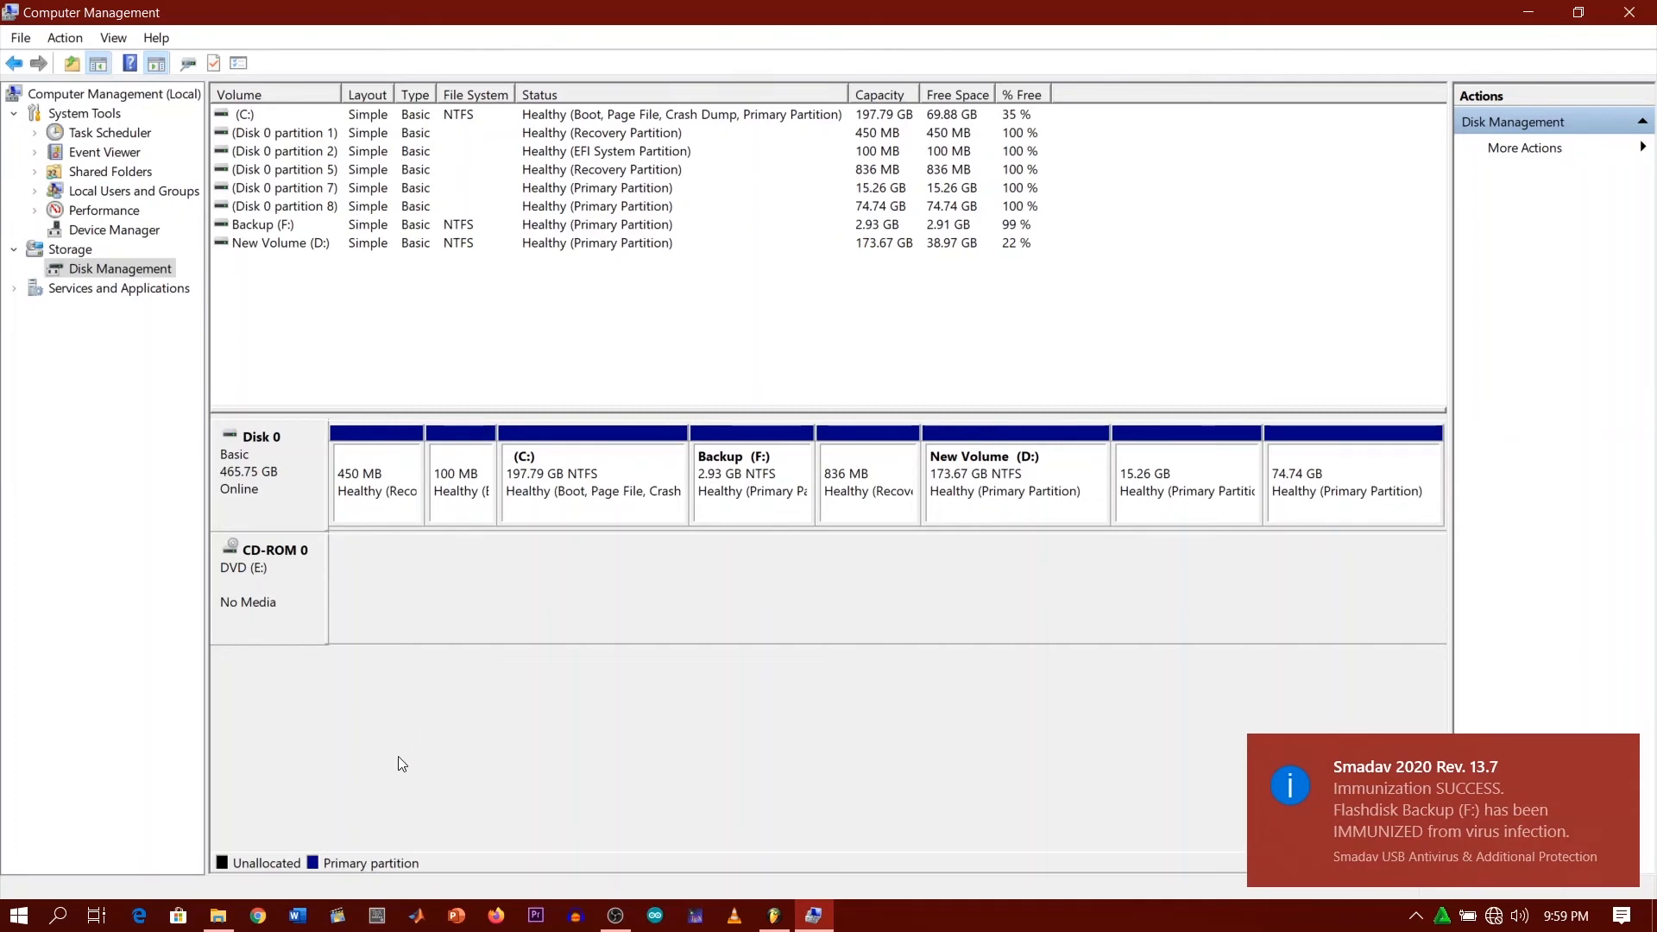
mouse_move(219, 914)
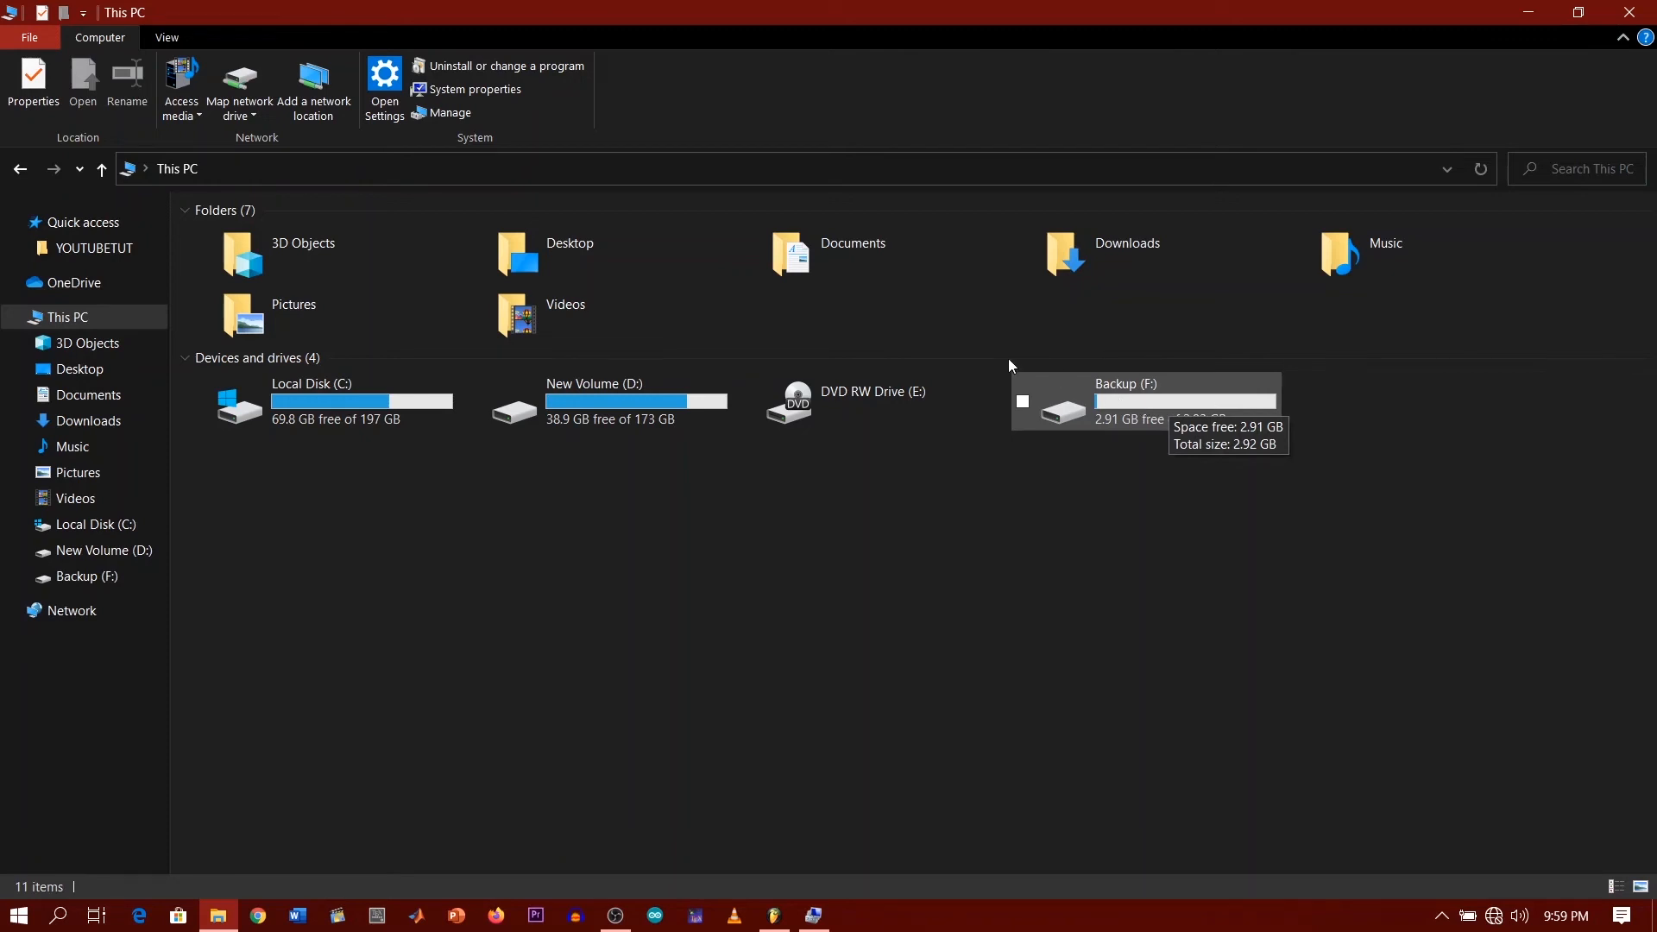
mouse_move(607, 407)
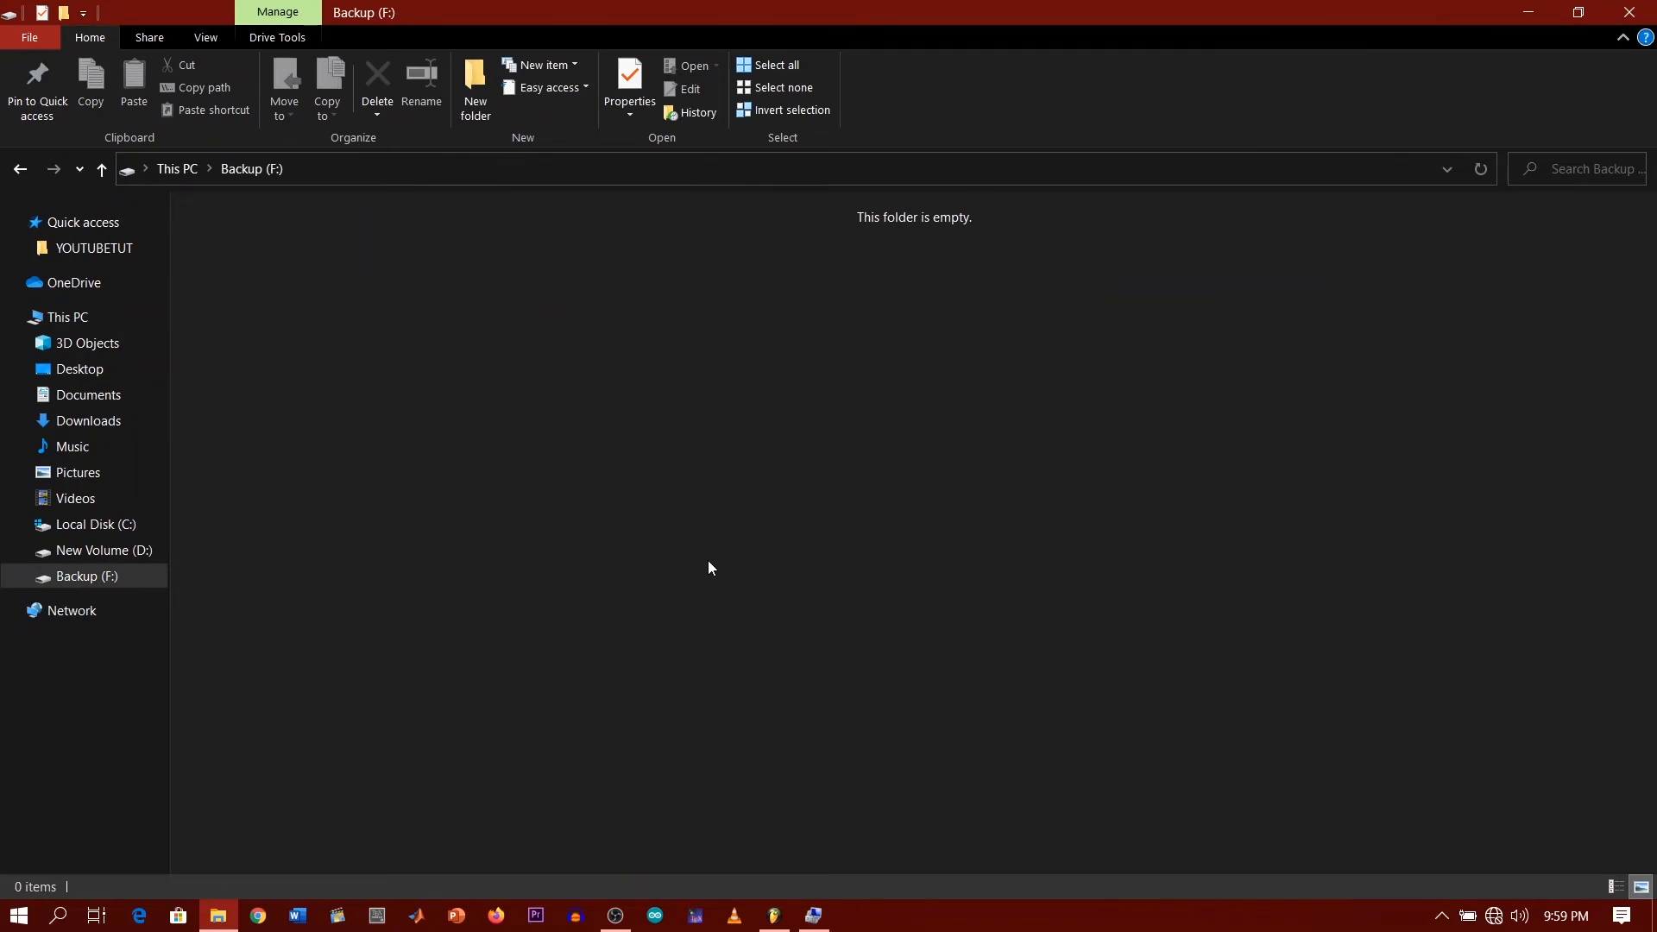
mouse_move(705, 572)
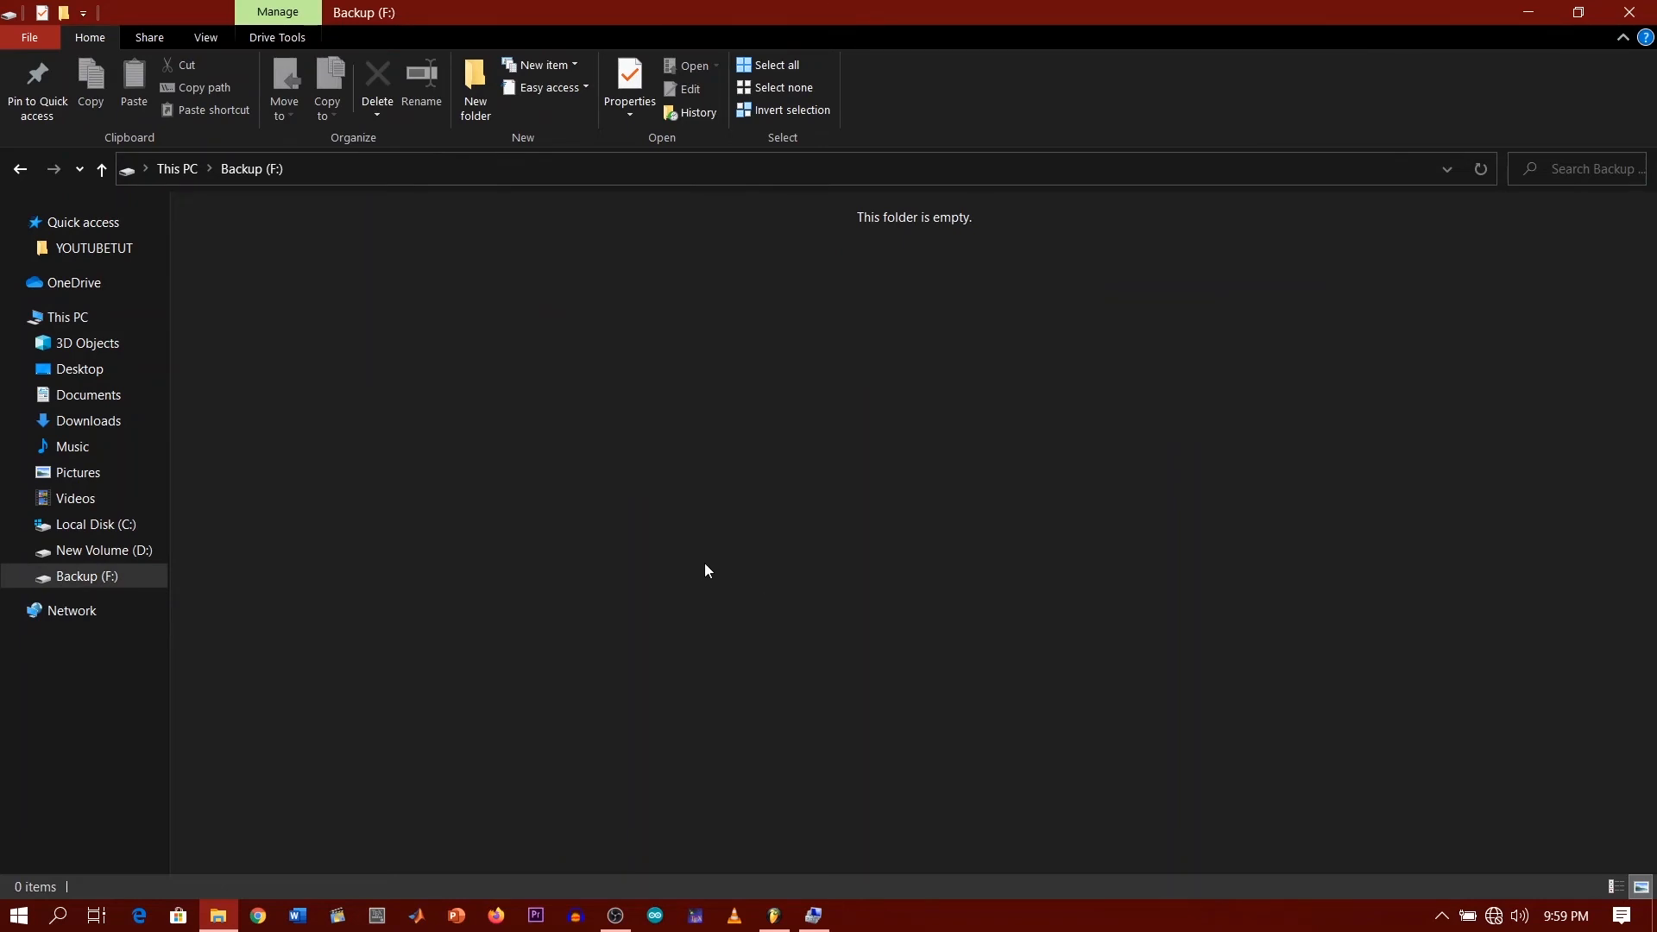
mouse_move(560, 470)
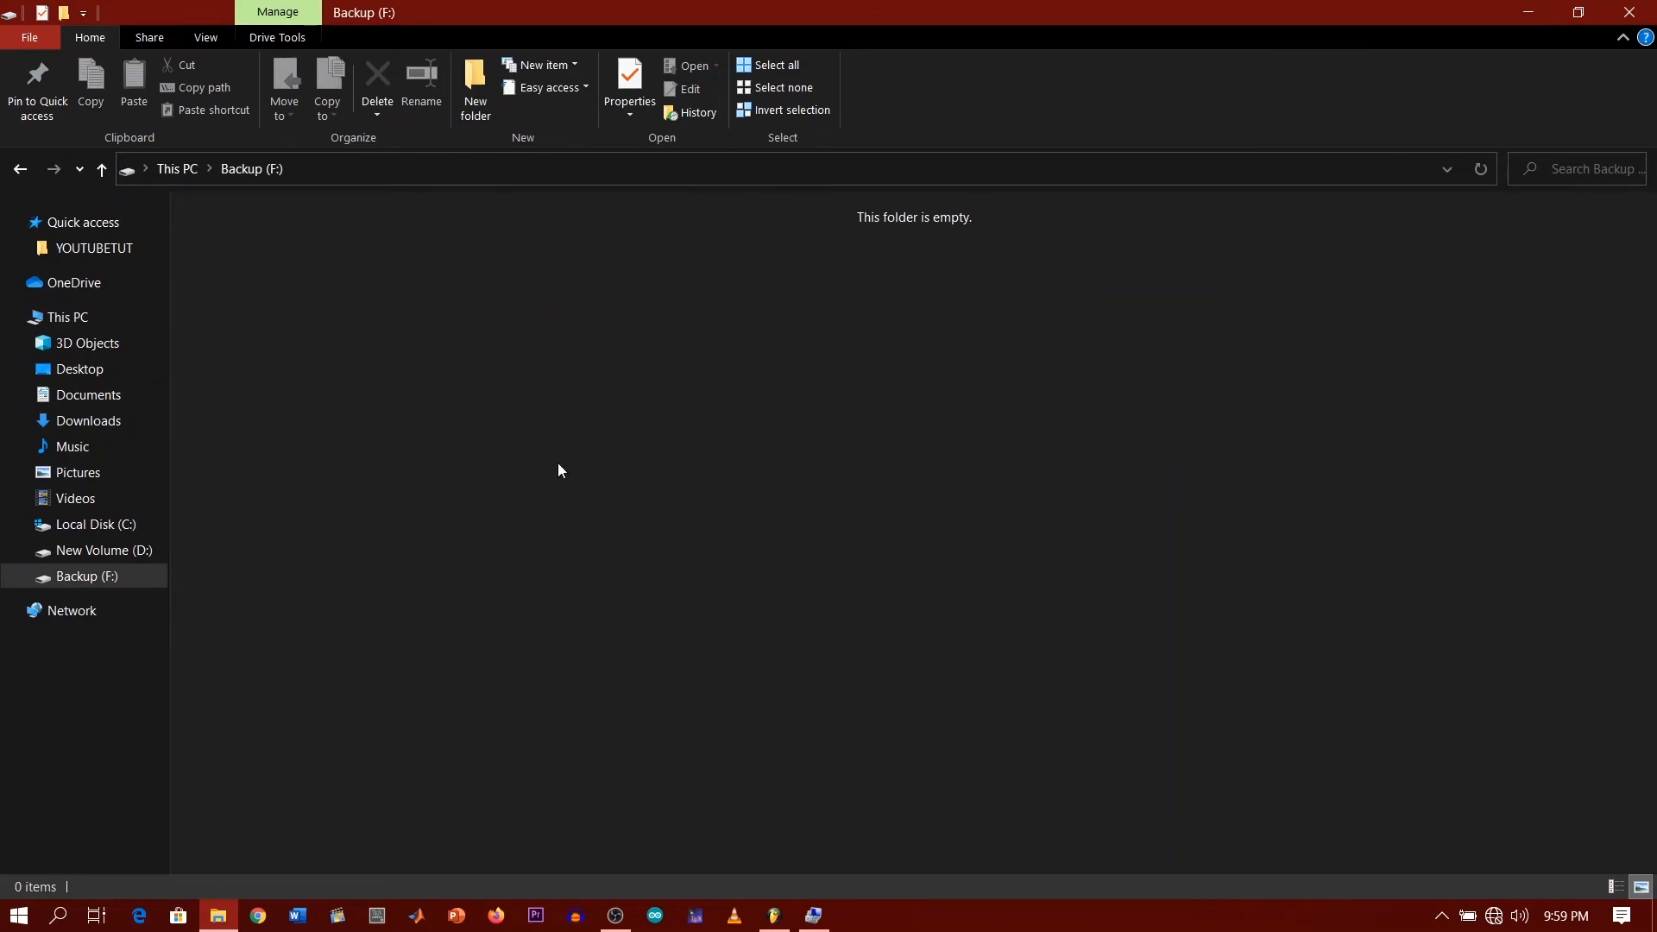
left_click(67, 321)
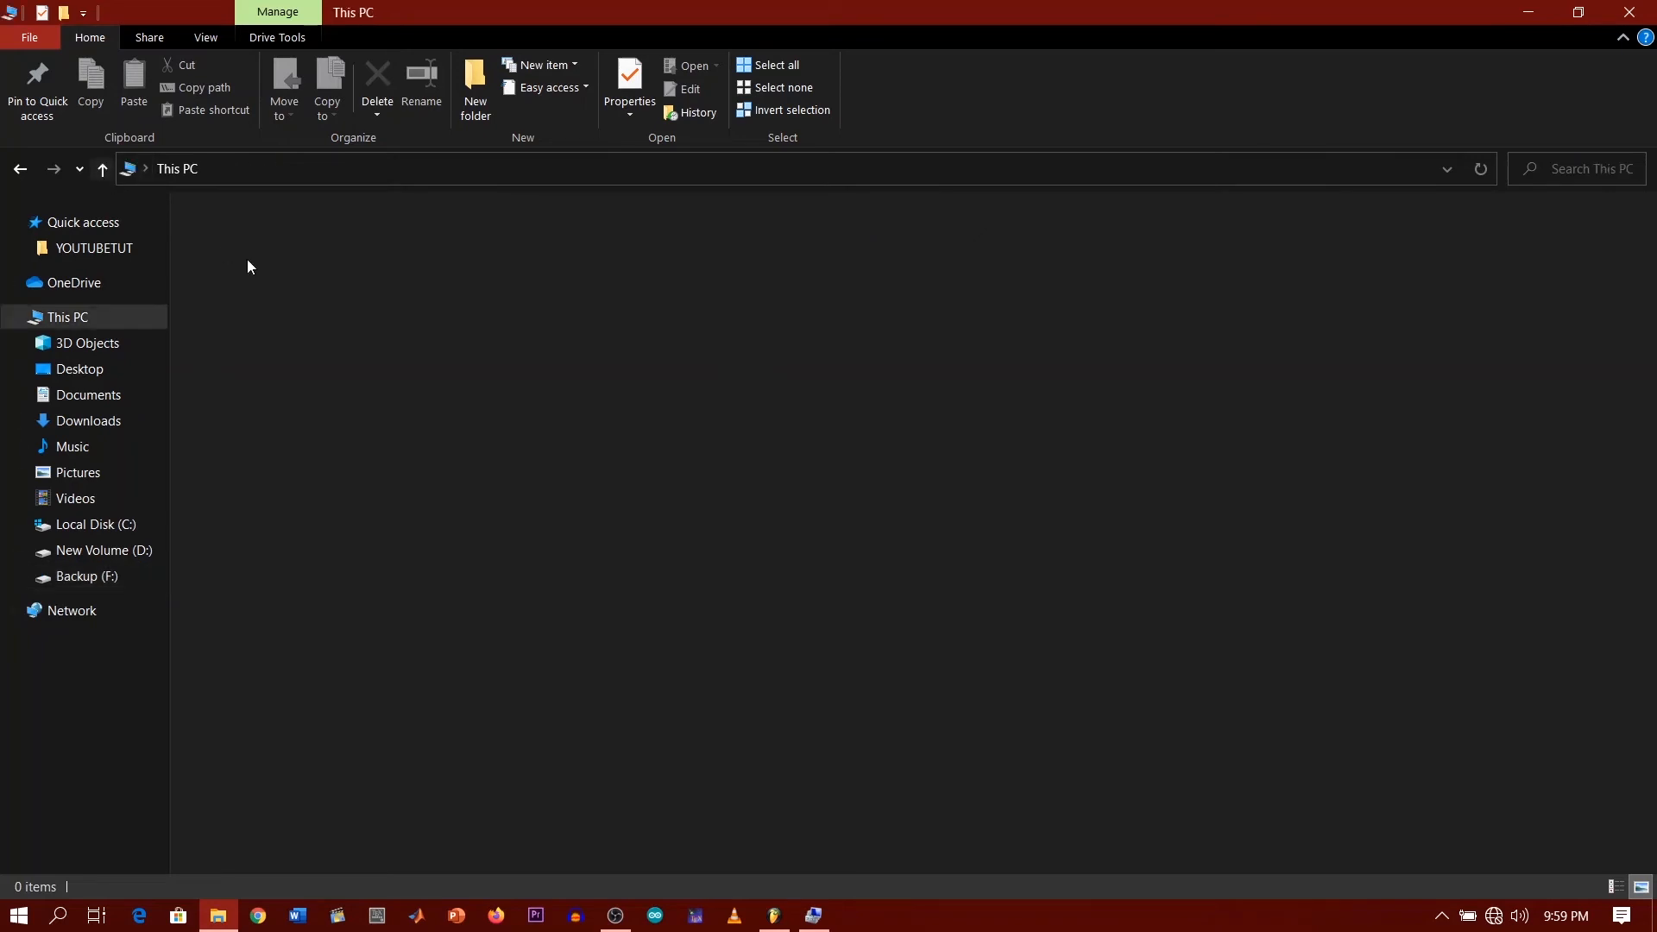
left_click(1144, 402)
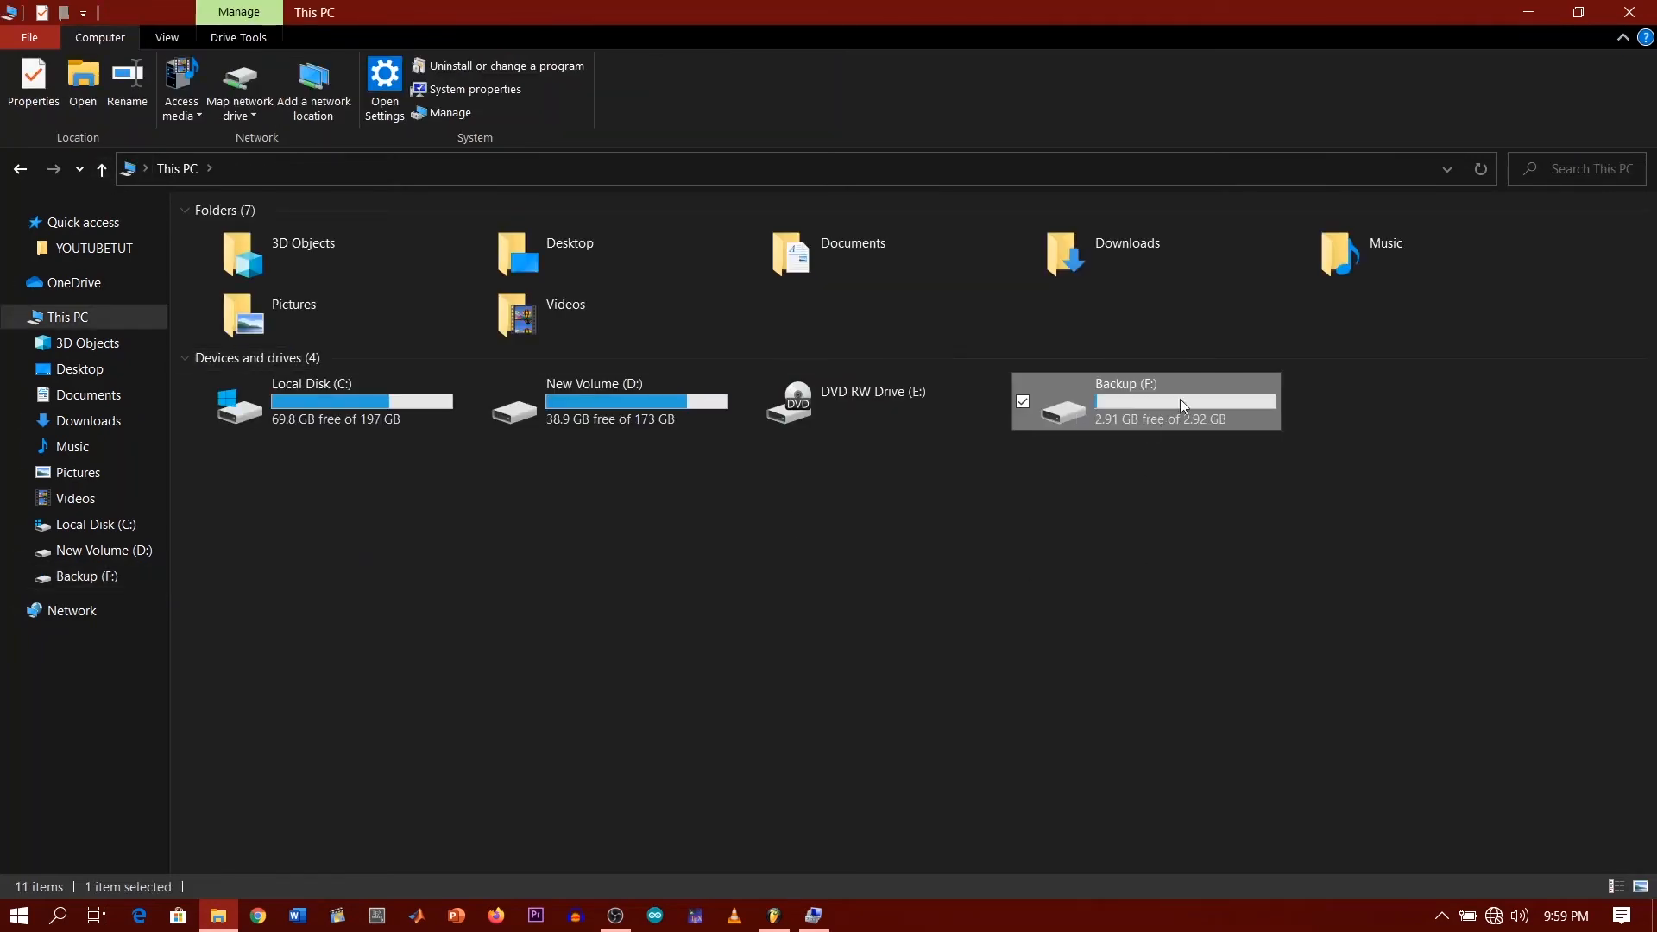
mouse_move(1086, 440)
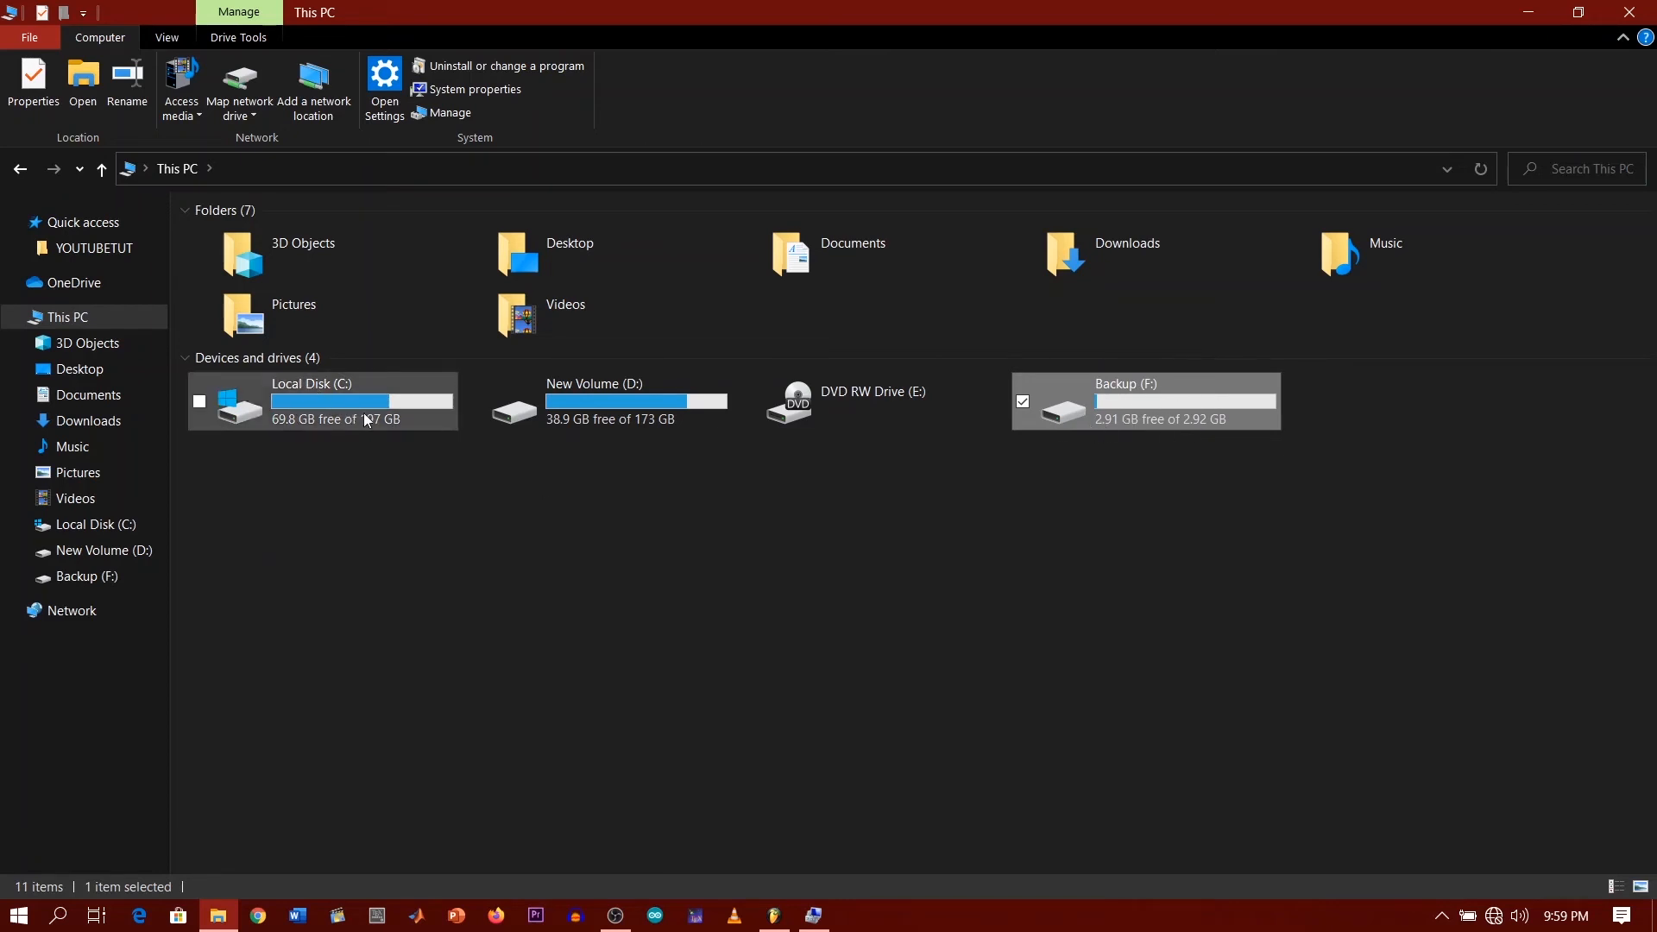
mouse_move(308, 402)
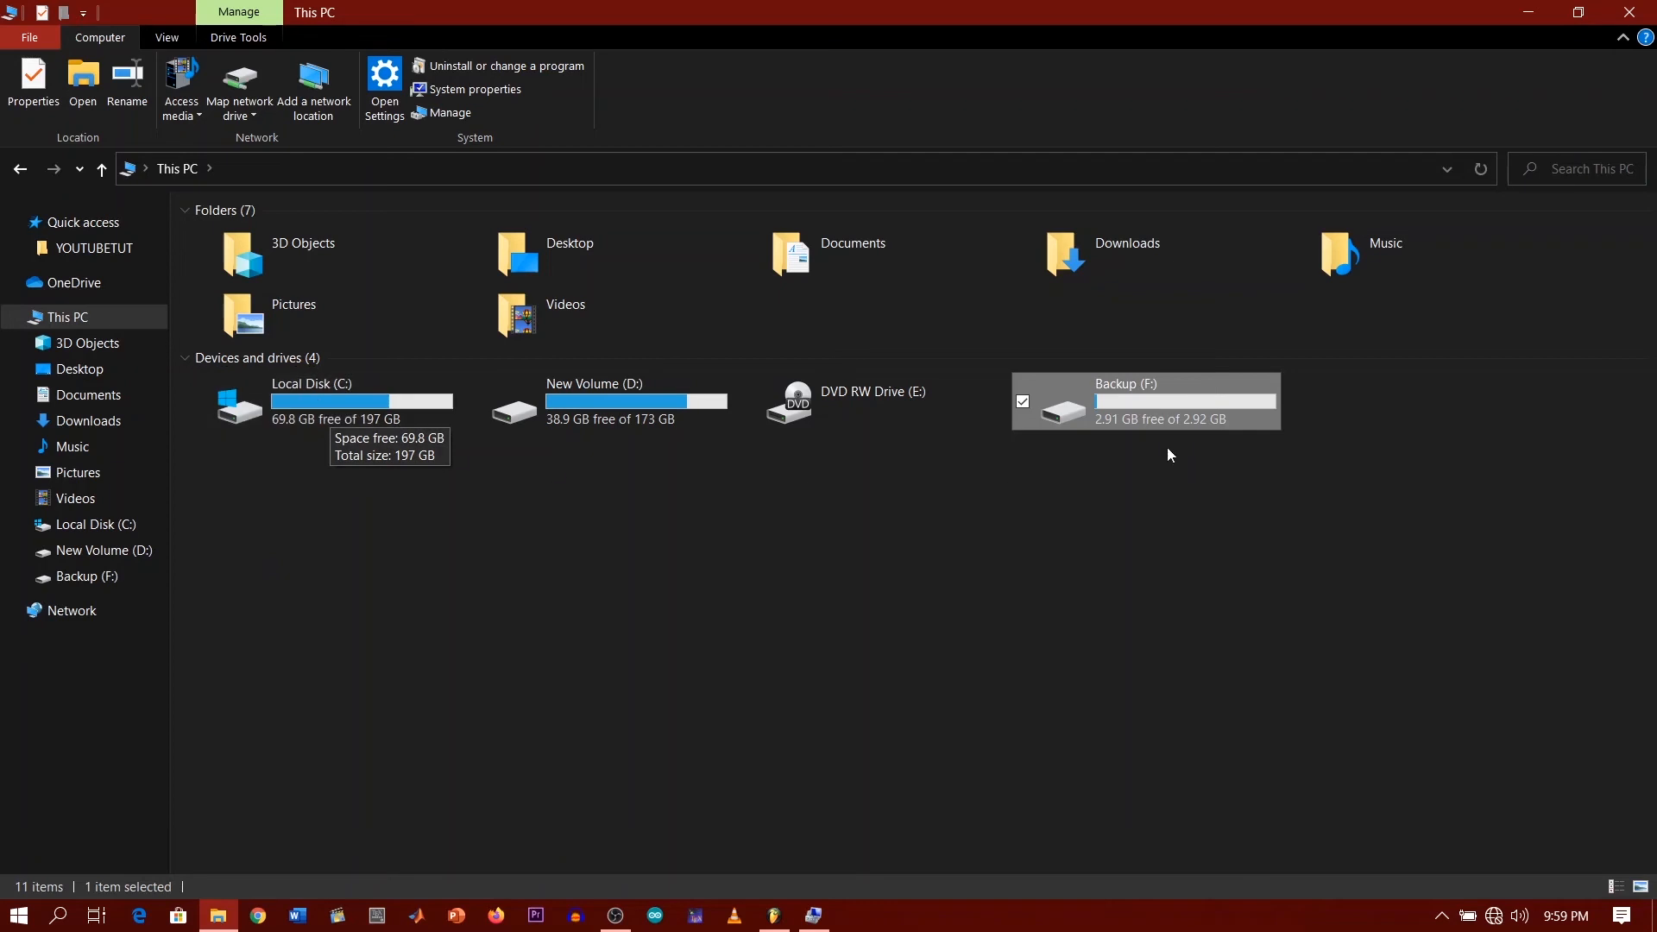
mouse_move(975, 771)
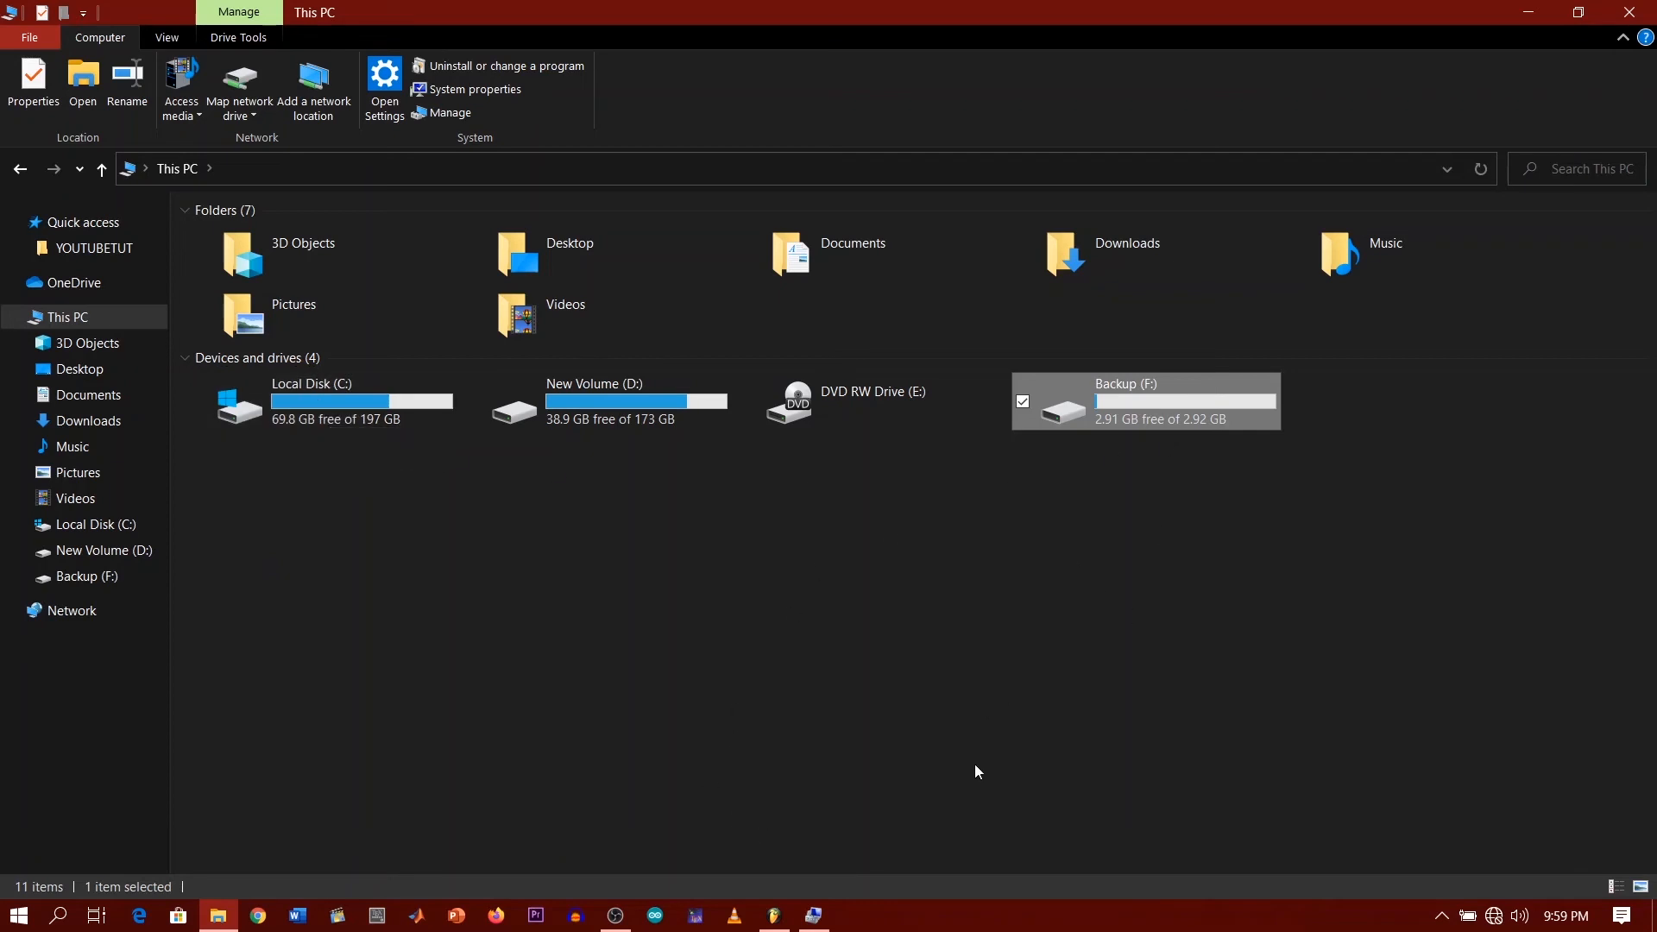
Delete the Backup (F:) volume, returning its 2.93 GB to unallocated space.
left_click(449, 114)
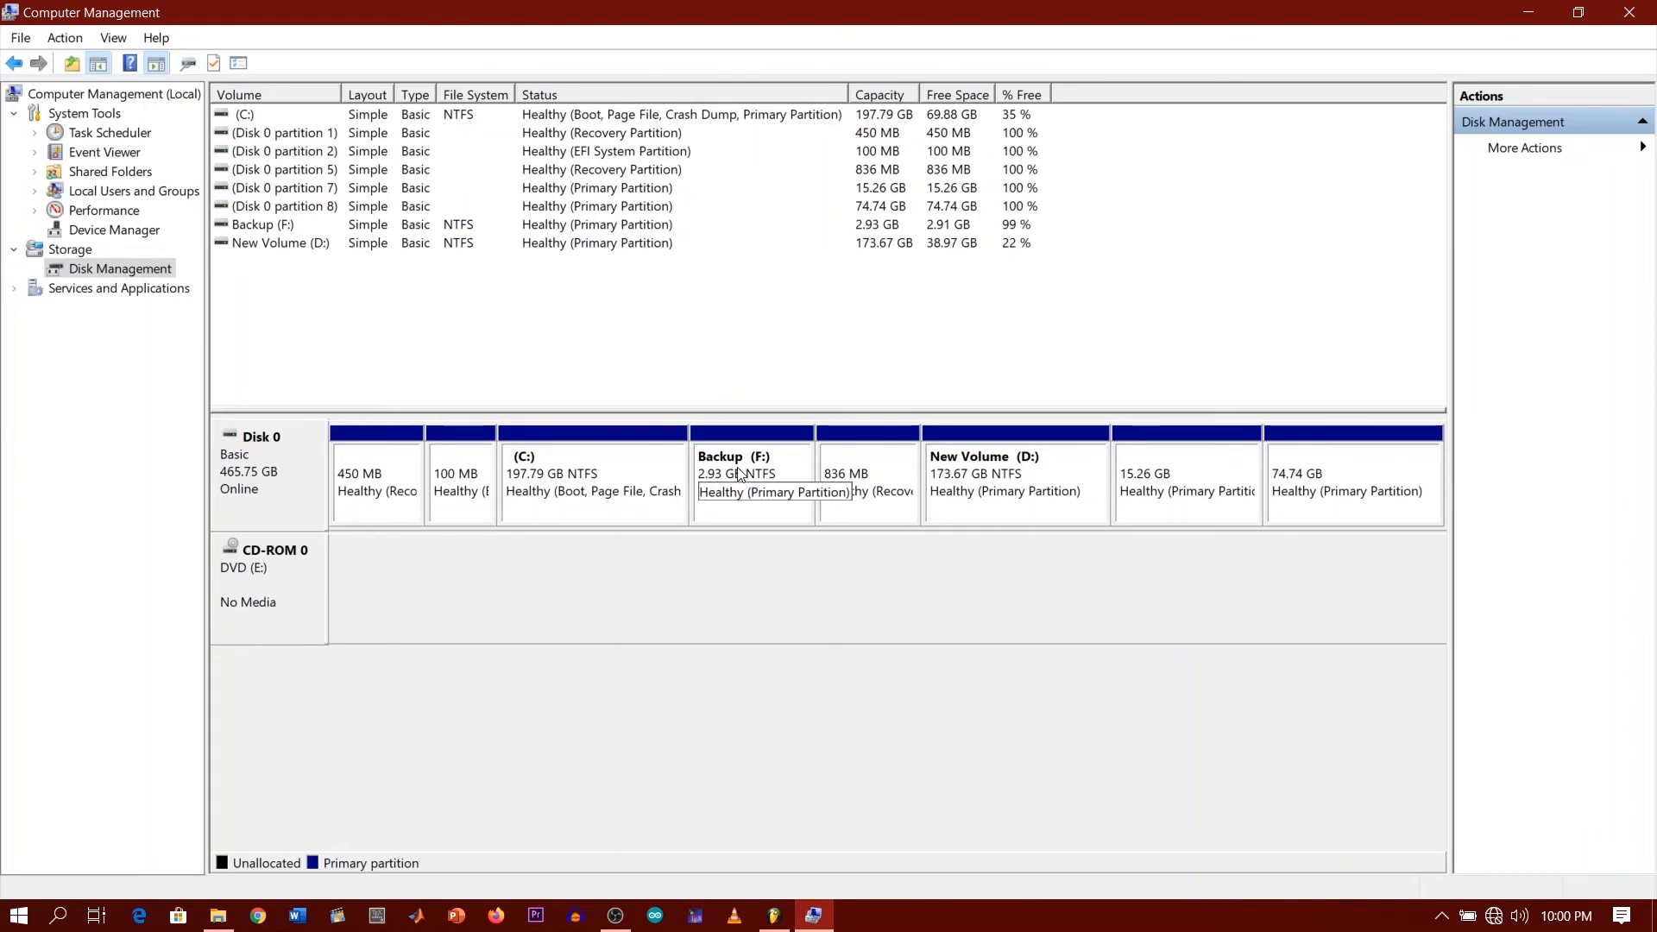
right_click(751, 481)
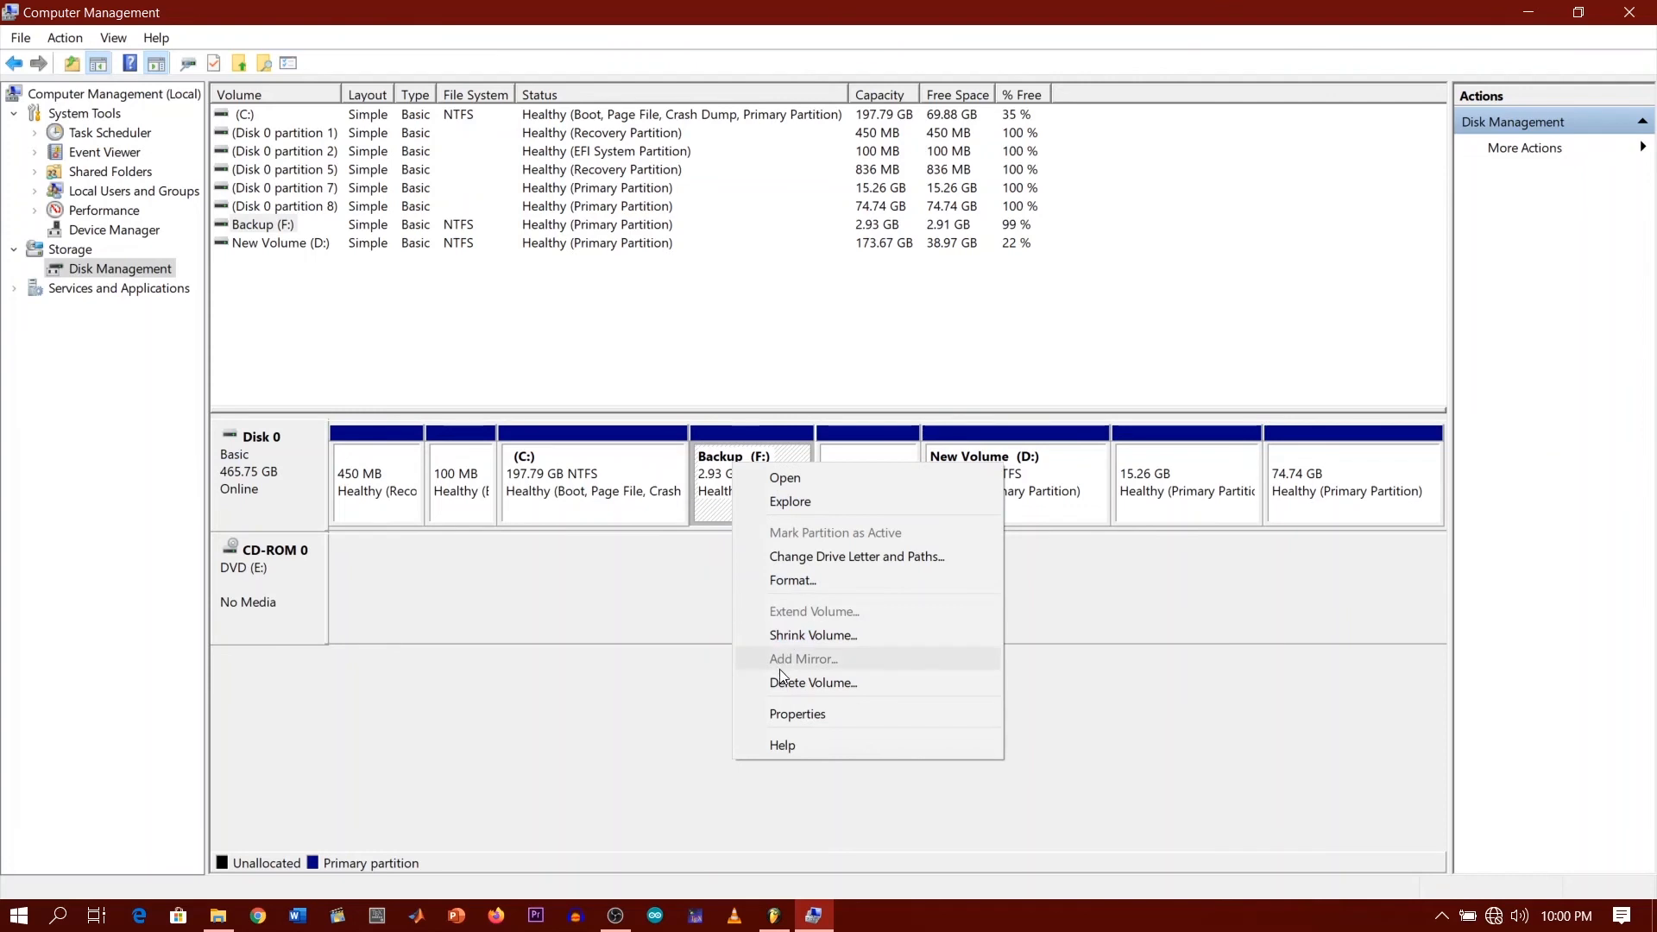
left_click(813, 682)
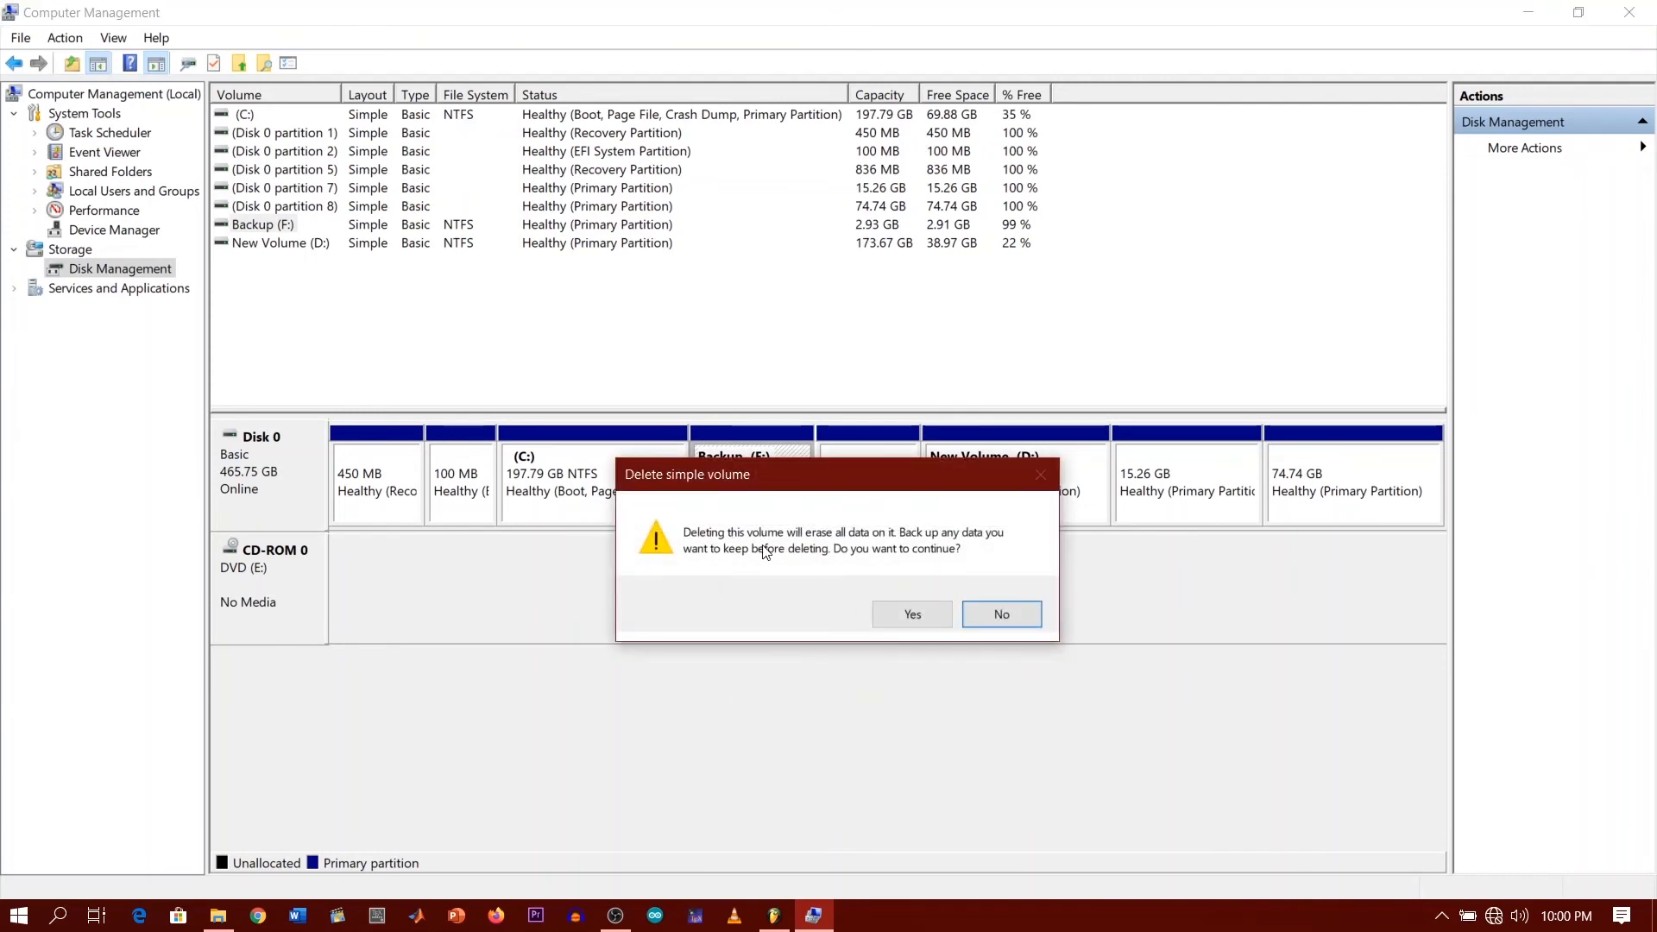
mouse_move(838, 552)
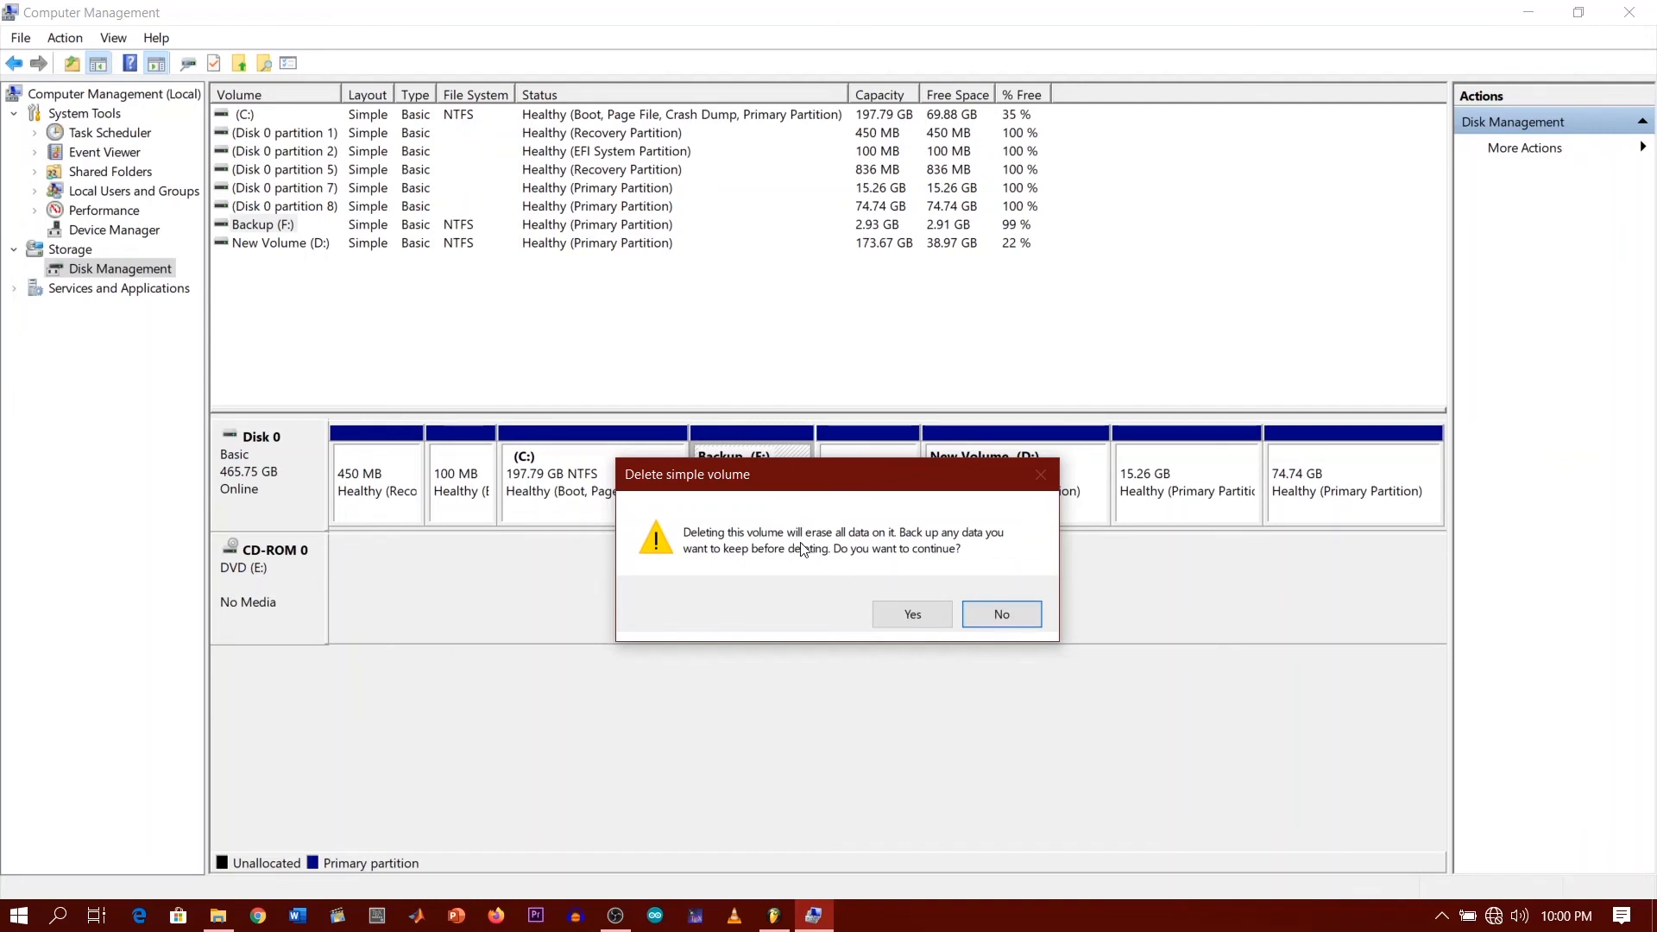
mouse_move(827, 597)
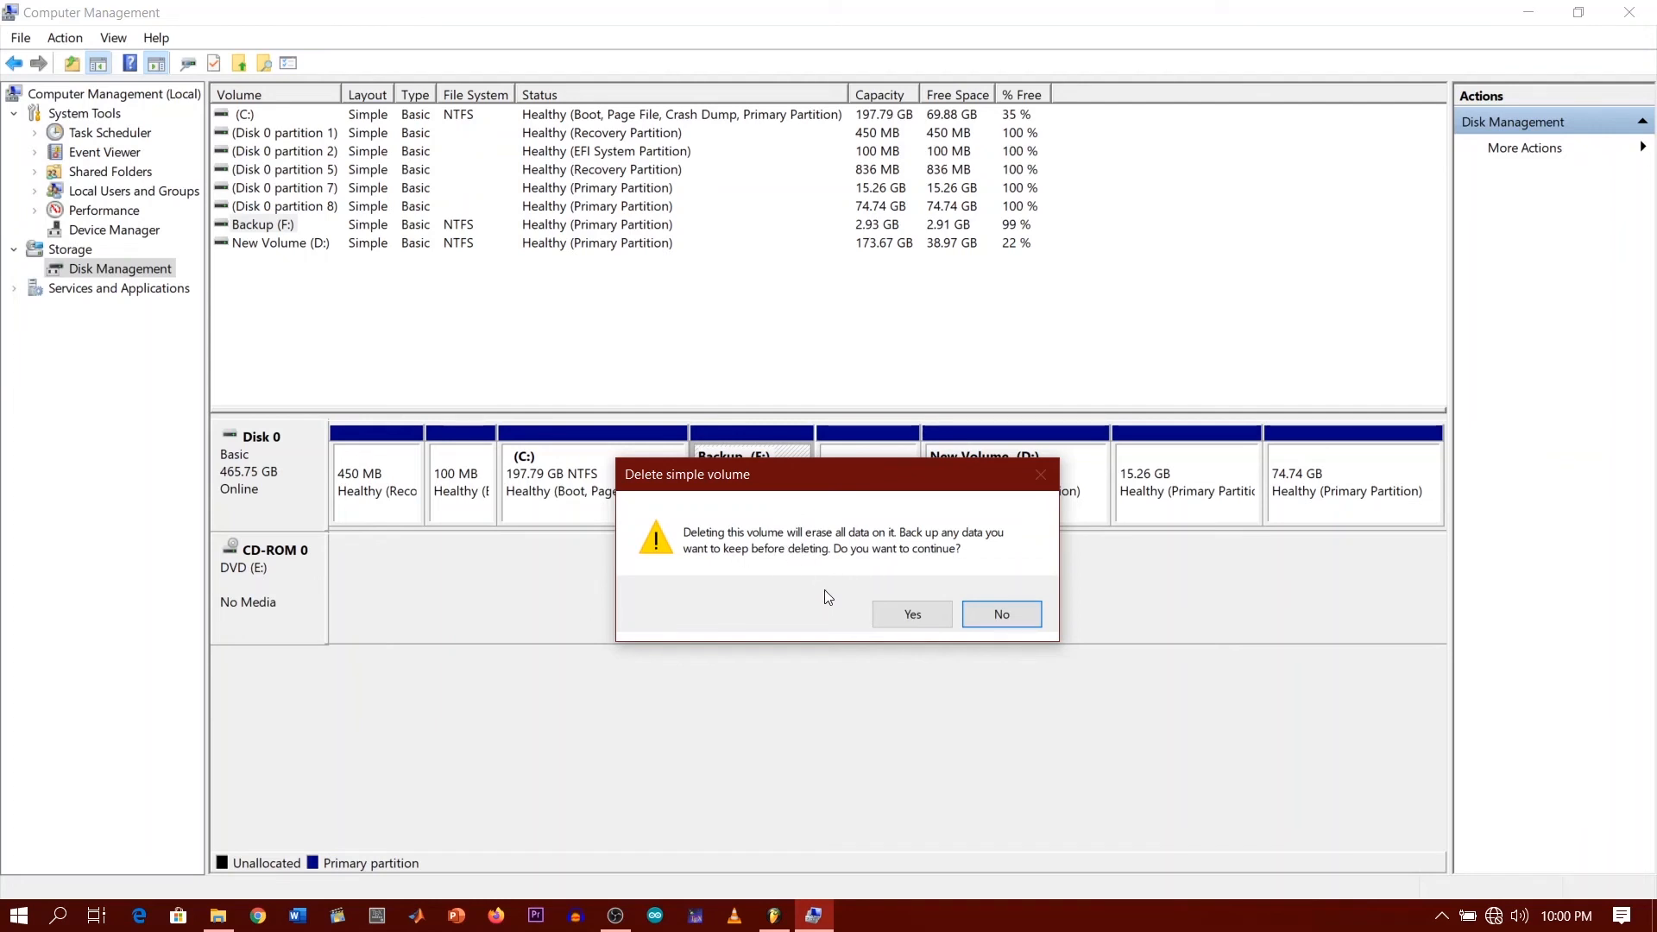
mouse_move(859, 614)
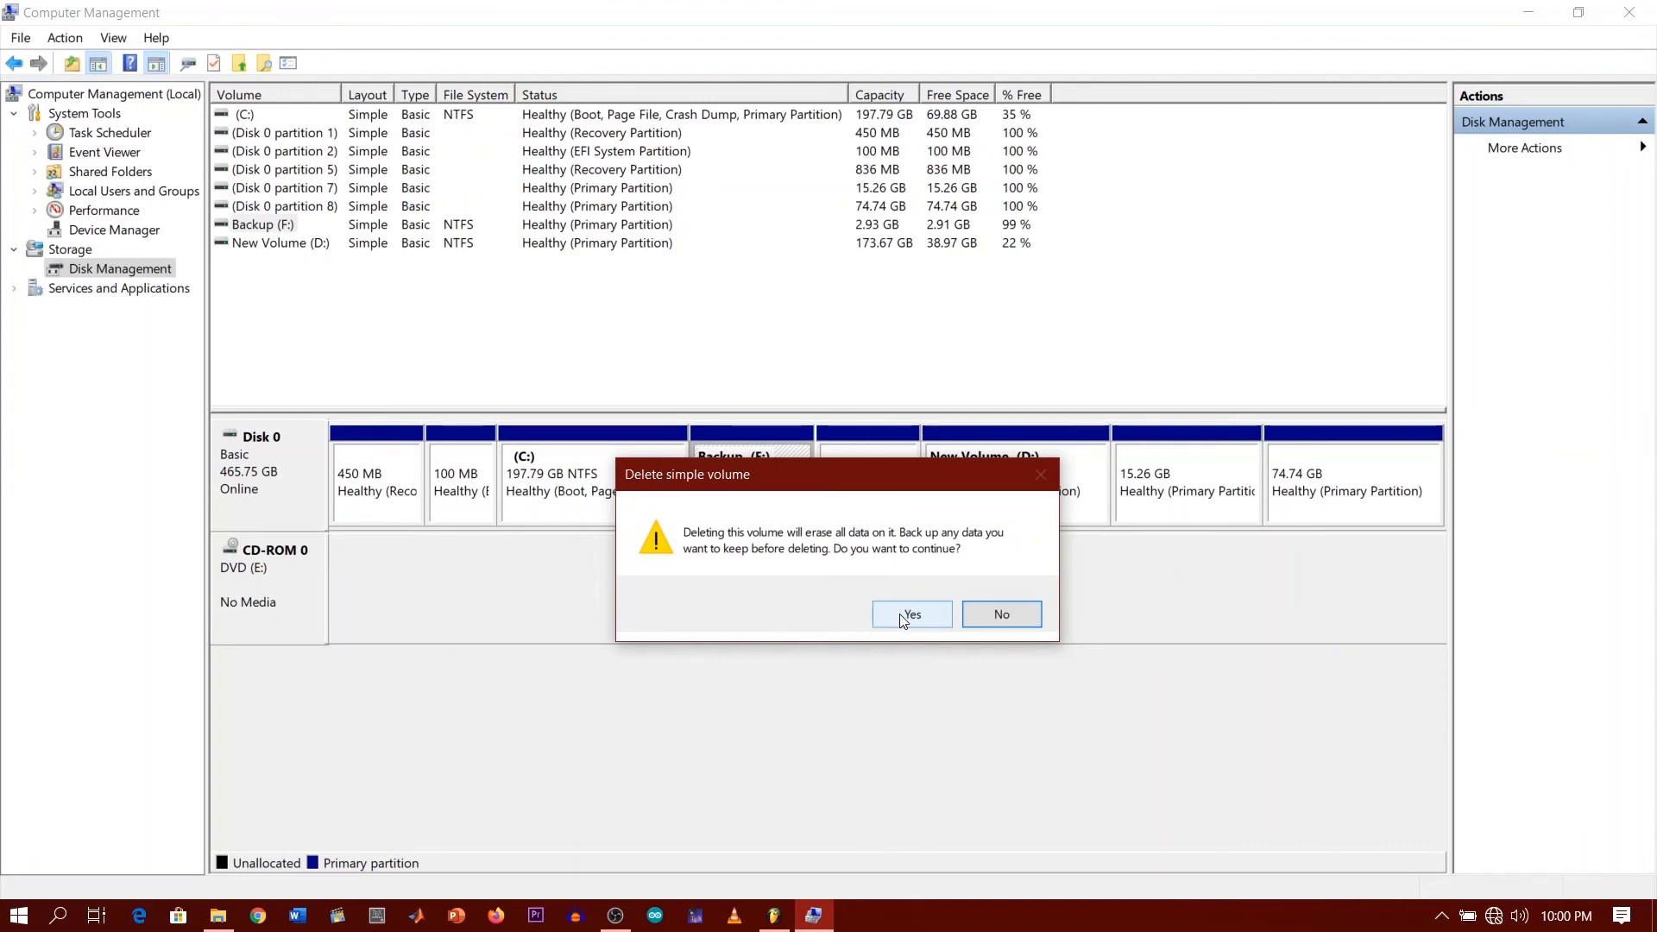
left_click(911, 614)
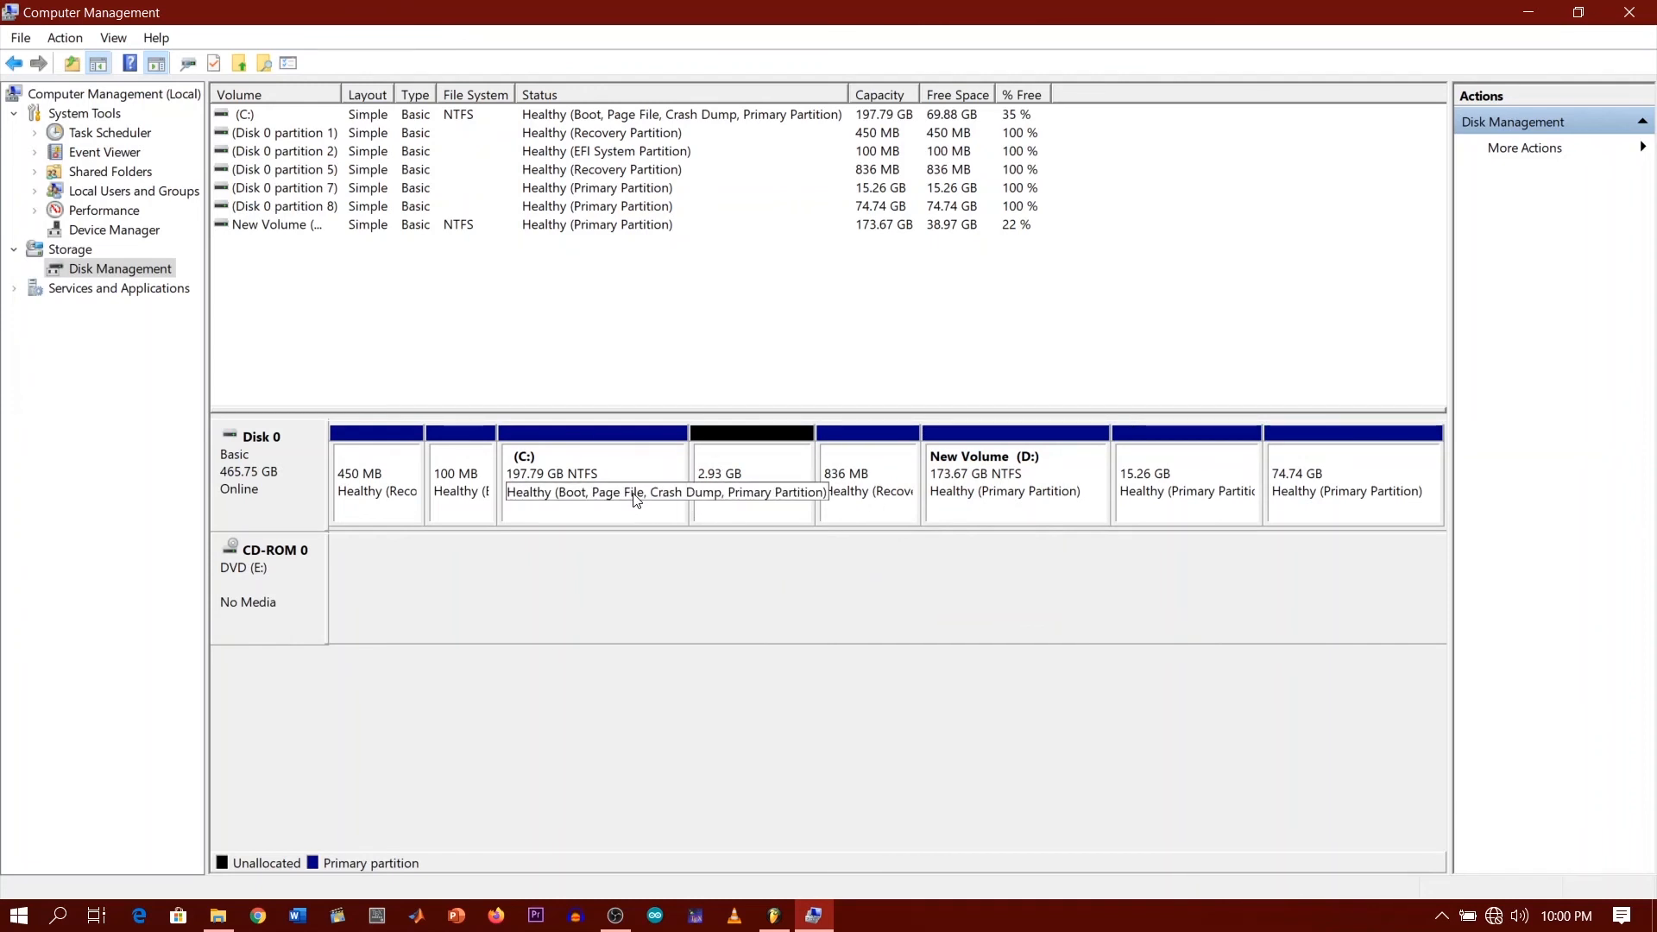
mouse_move(628, 497)
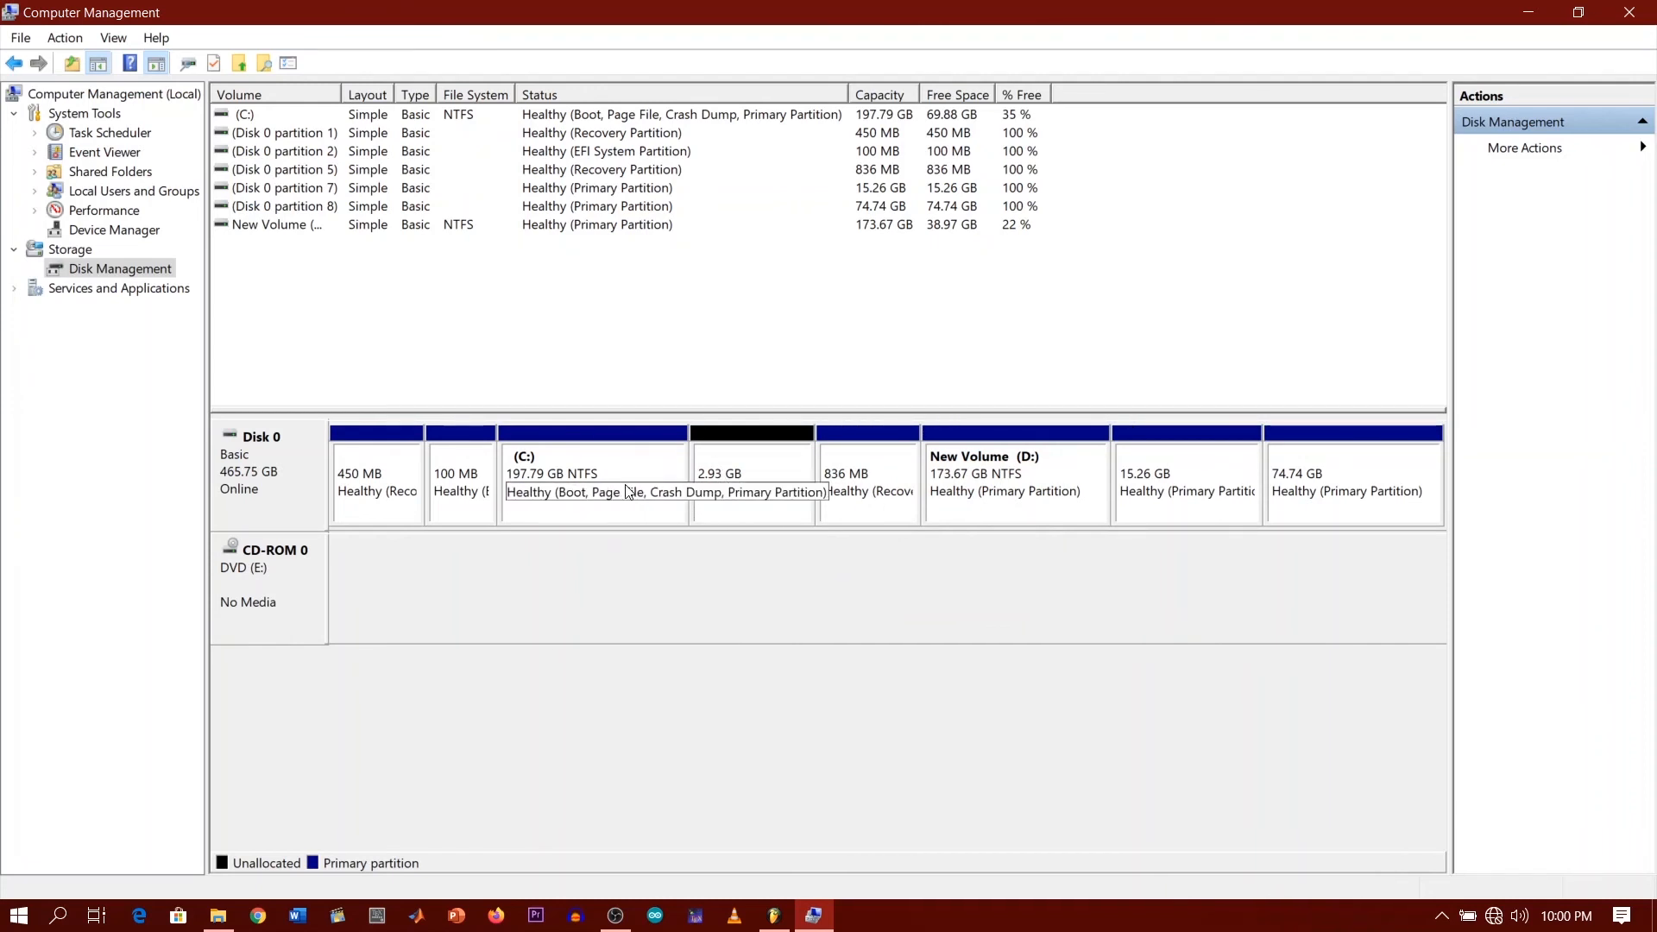
Extend C: by the full 3000 MB, restoring it to 200.72 GB.
right_click(592, 482)
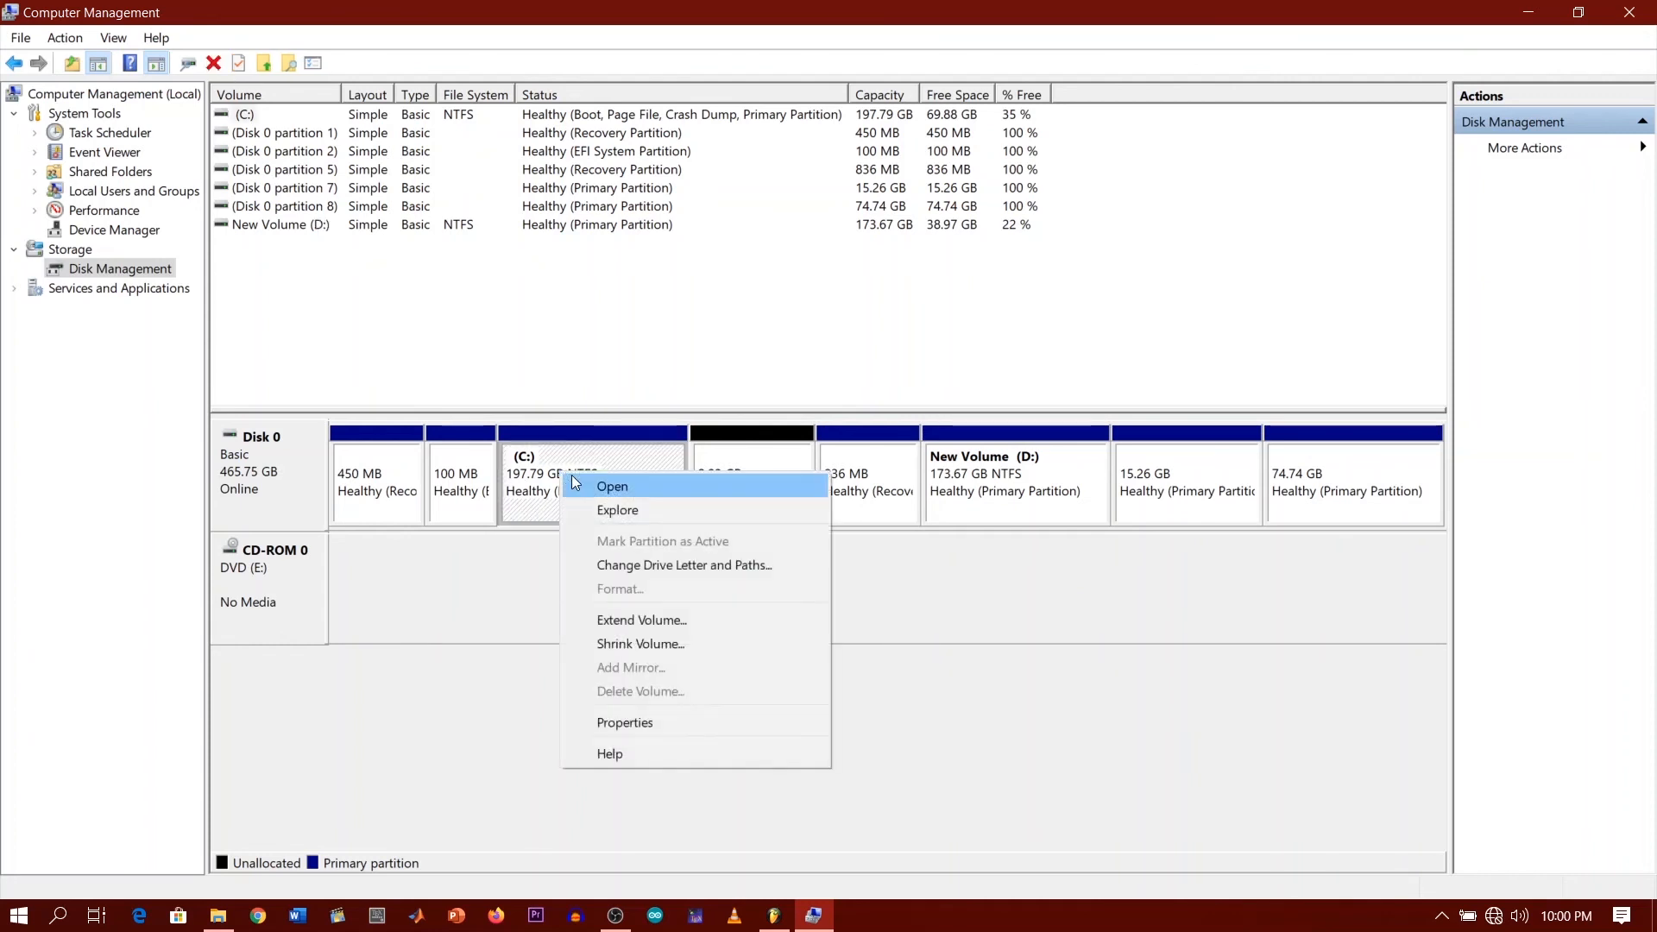
left_click(592, 477)
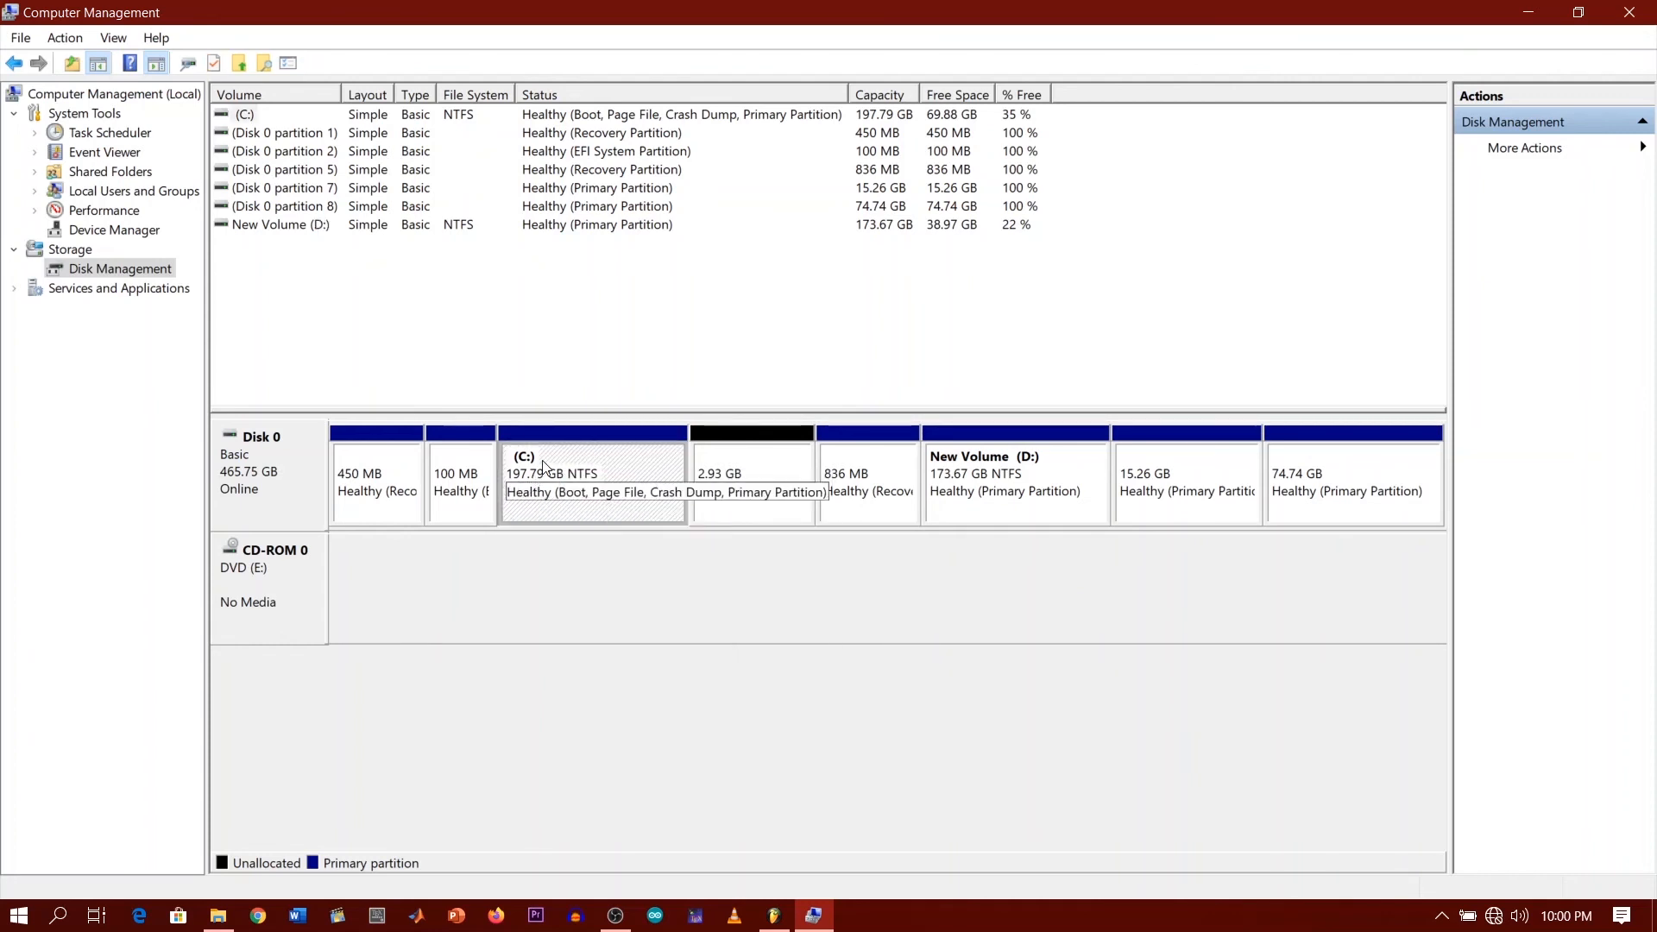
right_click(592, 476)
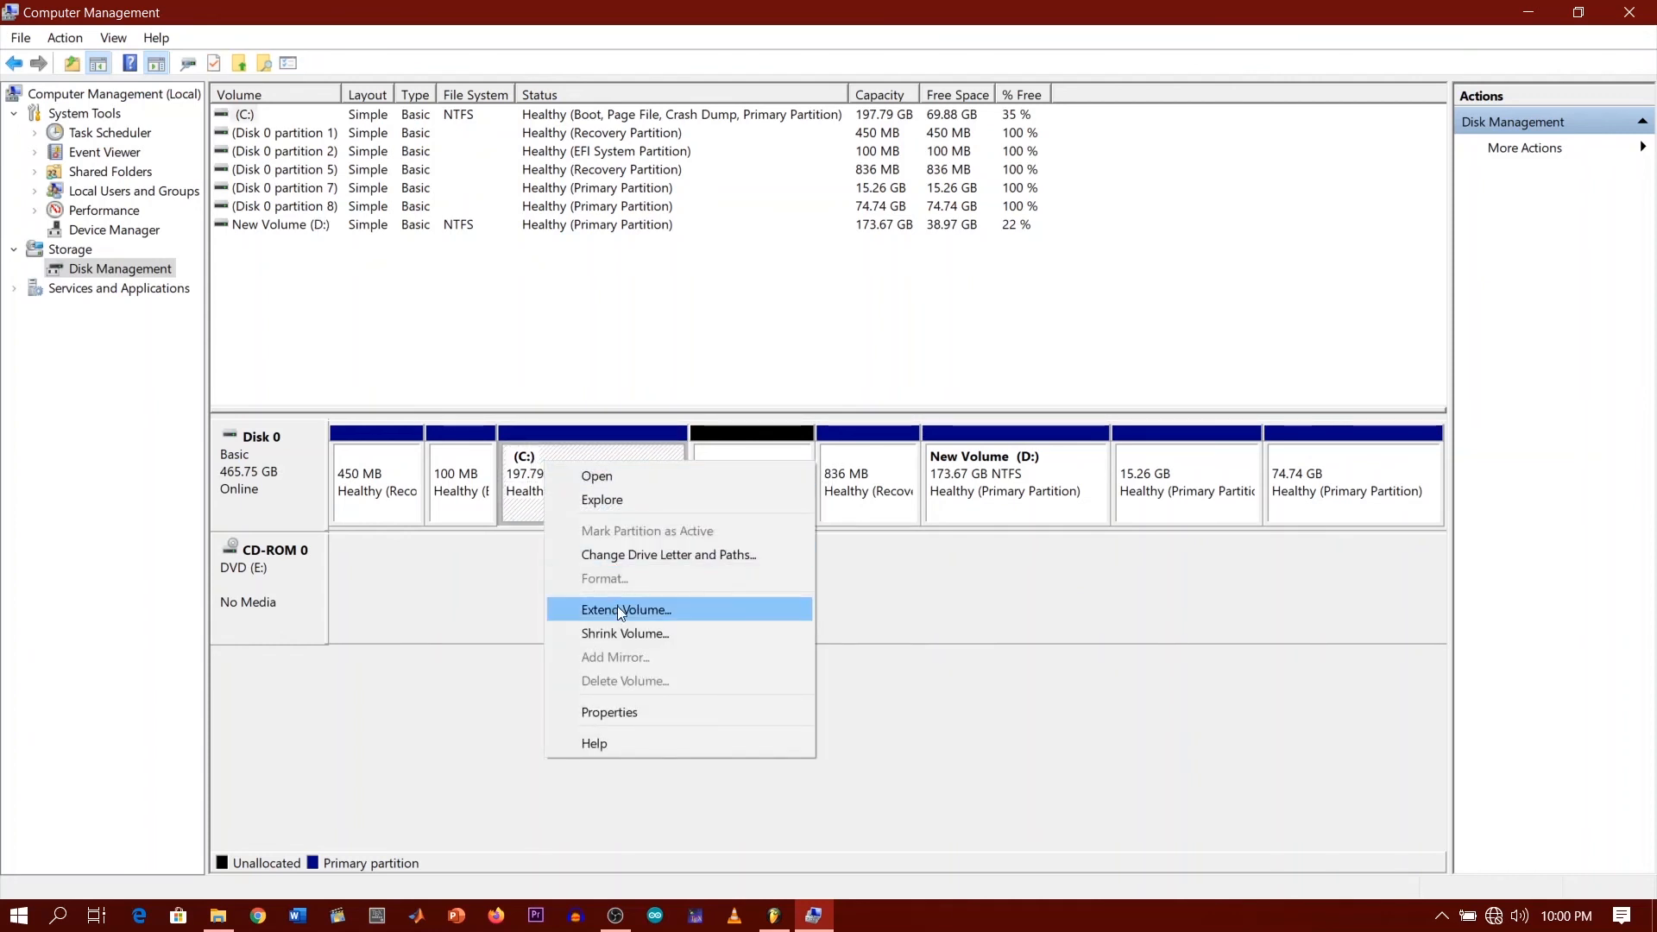
left_click(625, 609)
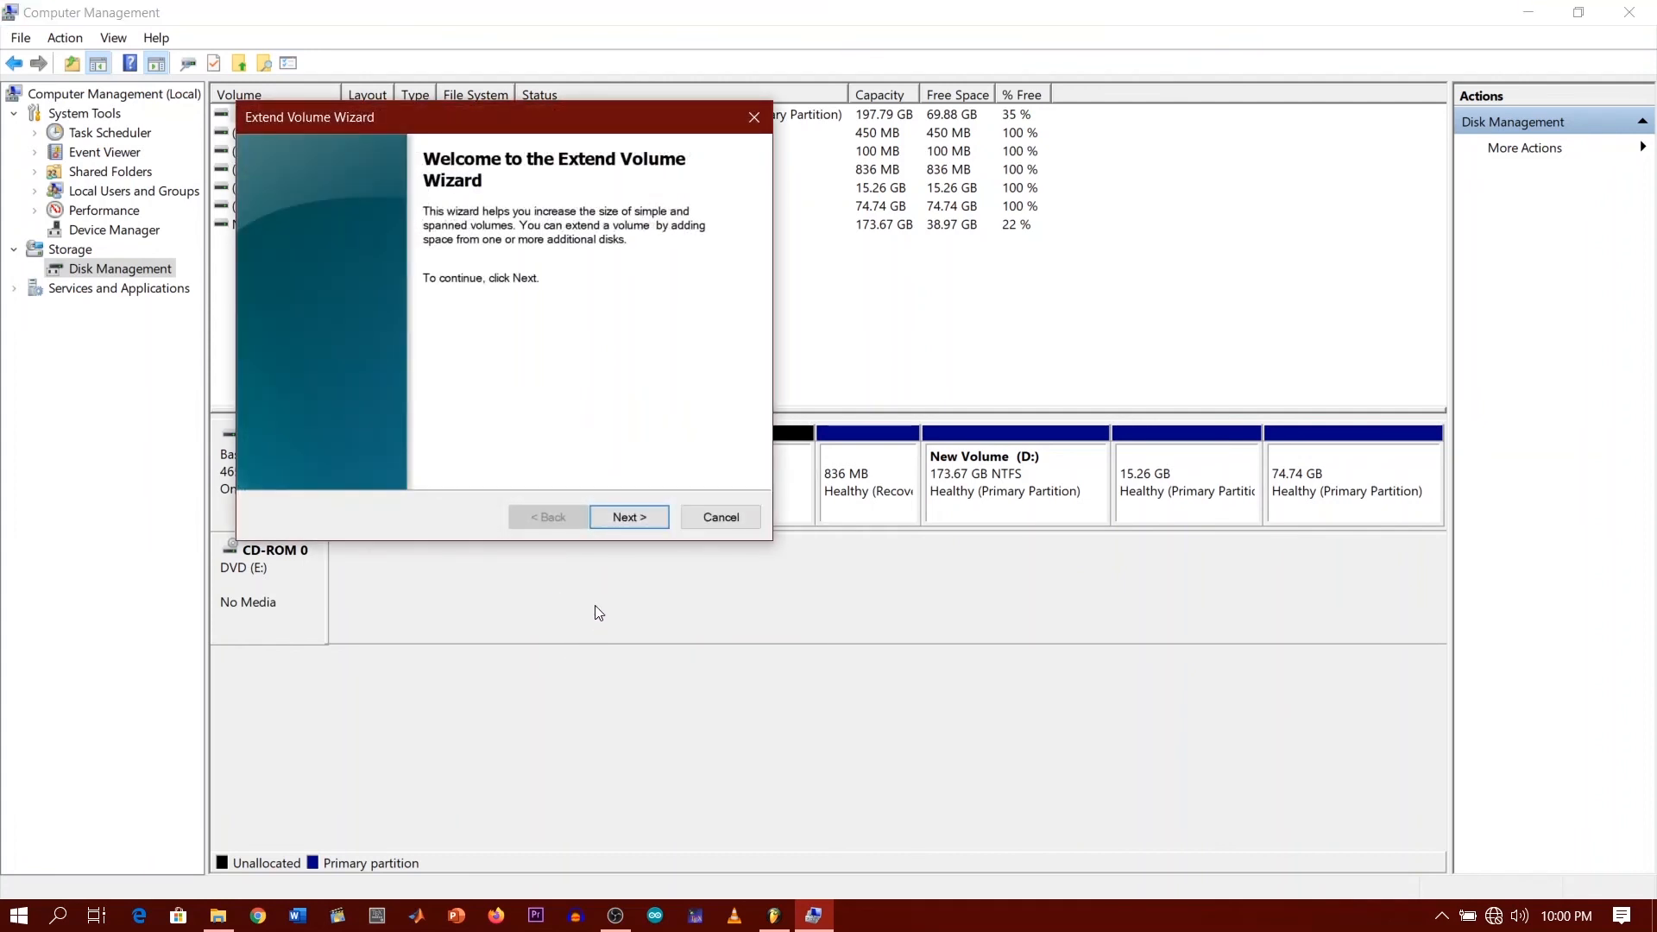
left_click(628, 516)
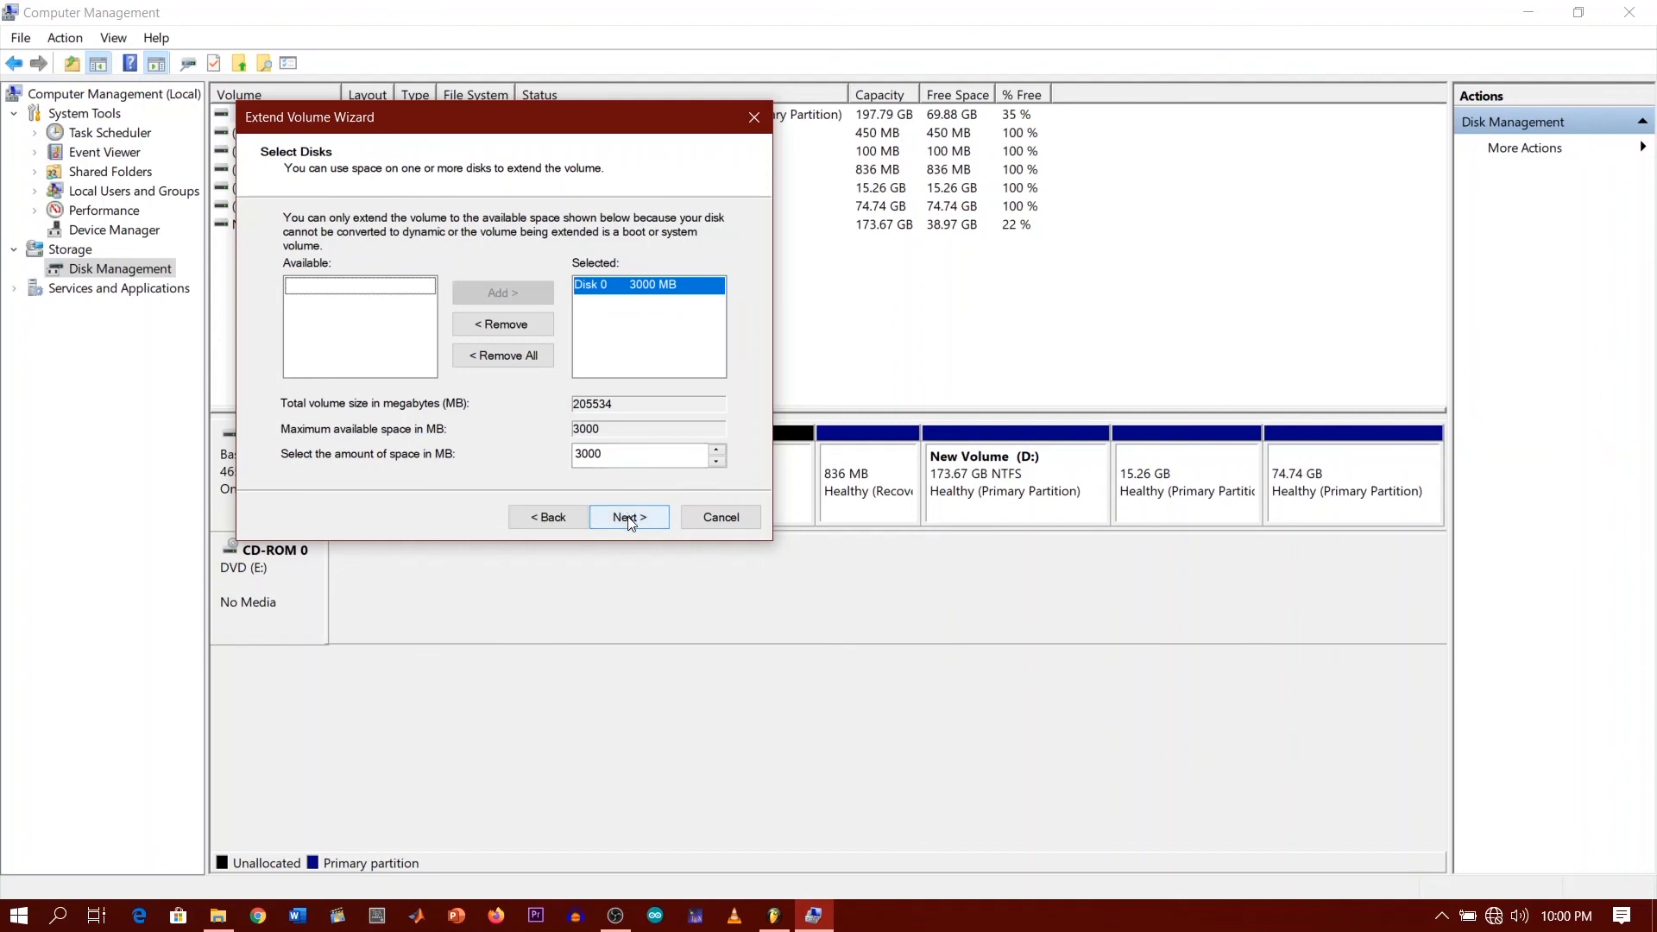
left_click(628, 516)
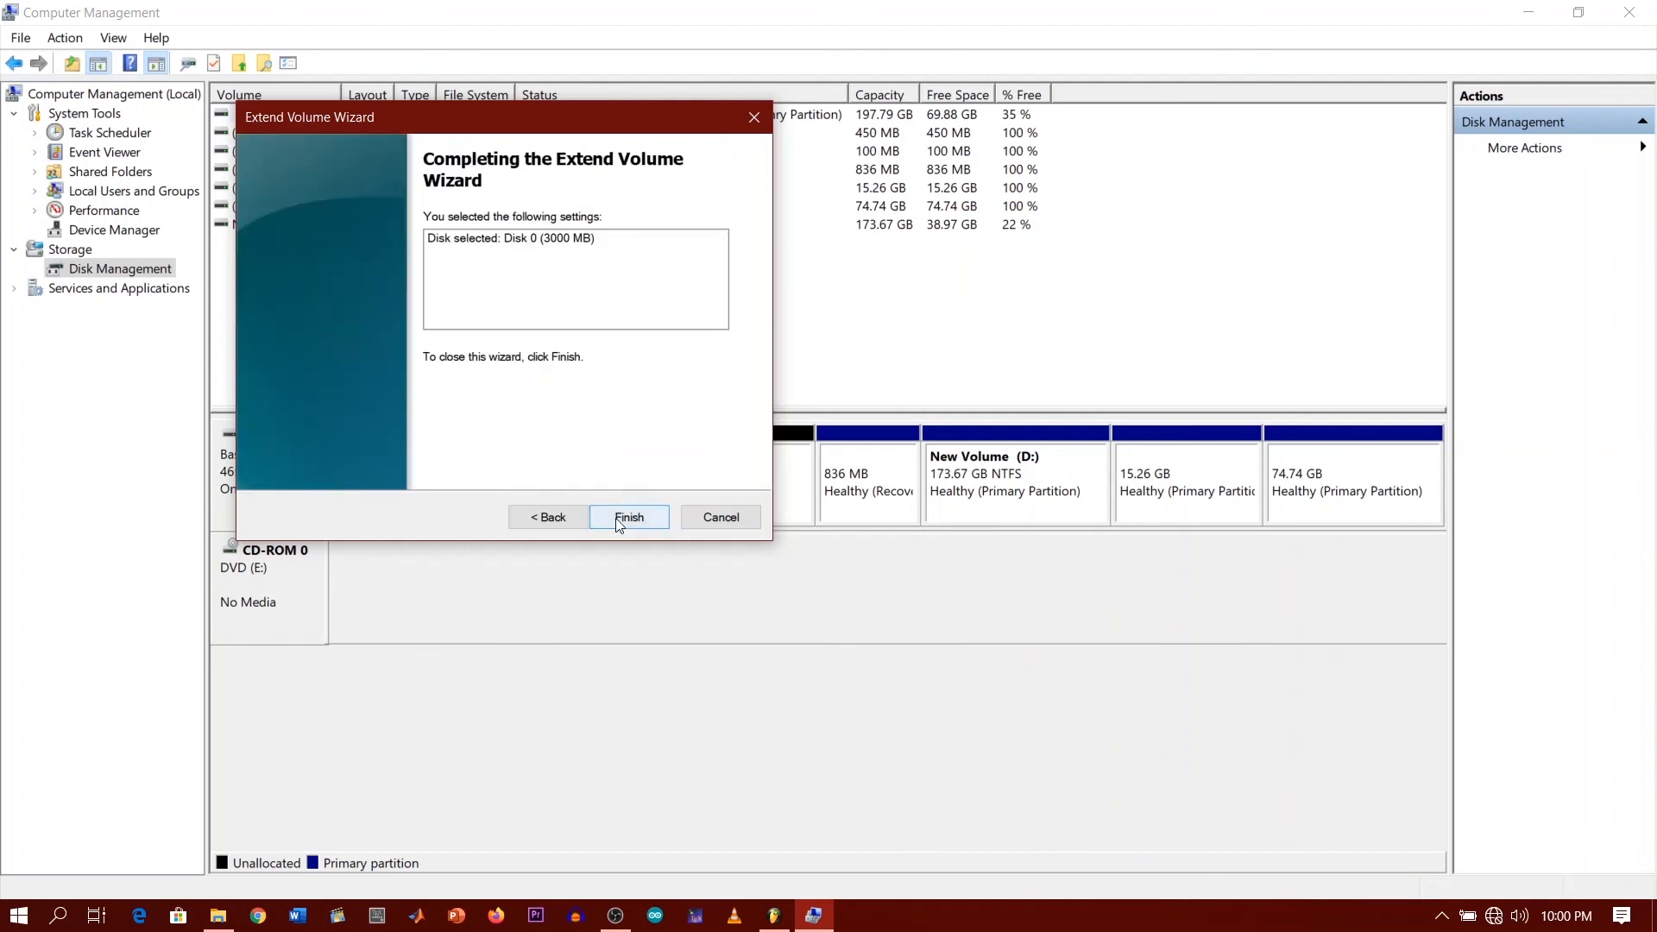
left_click(628, 516)
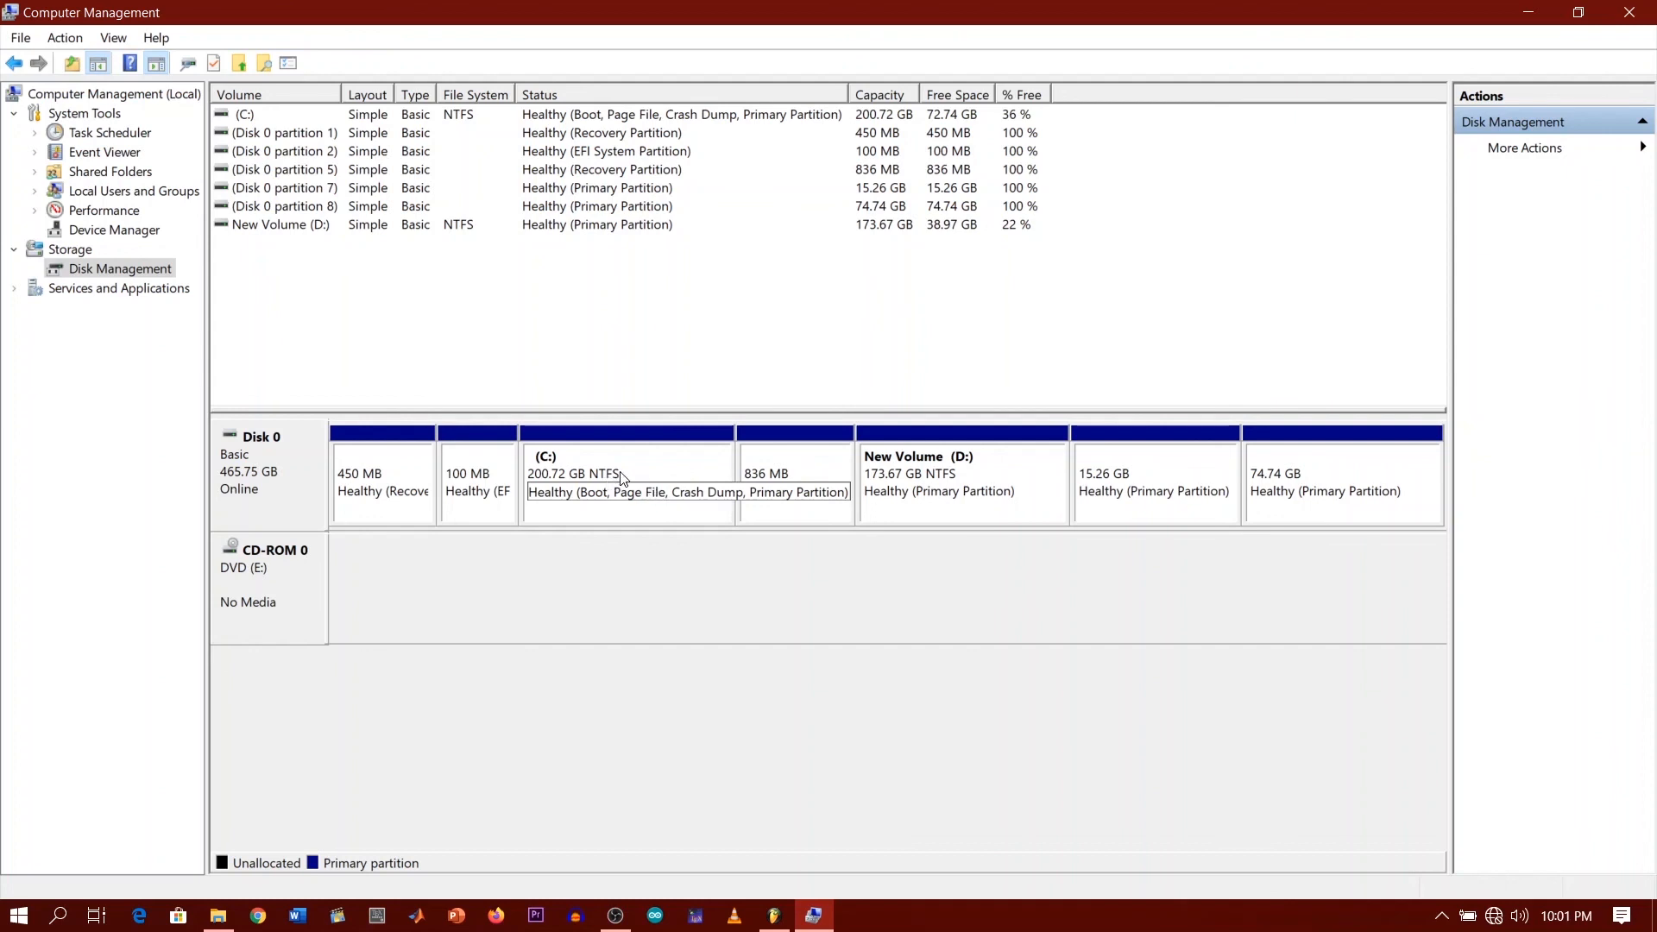
mouse_move(612, 471)
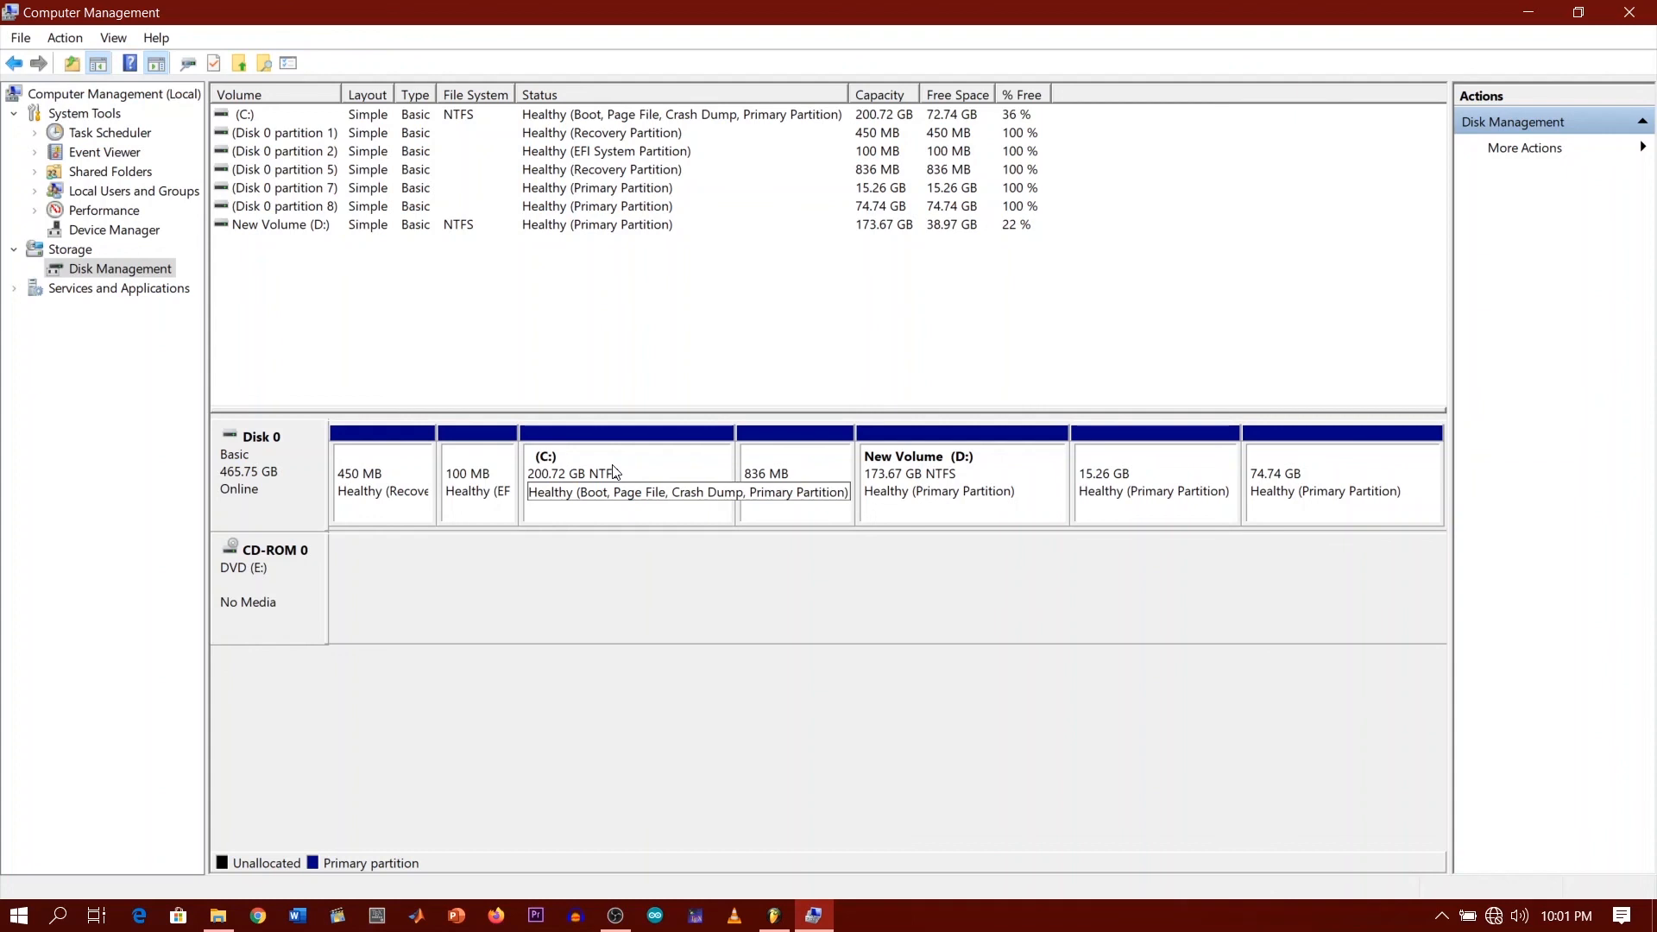